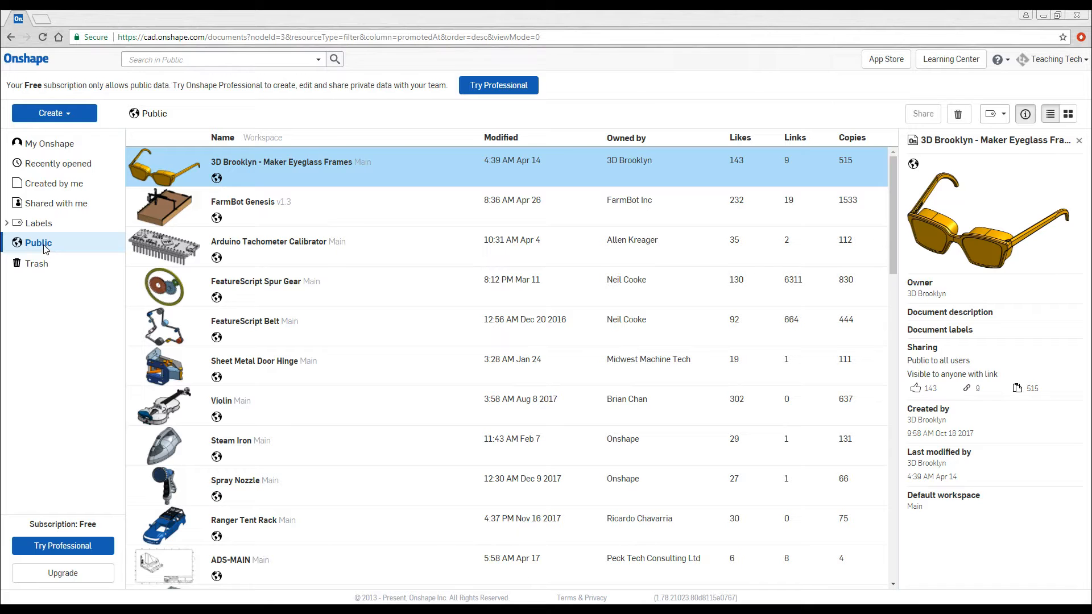
# Step: Search the public documents for 'vorpal hexapod' and scroll to Vorpal Hexapod Release 1
pyautogui.scroll(-3)
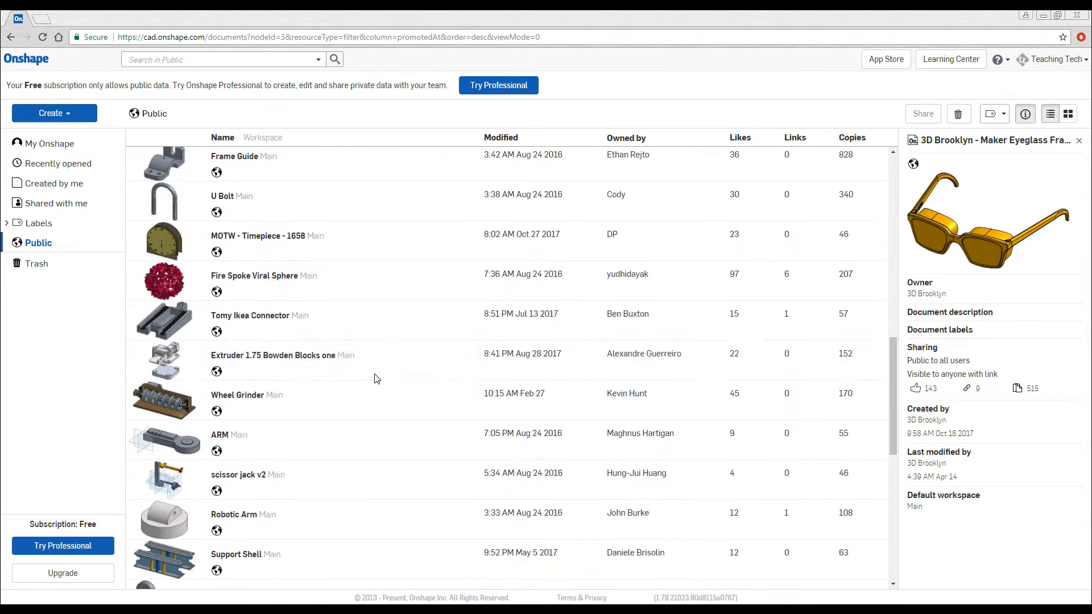
pyautogui.scroll(3)
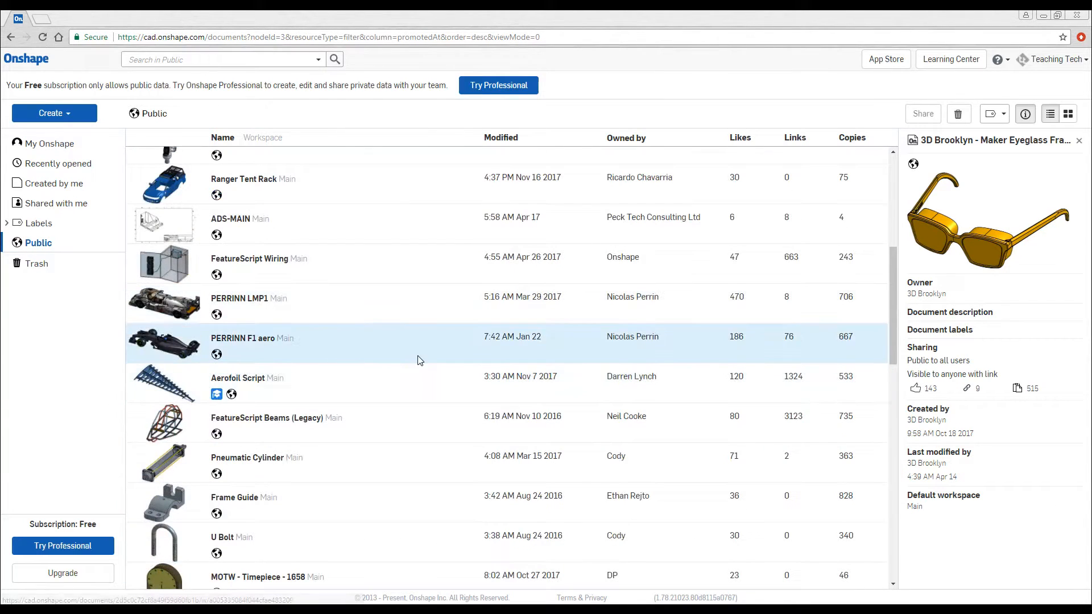
pyautogui.moveTo(436, 361)
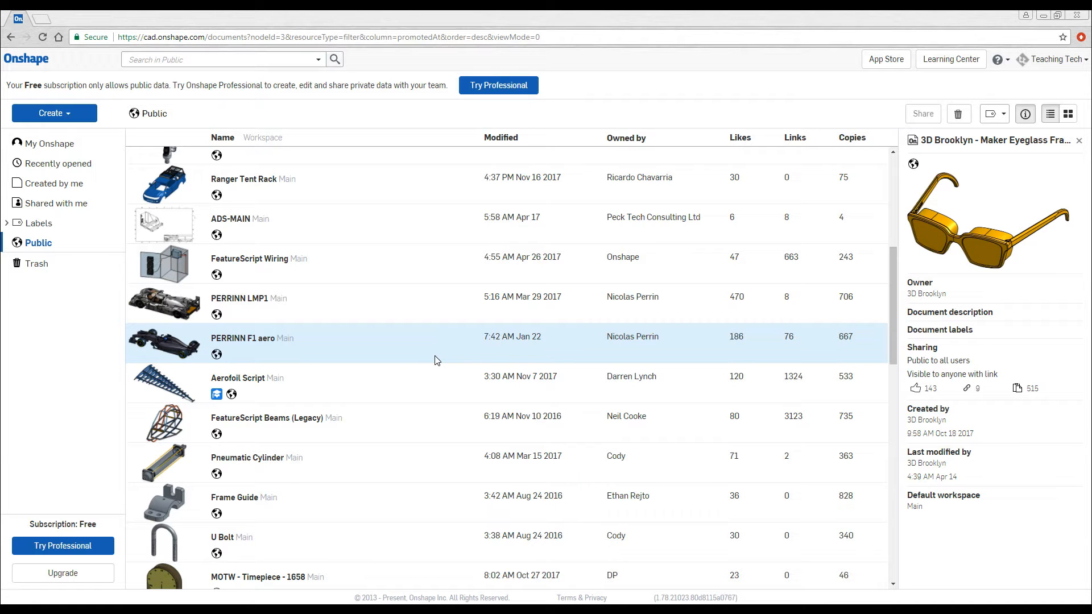
pyautogui.scroll(3)
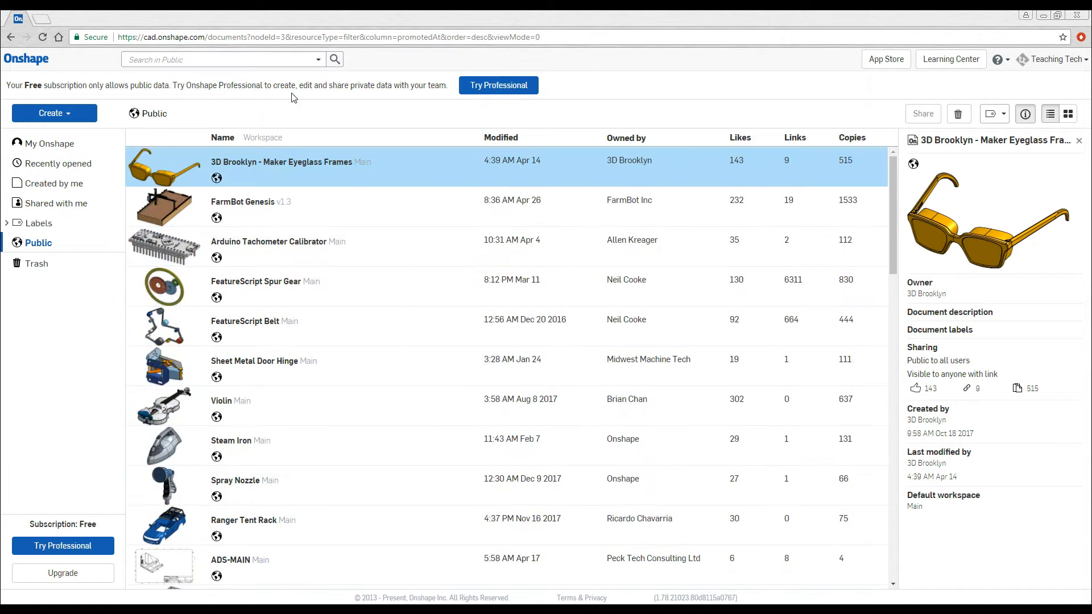
pyautogui.click(219, 59)
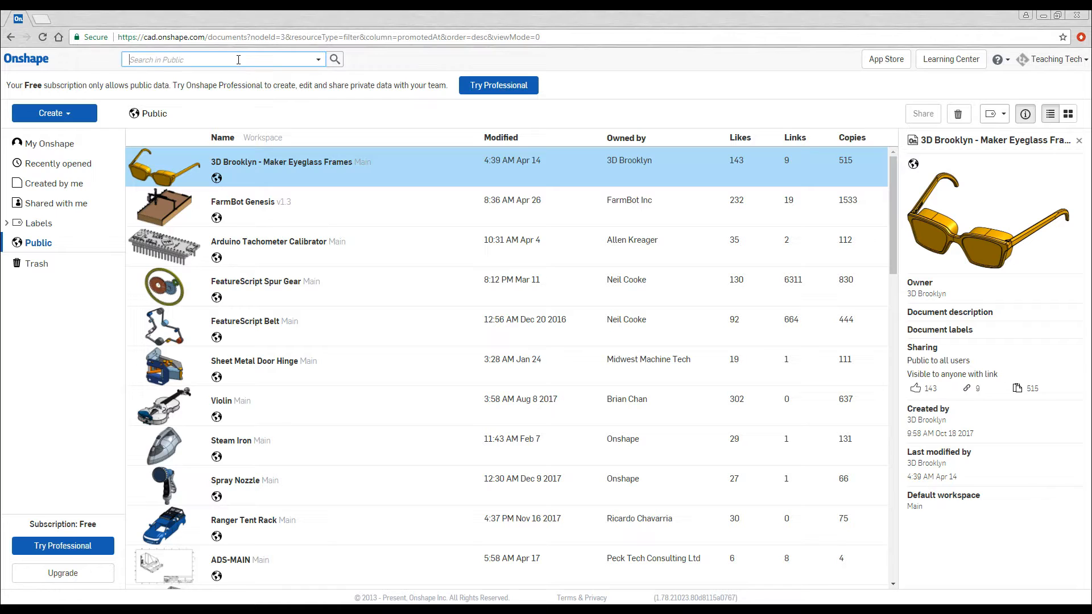
pyautogui.write('vorpal hexapod')
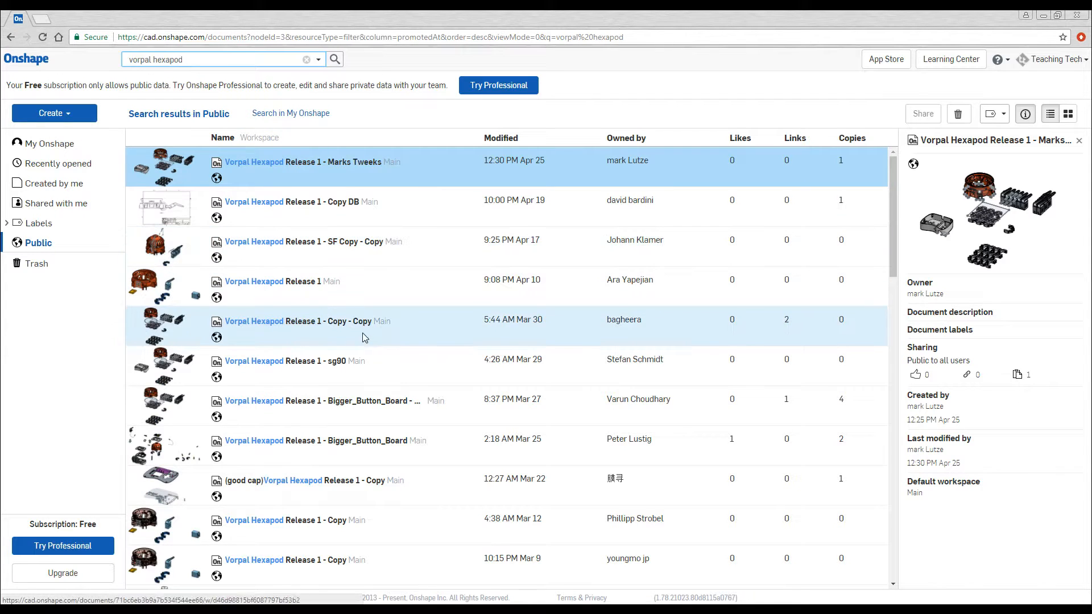
pyautogui.scroll(-3)
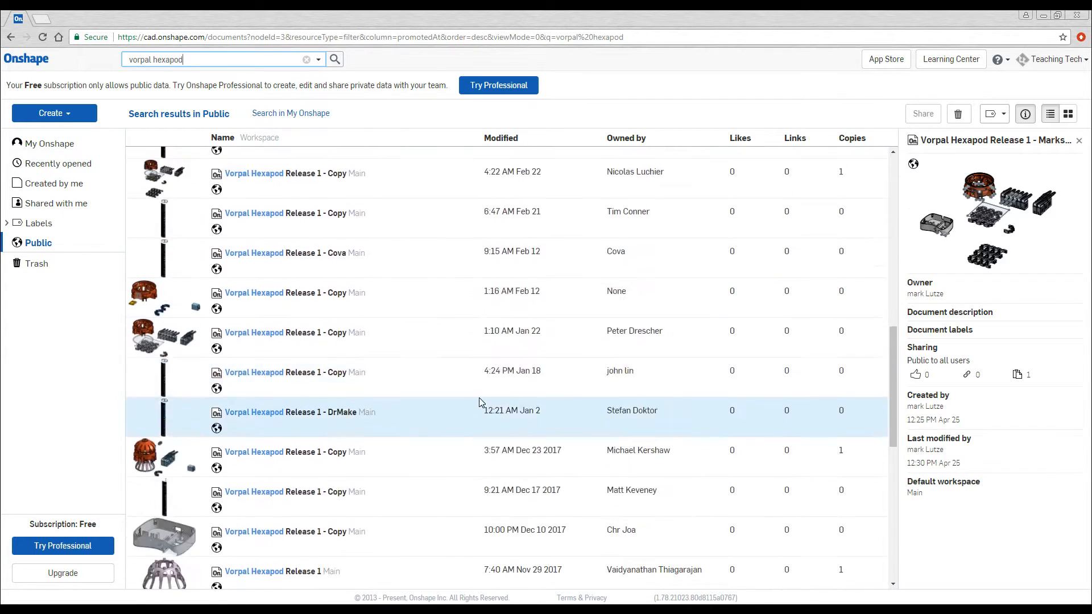
pyautogui.scroll(-3)
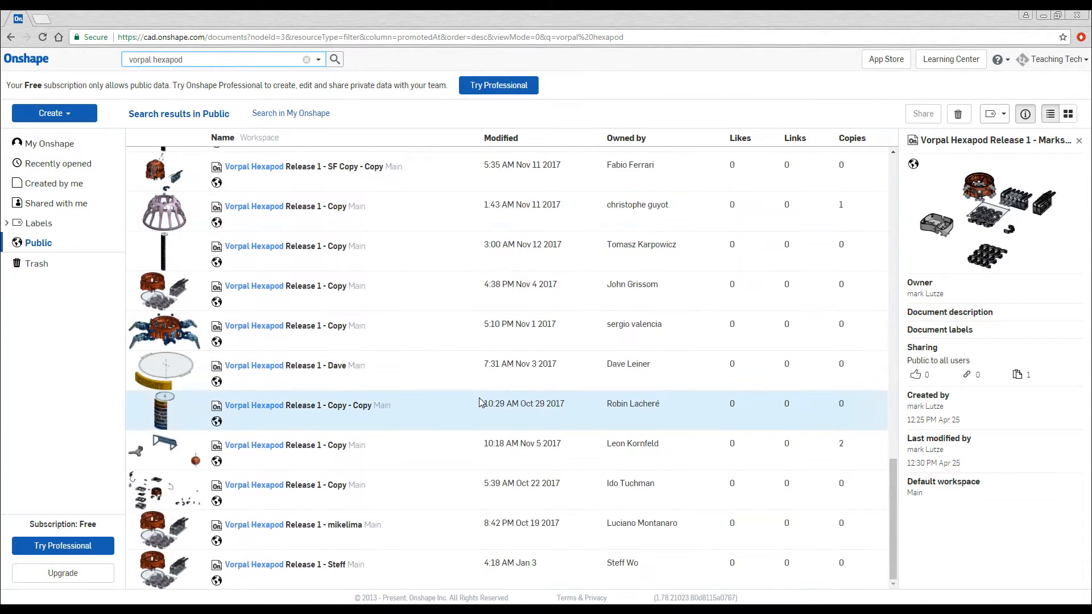
pyautogui.scroll(-3)
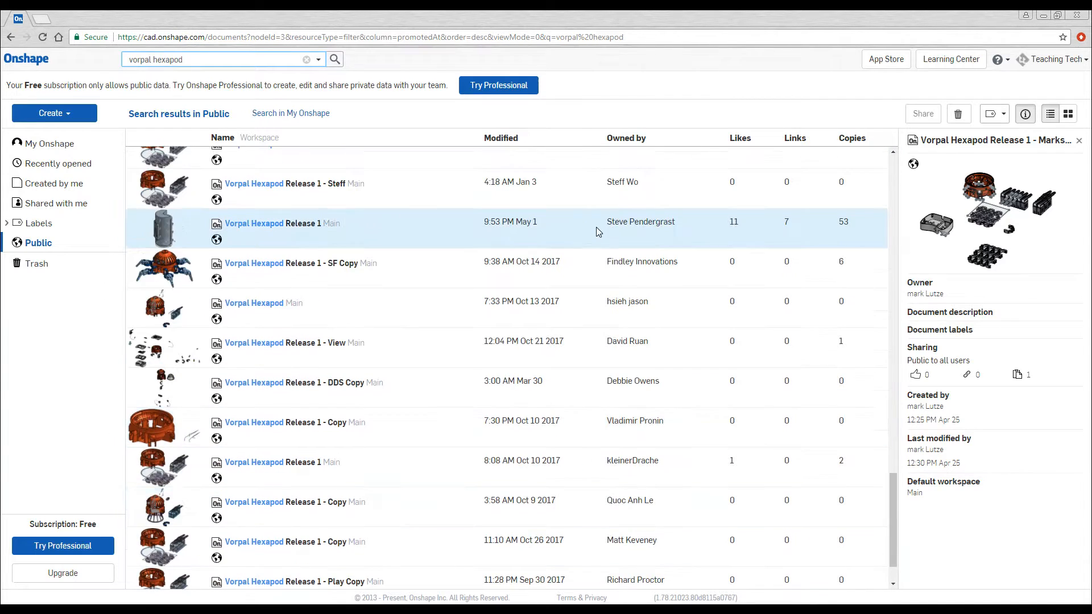
pyautogui.moveTo(659, 231)
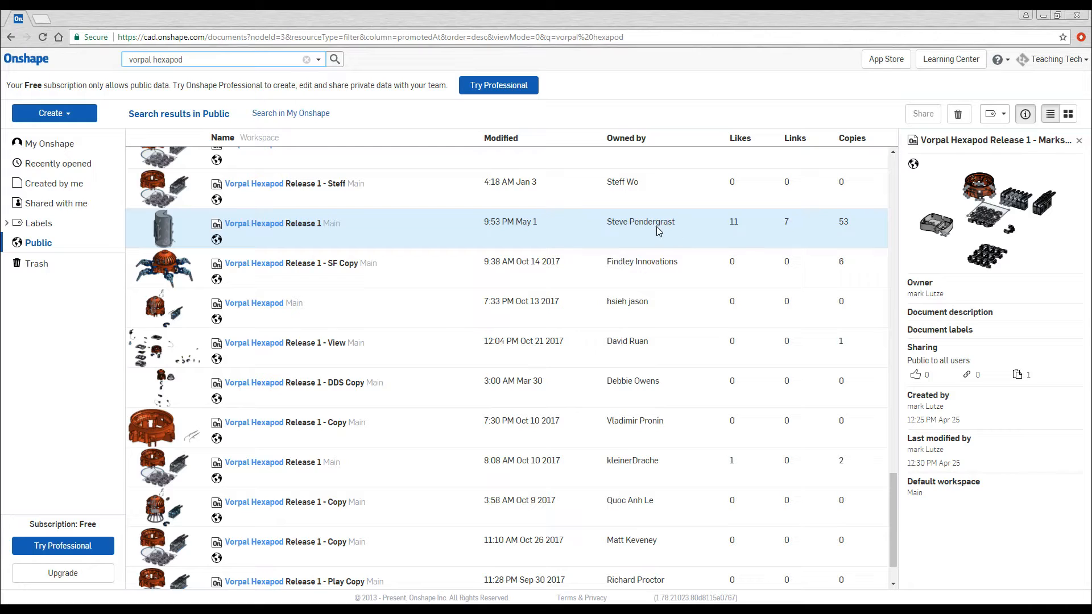
pyautogui.moveTo(286, 226)
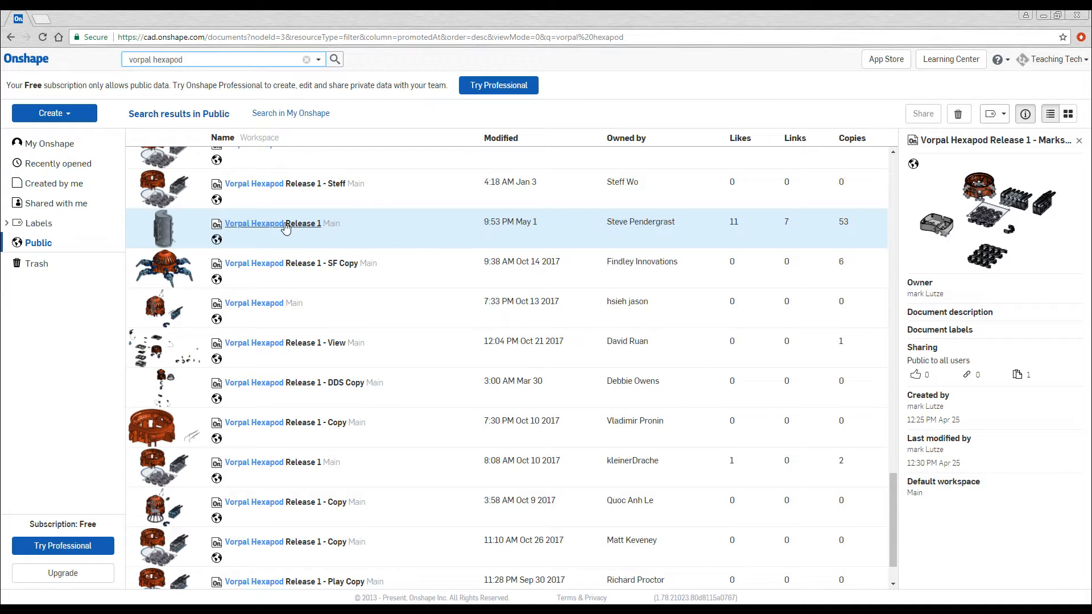
# Step: Open Vorpal Hexapod Release 1 and browse its feature history, inspecting a base bowl feature
pyautogui.click(272, 223)
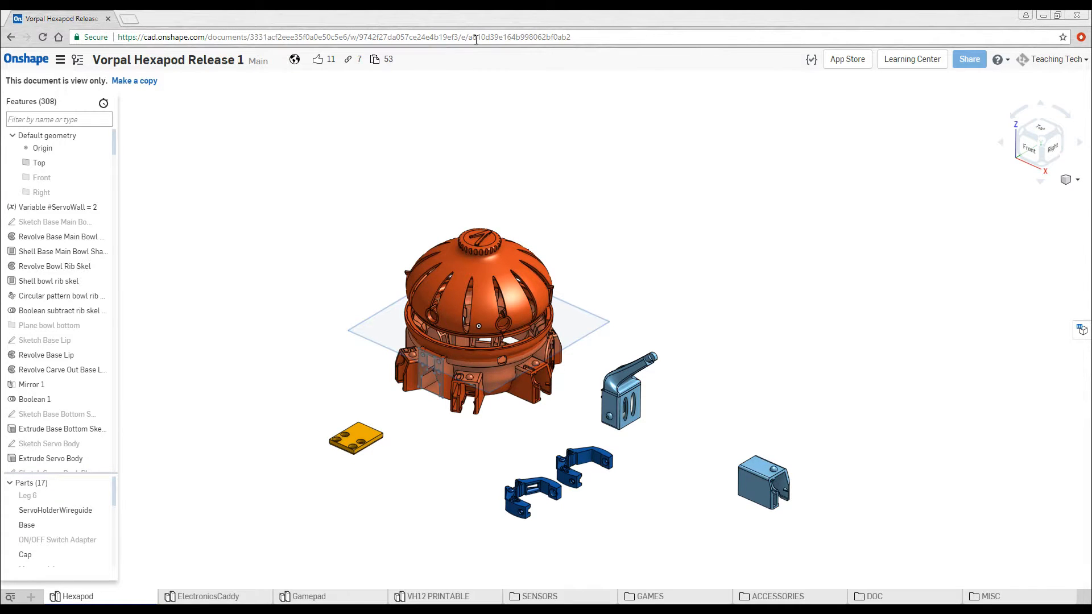
pyautogui.scroll(3)
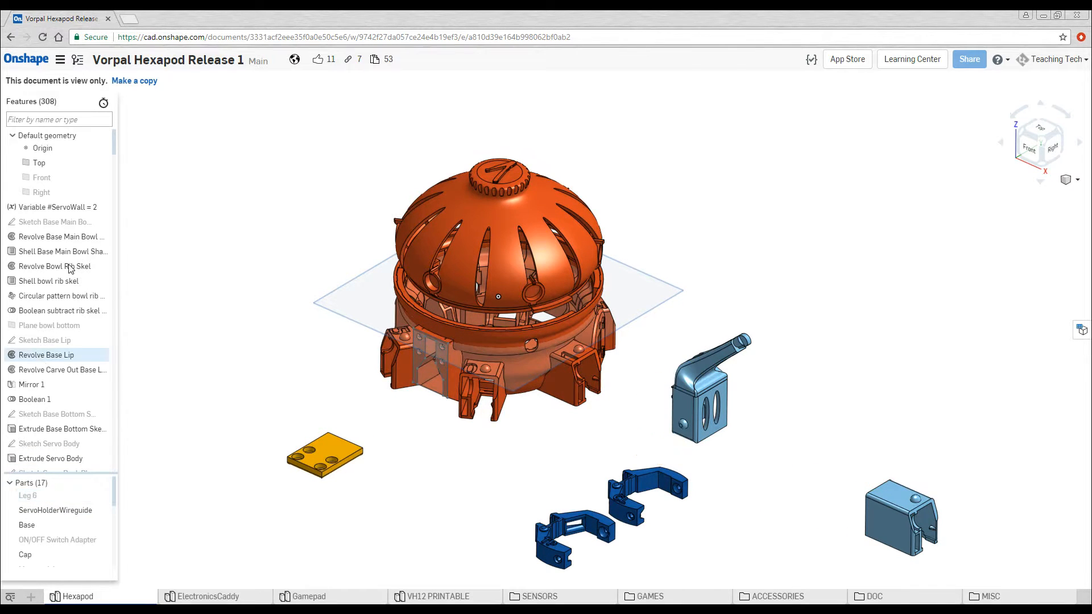
pyautogui.click(62, 252)
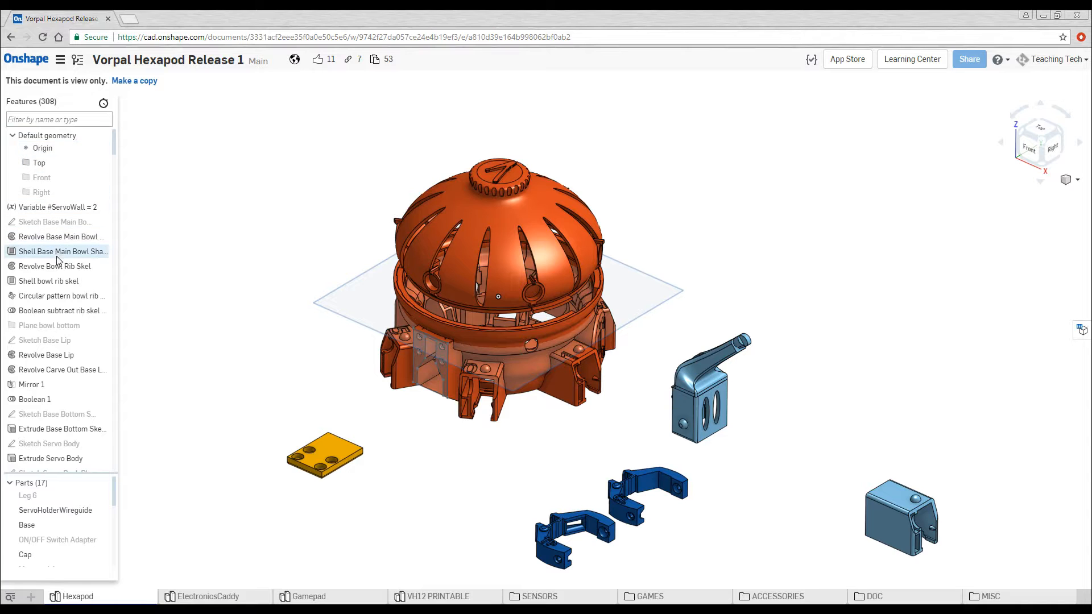
pyautogui.scroll(-3)
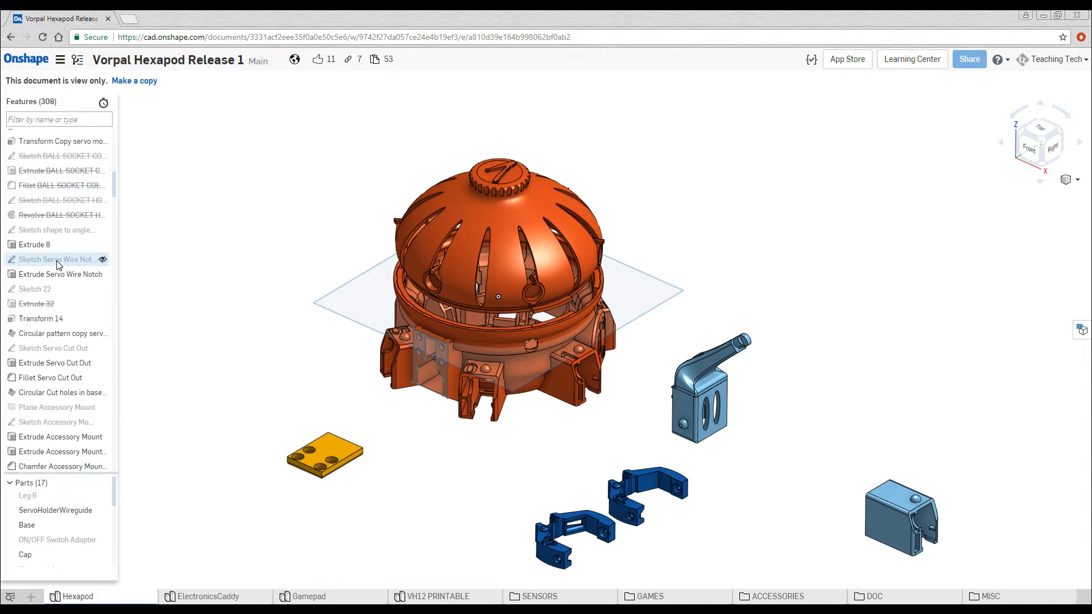
pyautogui.scroll(-3)
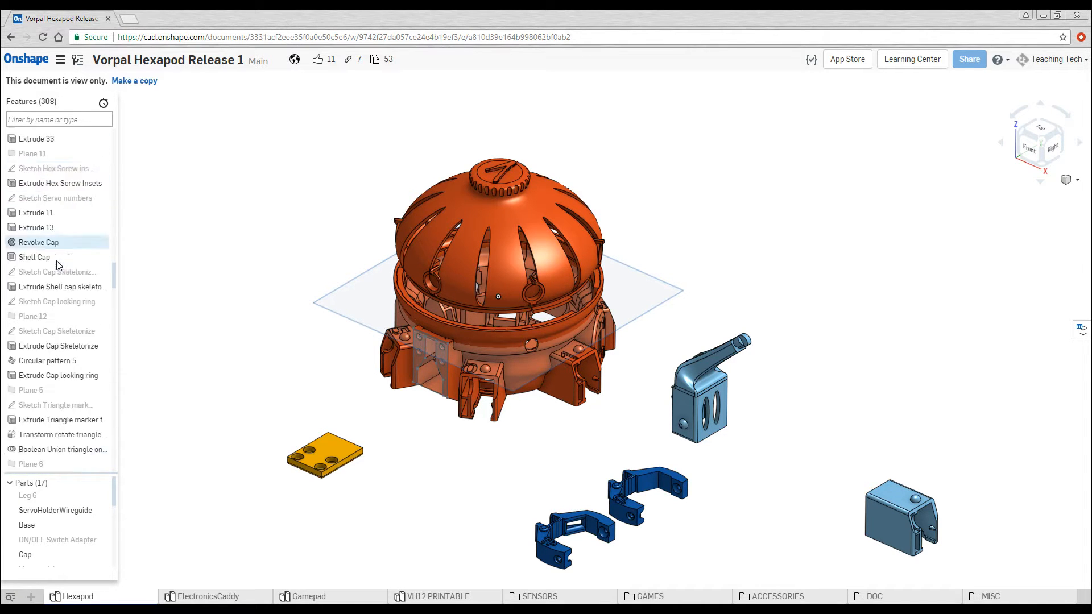
pyautogui.scroll(-3)
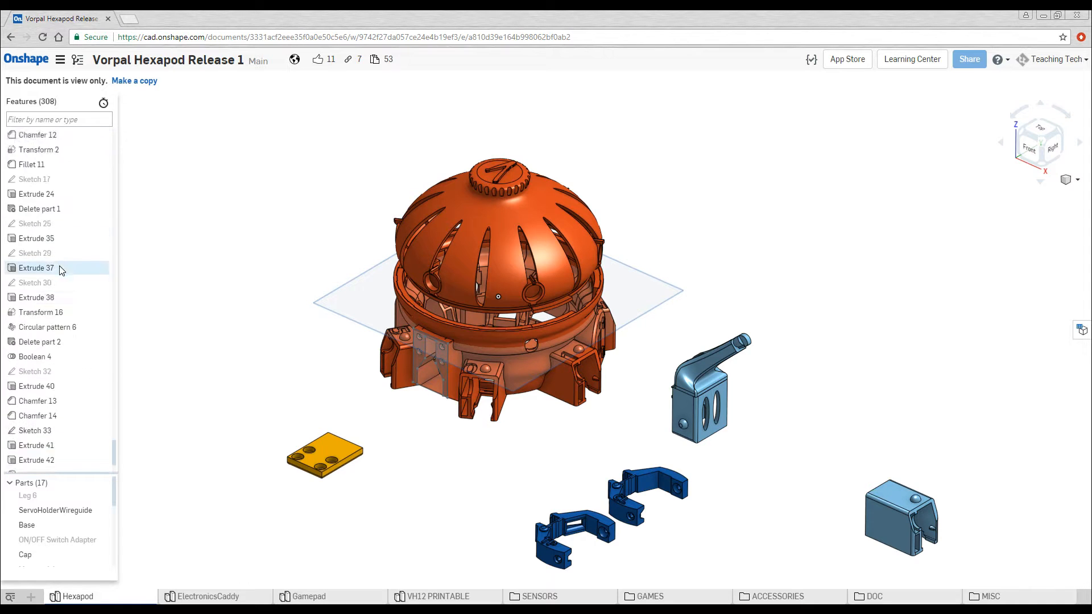
pyautogui.scroll(-3)
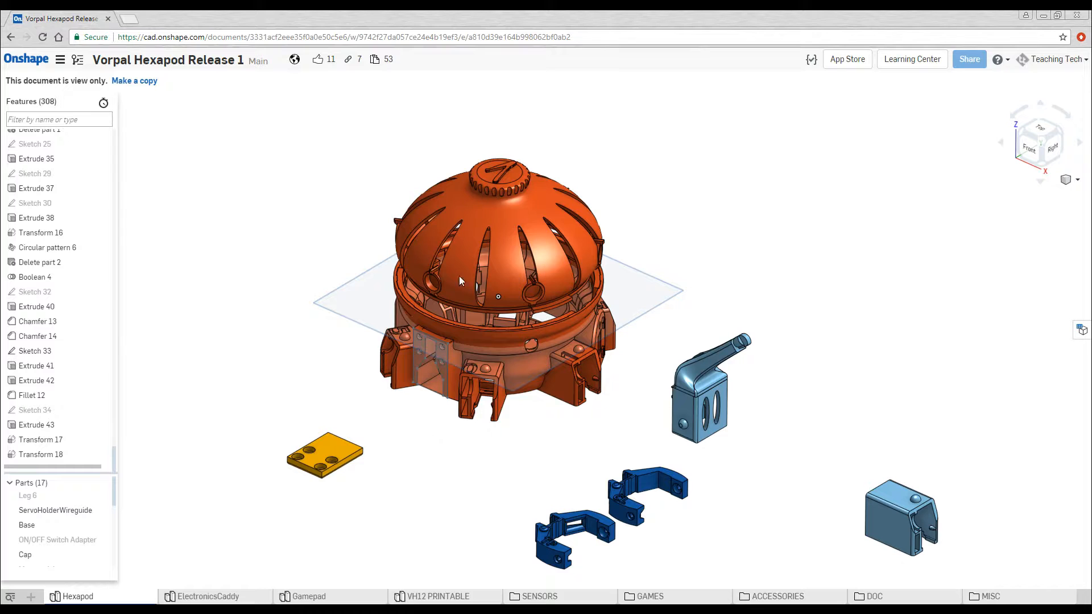
pyautogui.scroll(3)
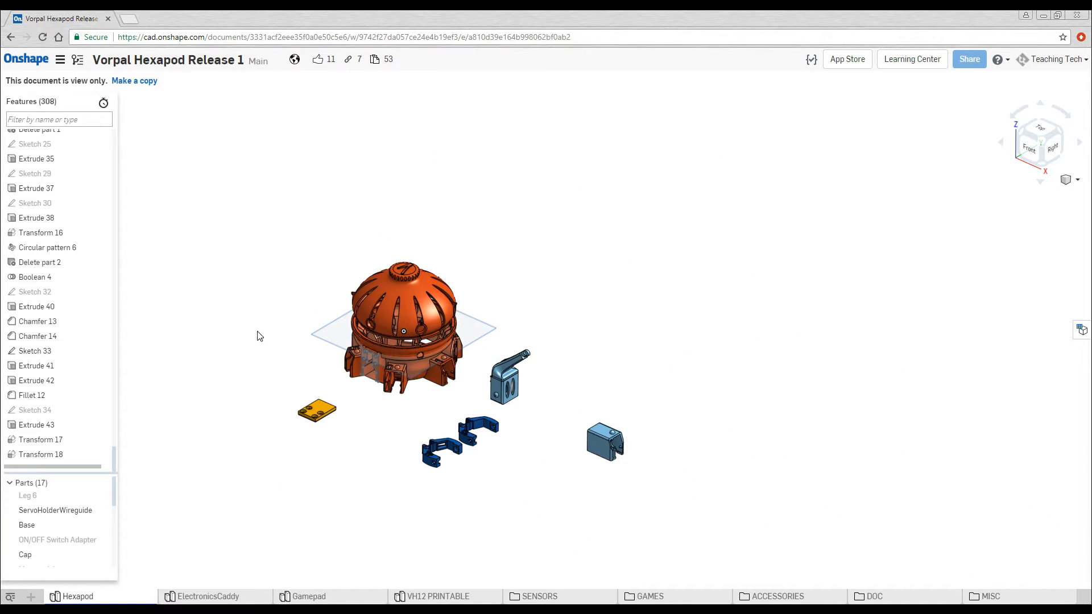
pyautogui.moveTo(85, 87)
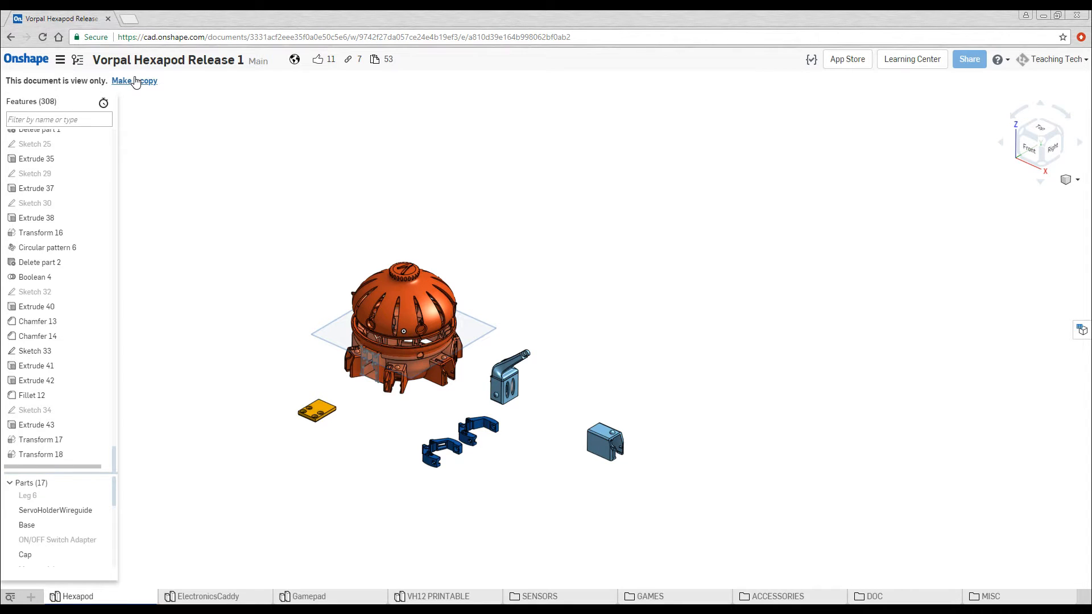
# Step: Make an editable public copy named 'Vorpal Hexapod - Teaching Tech' and browse its features
pyautogui.click(134, 81)
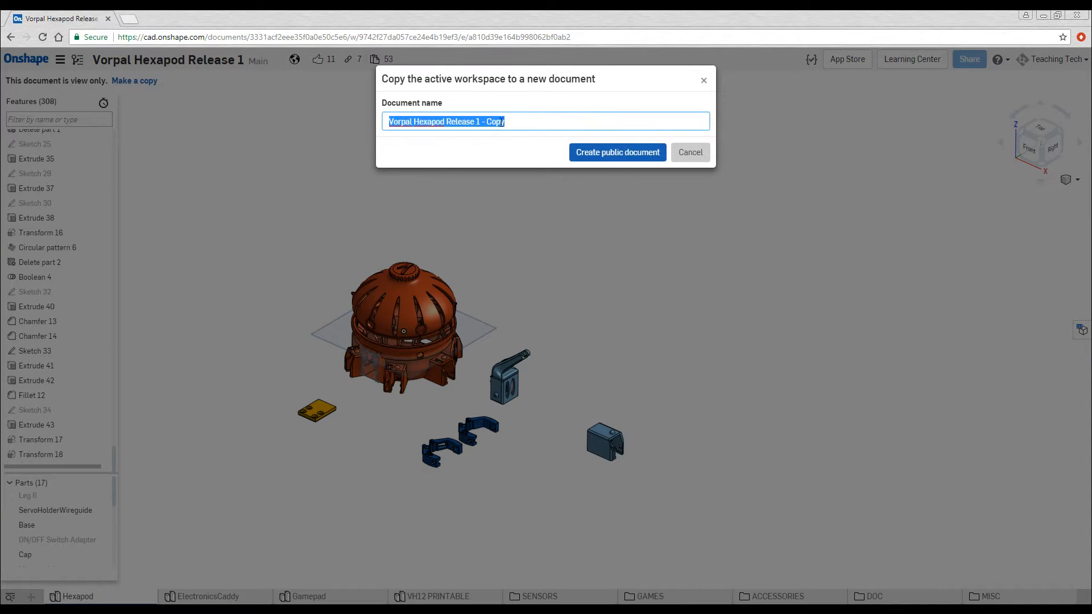
pyautogui.click(617, 152)
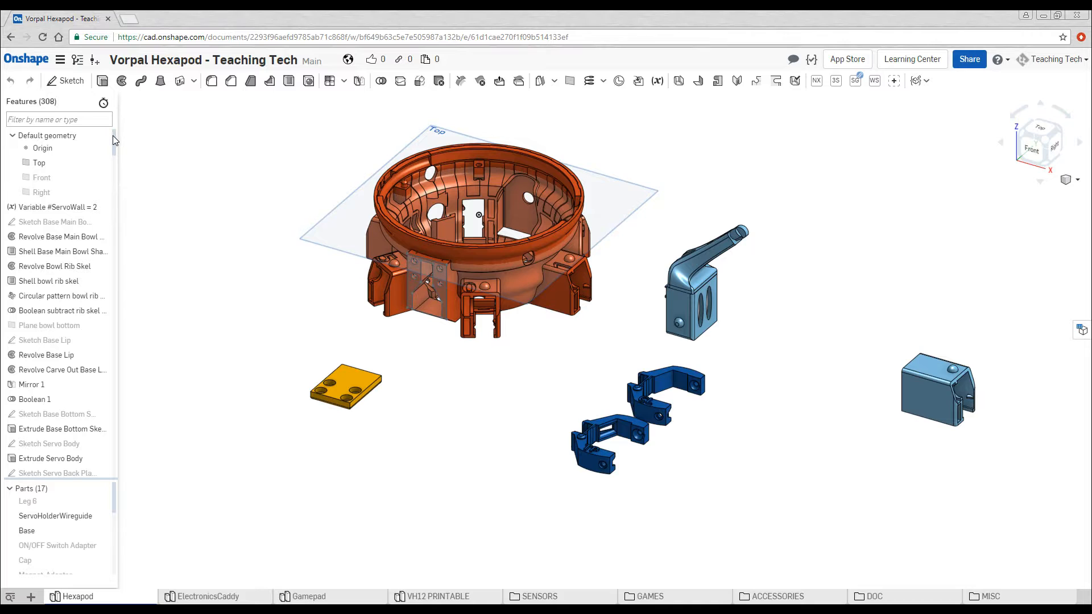
pyautogui.scroll(-3)
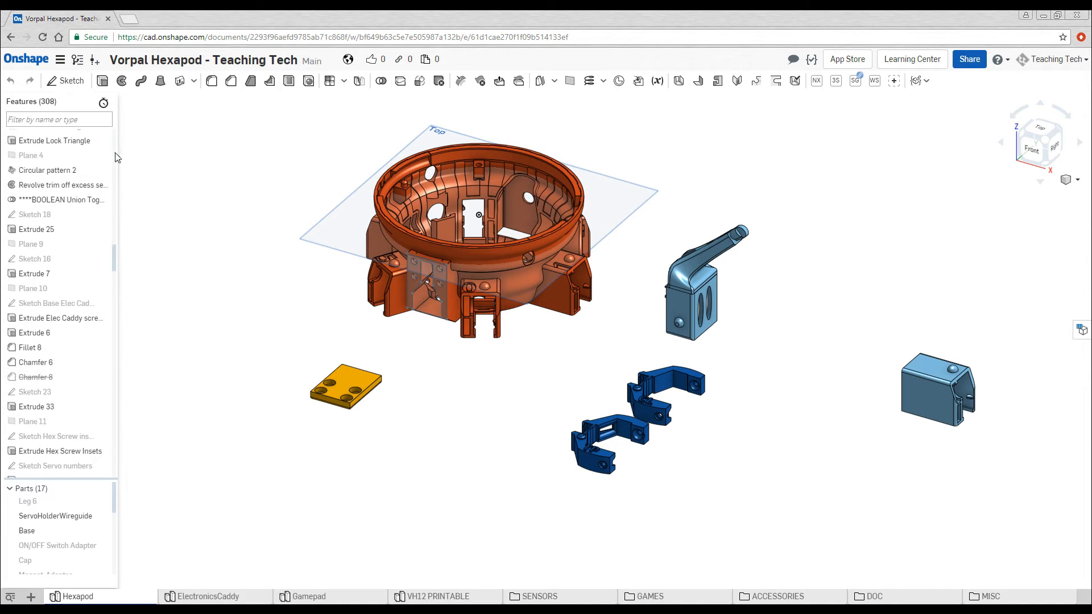
pyautogui.scroll(3)
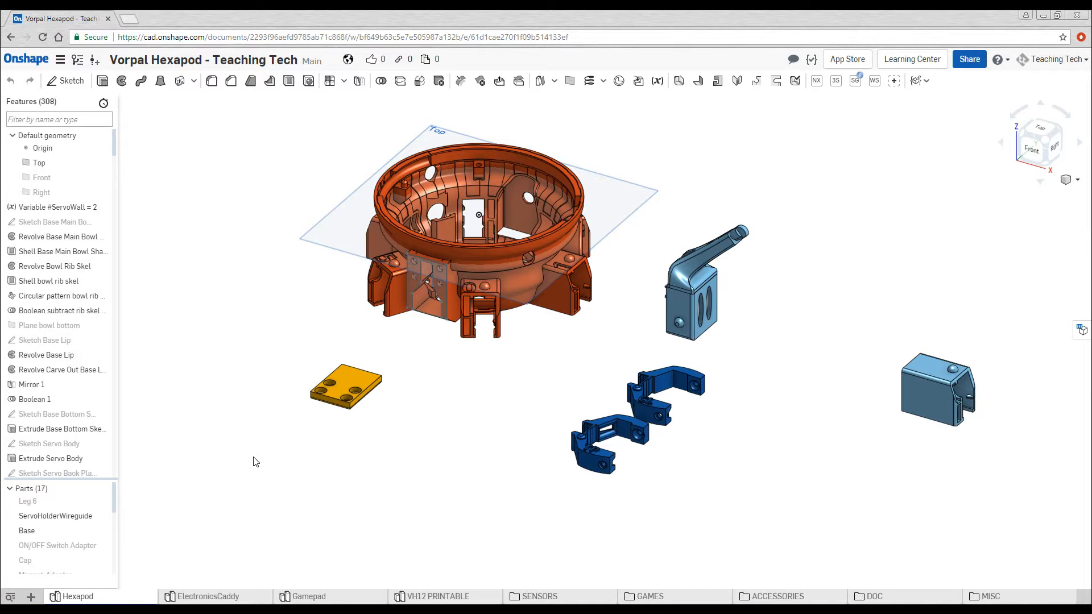
pyautogui.moveTo(109, 553)
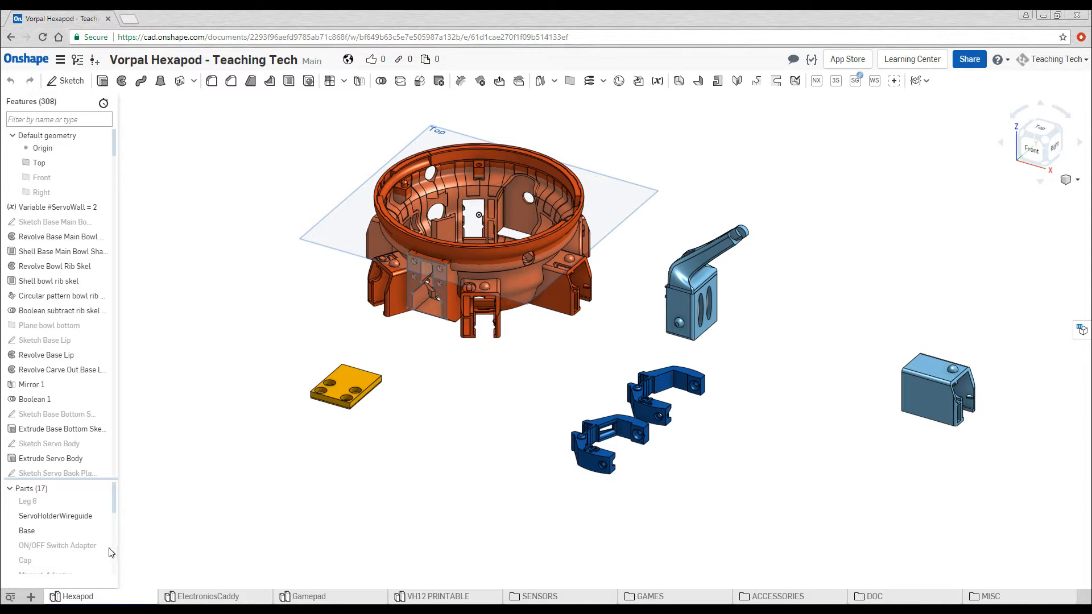
# Step: Filter the features for 'cap', select Extrude Cap locking ring, then clear the filter
pyautogui.click(25, 560)
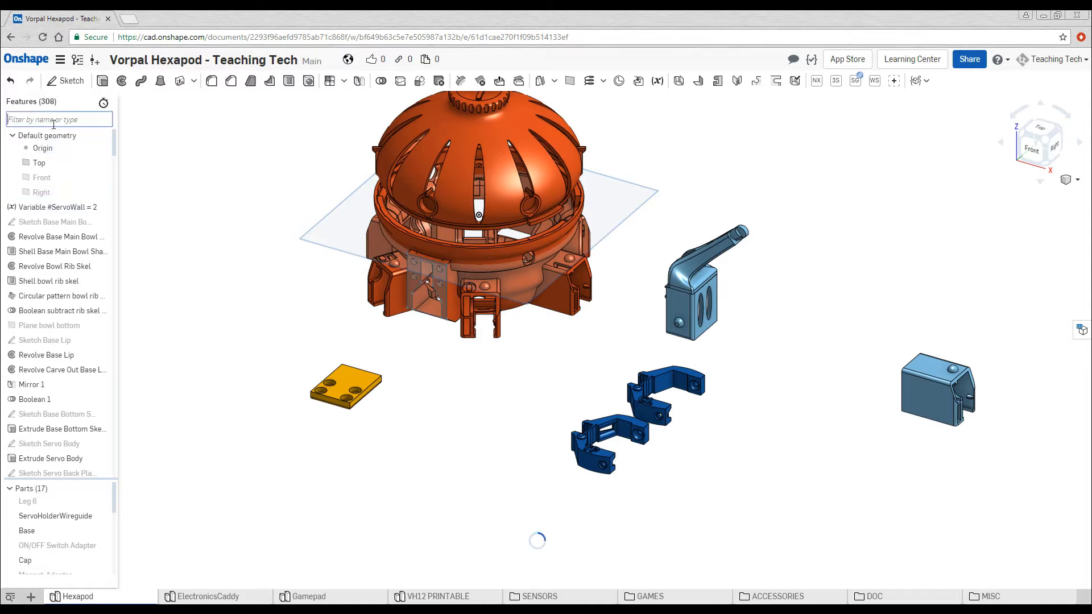
pyautogui.write('ca')
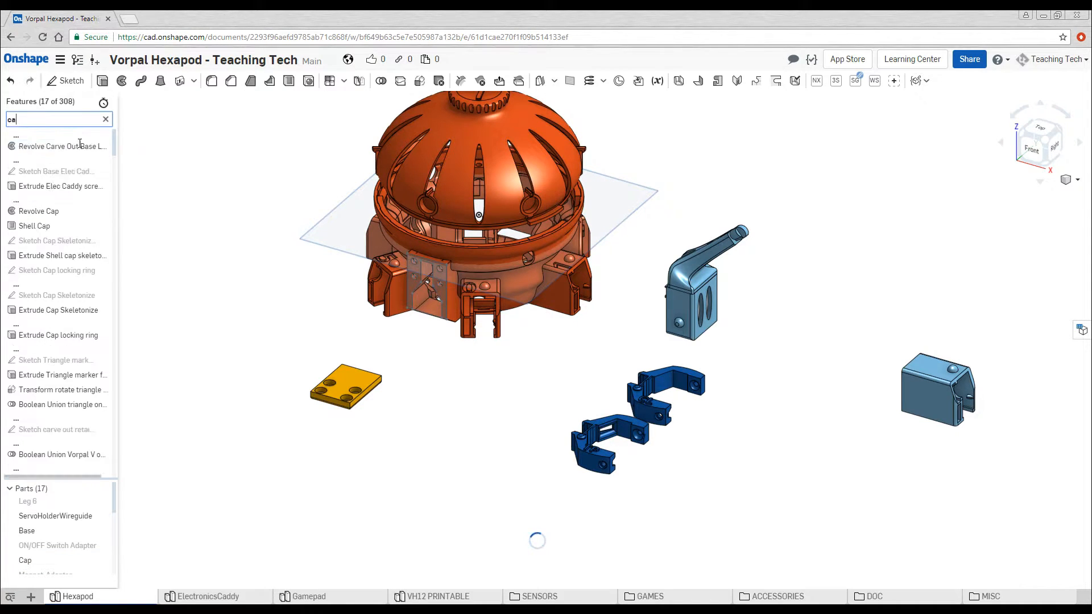
pyautogui.write('p')
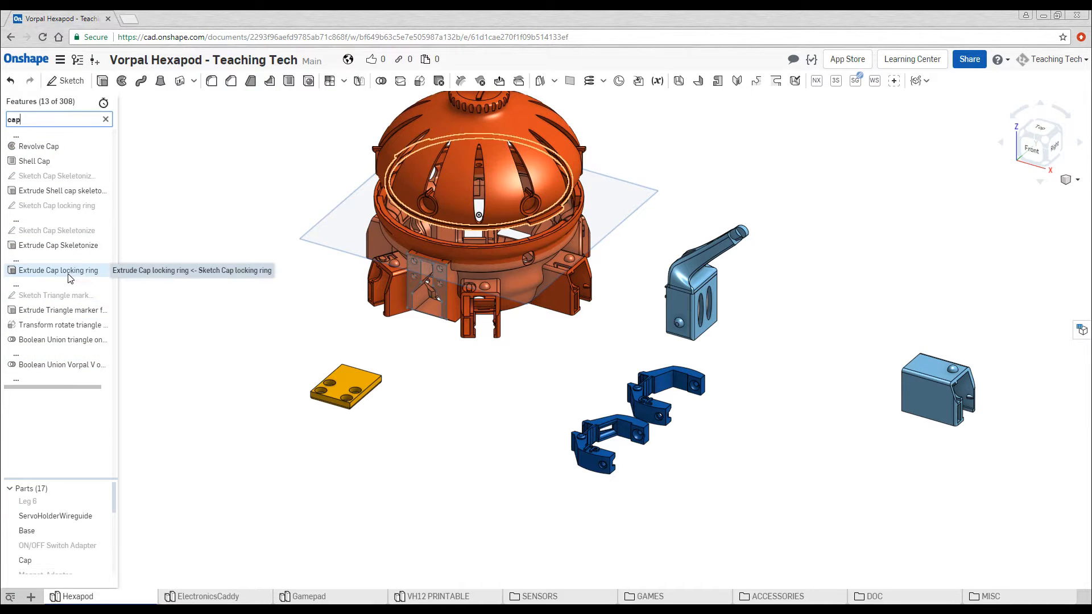
pyautogui.moveTo(62, 356)
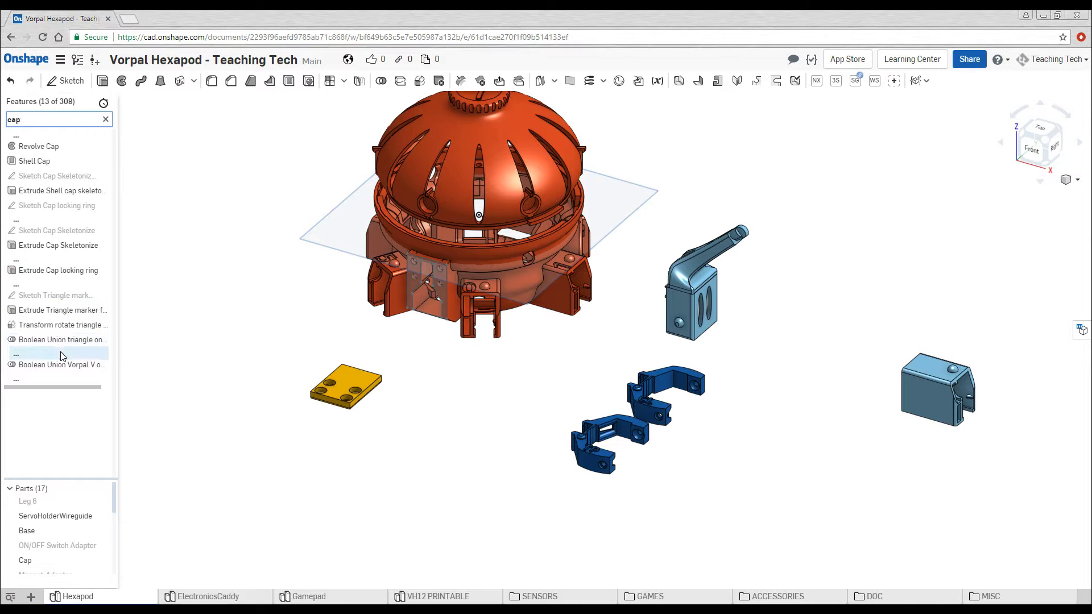
pyautogui.click(62, 324)
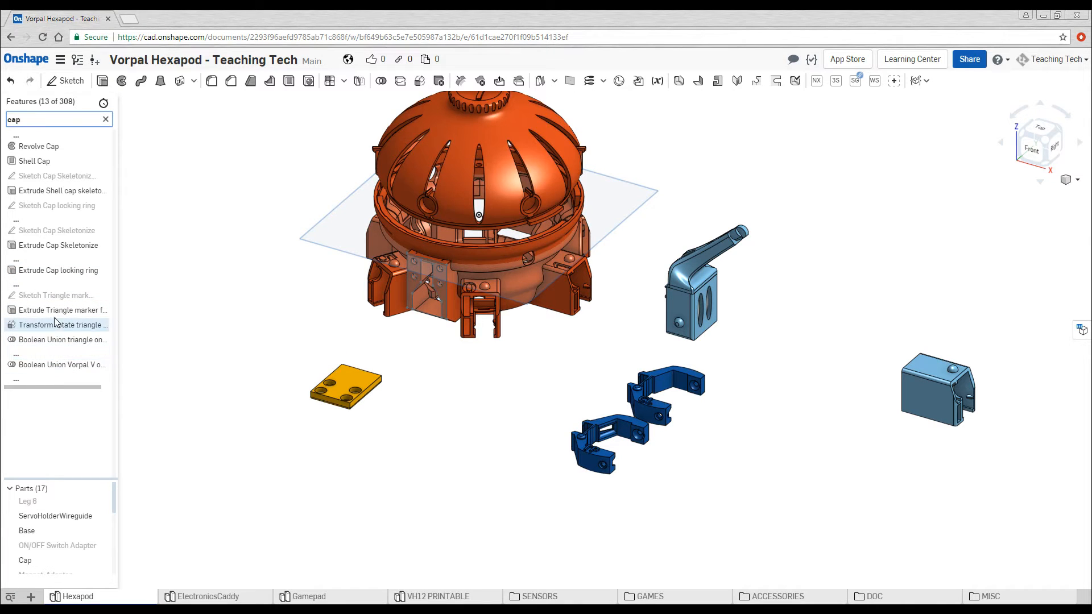
pyautogui.moveTo(59, 270)
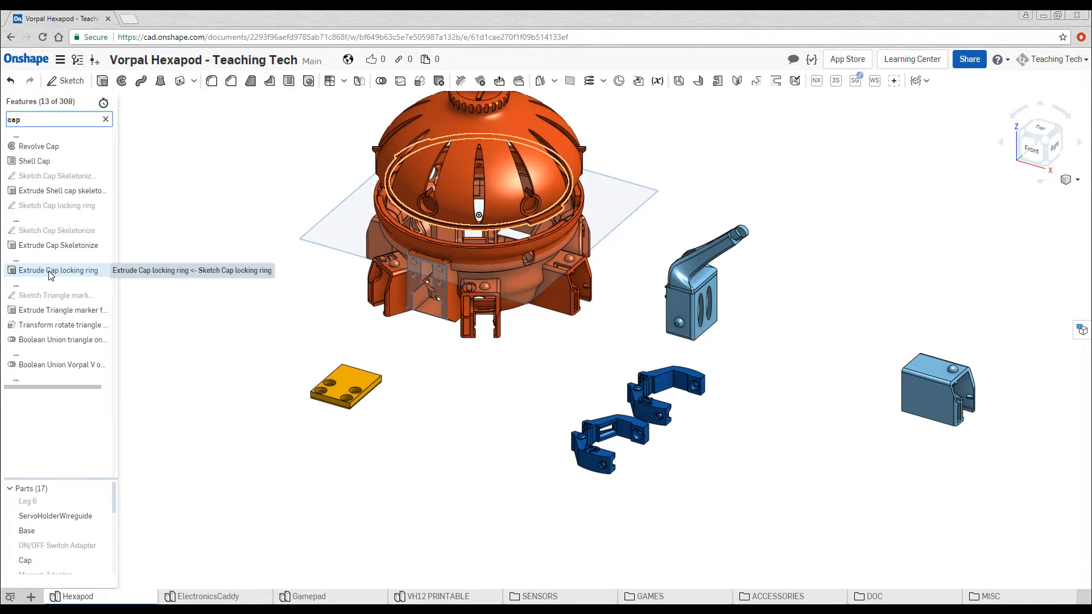
pyautogui.click(58, 271)
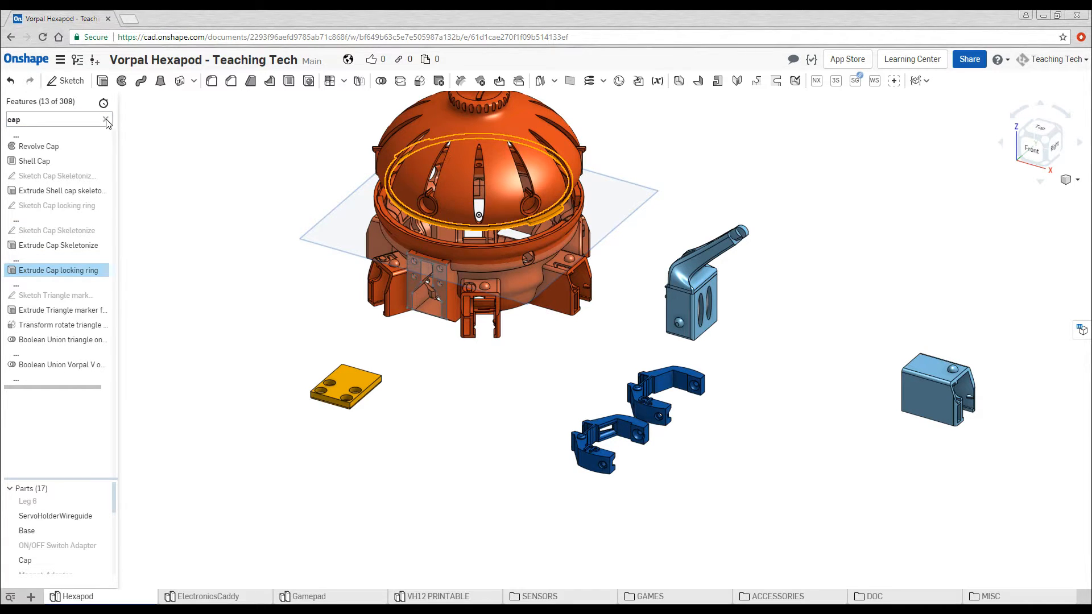
pyautogui.click(107, 119)
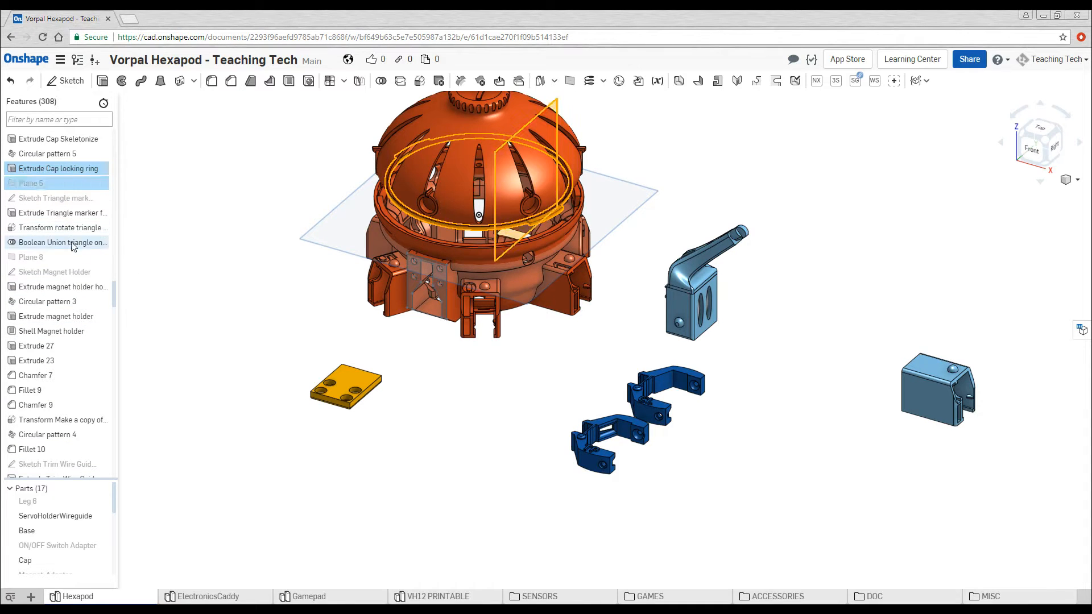
pyautogui.scroll(-3)
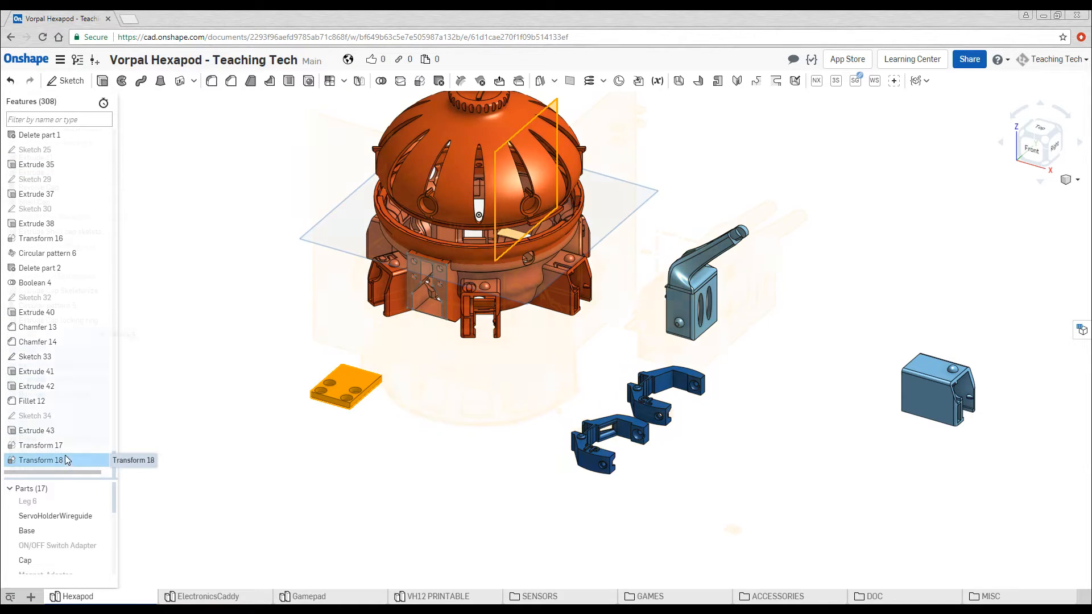
# Step: Delete the selected later features, leaving base and cap, and view the model from the front
pyautogui.rightClick(41, 461)
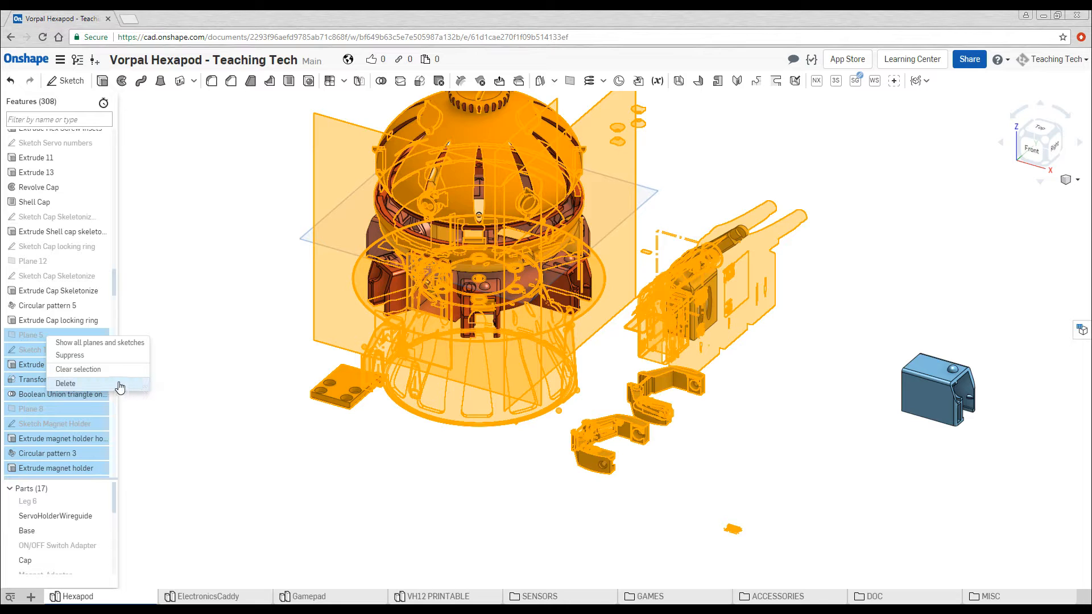
pyautogui.click(79, 370)
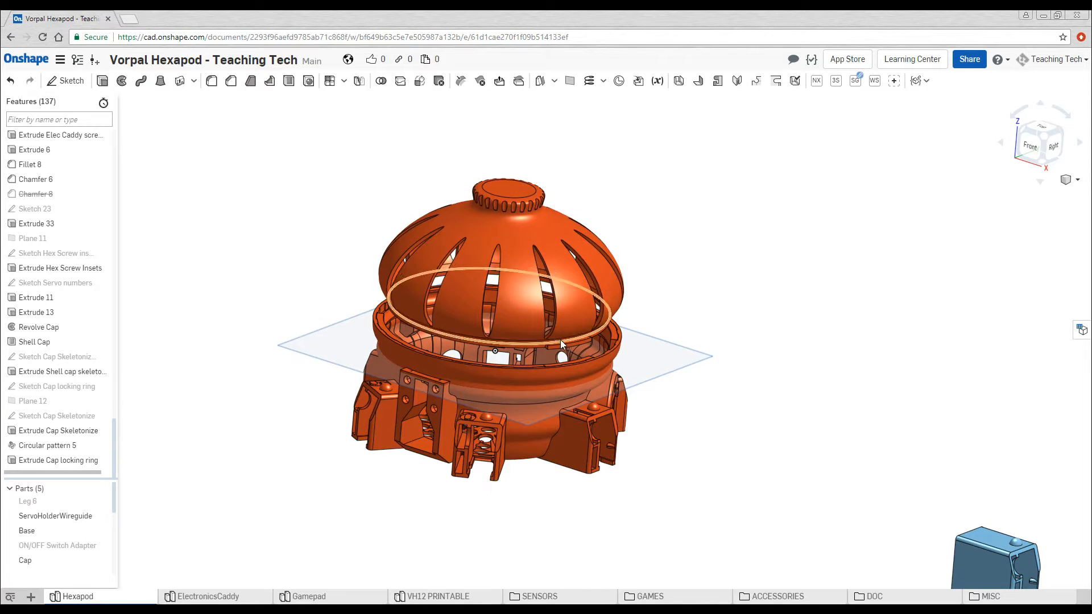
pyautogui.click(725, 337)
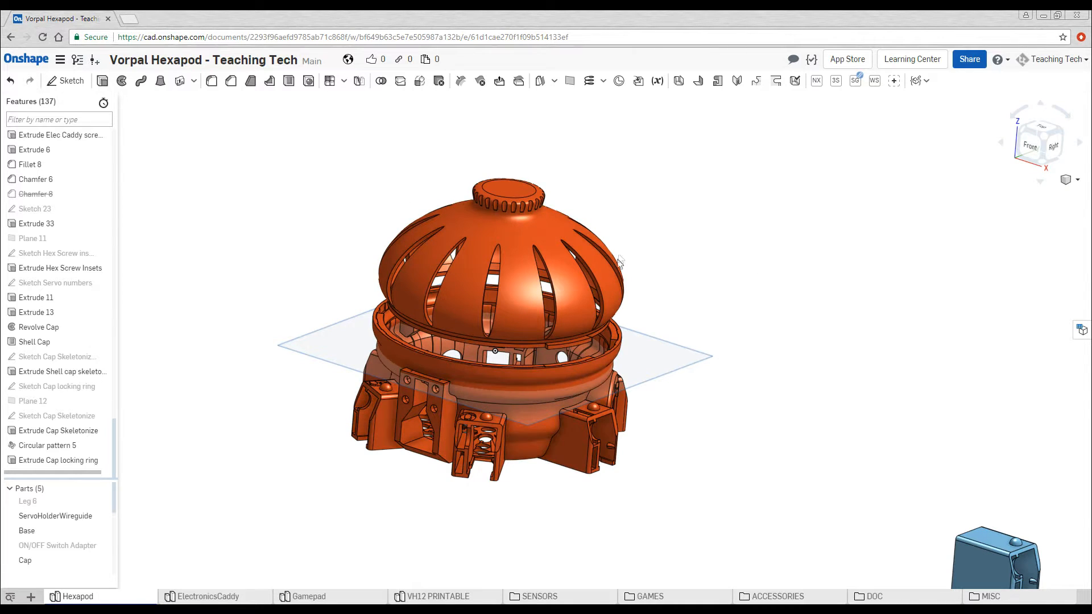
pyautogui.moveTo(680, 277)
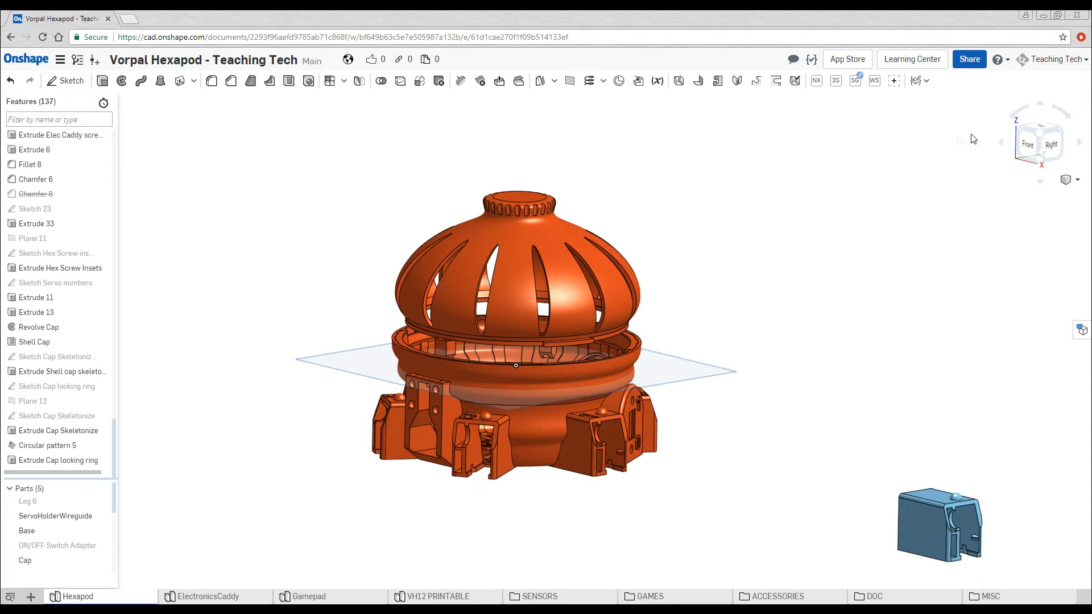
pyautogui.click(1027, 144)
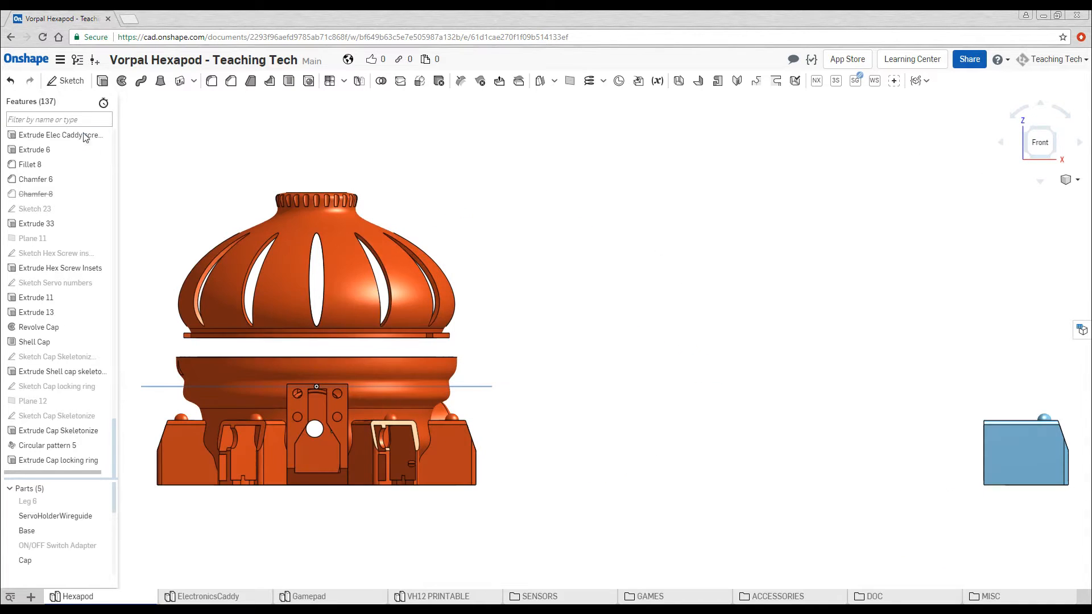
pyautogui.click(65, 81)
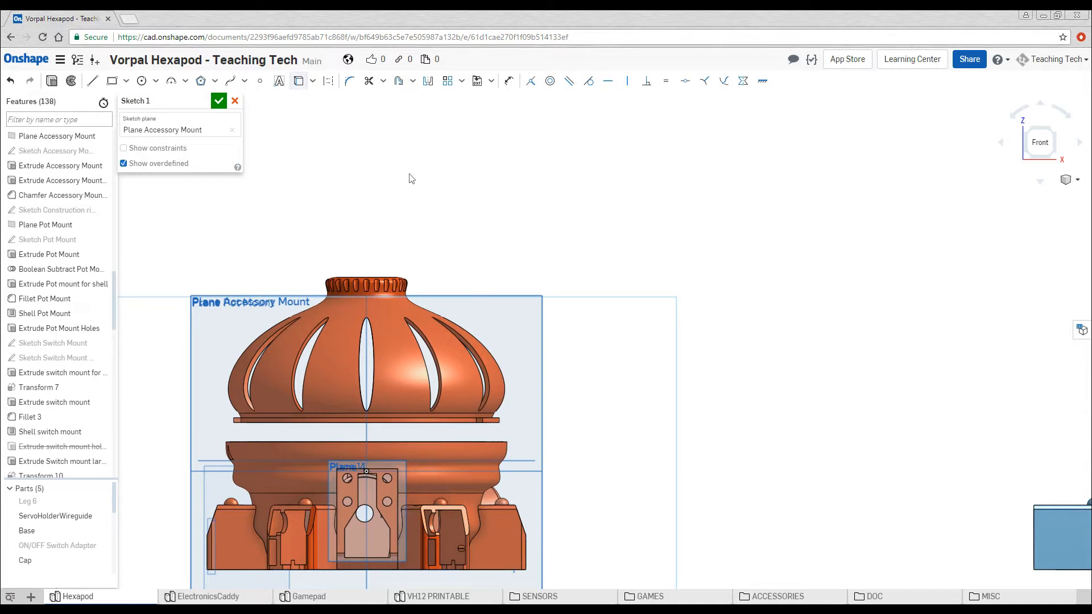
# Step: Zoom in on the cap's dome on the accessory mount plane
pyautogui.scroll(3)
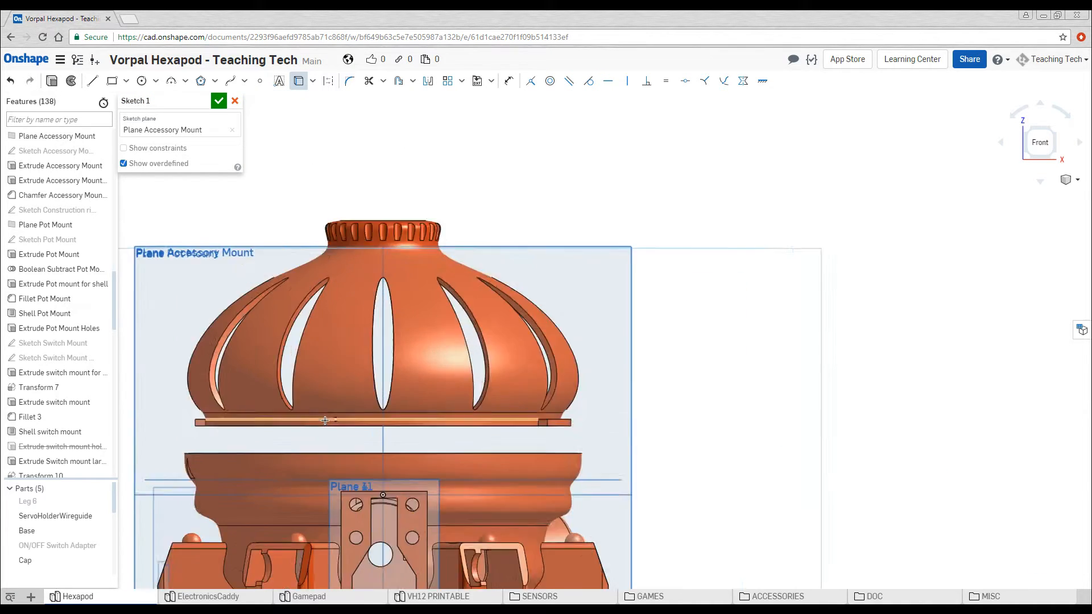
pyautogui.scroll(3)
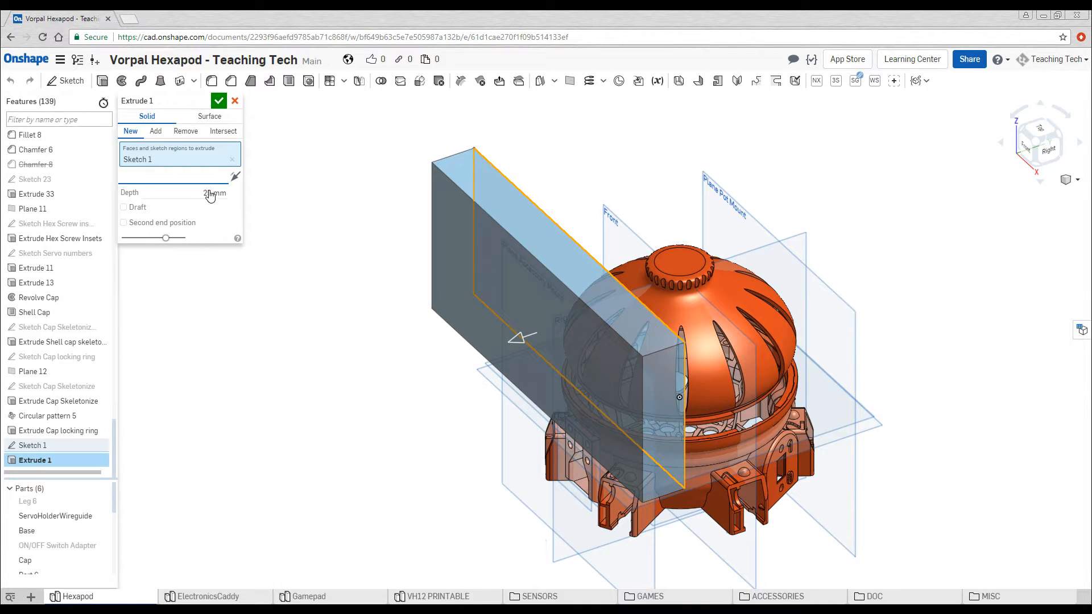
# Step: Cut the dome off the cap with a Remove extrude, Through all in both directions
pyautogui.click(216, 194)
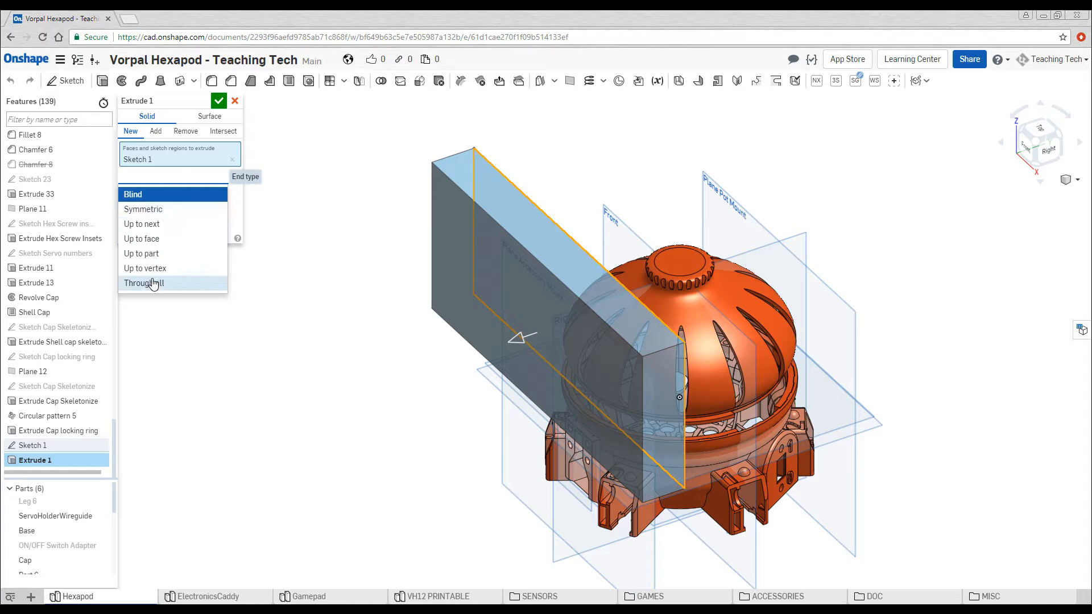
pyautogui.click(143, 283)
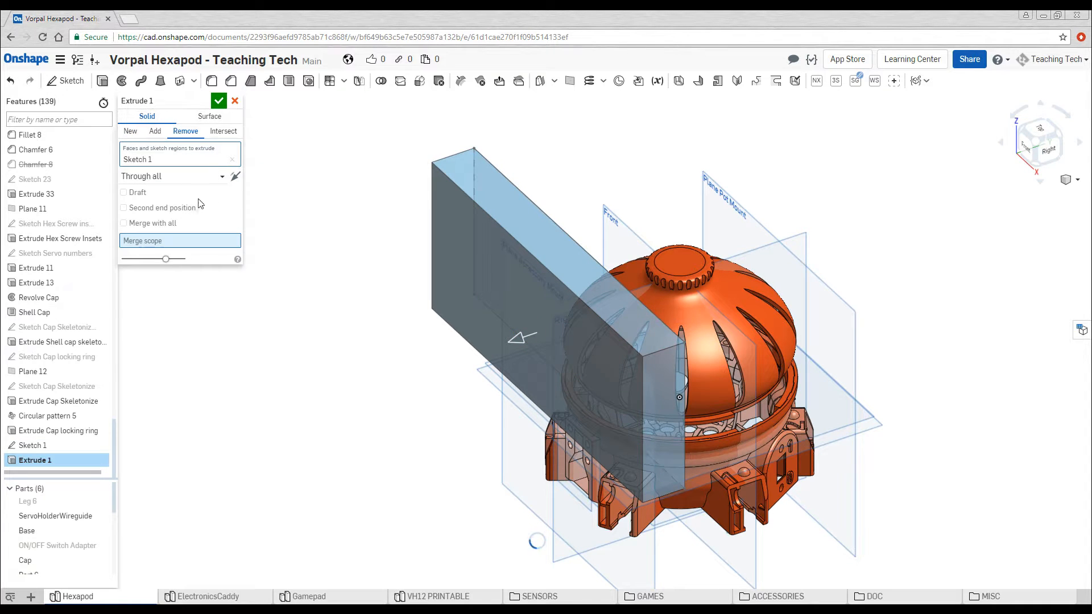
pyautogui.click(123, 207)
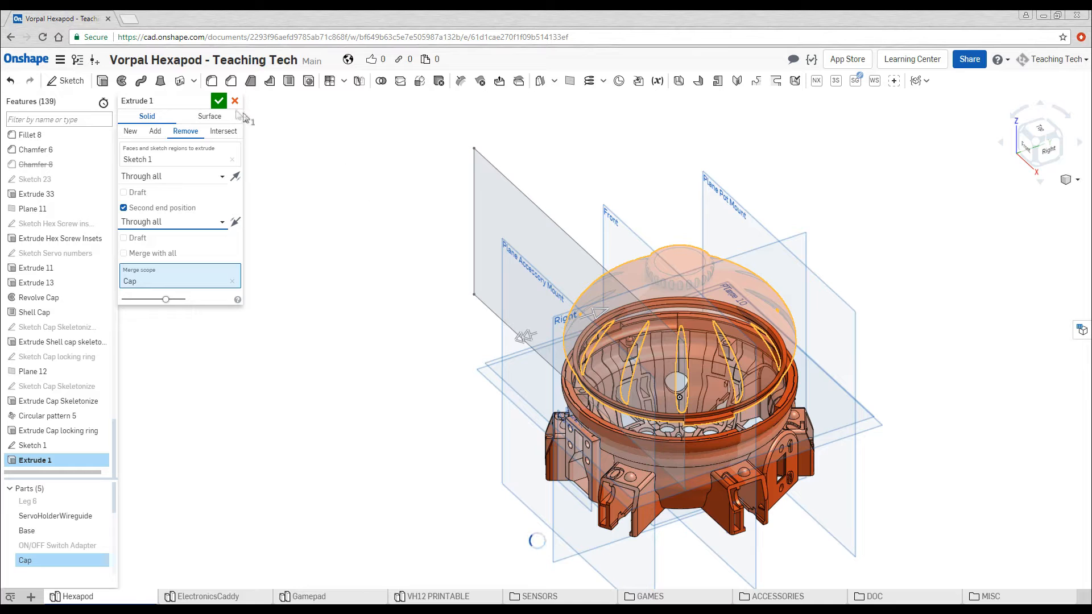
pyautogui.click(218, 100)
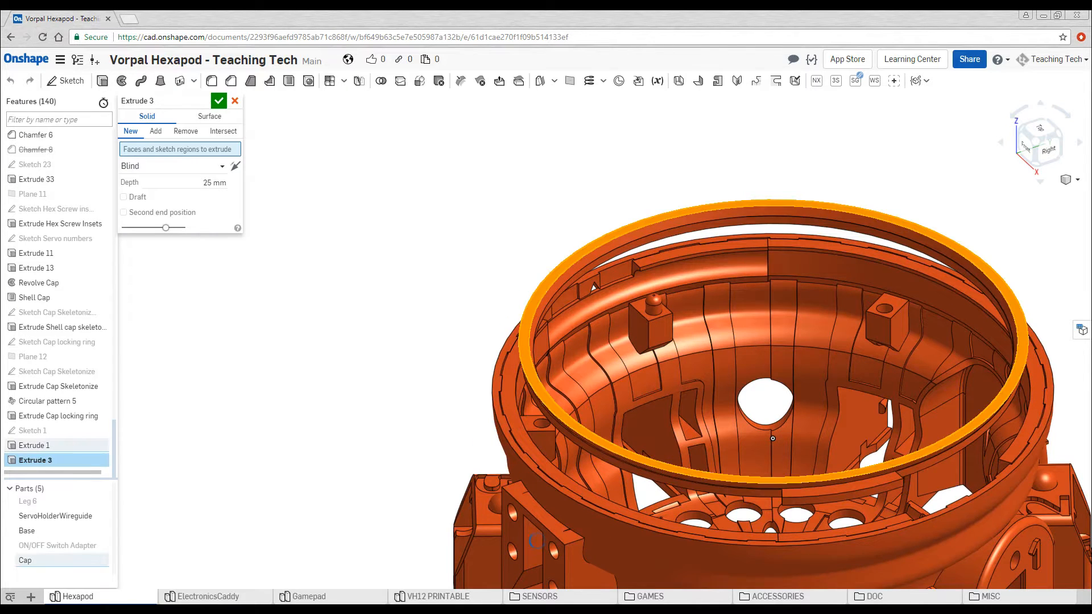
# Step: Extrude the ring's top face upward to raise the rim
pyautogui.click(156, 132)
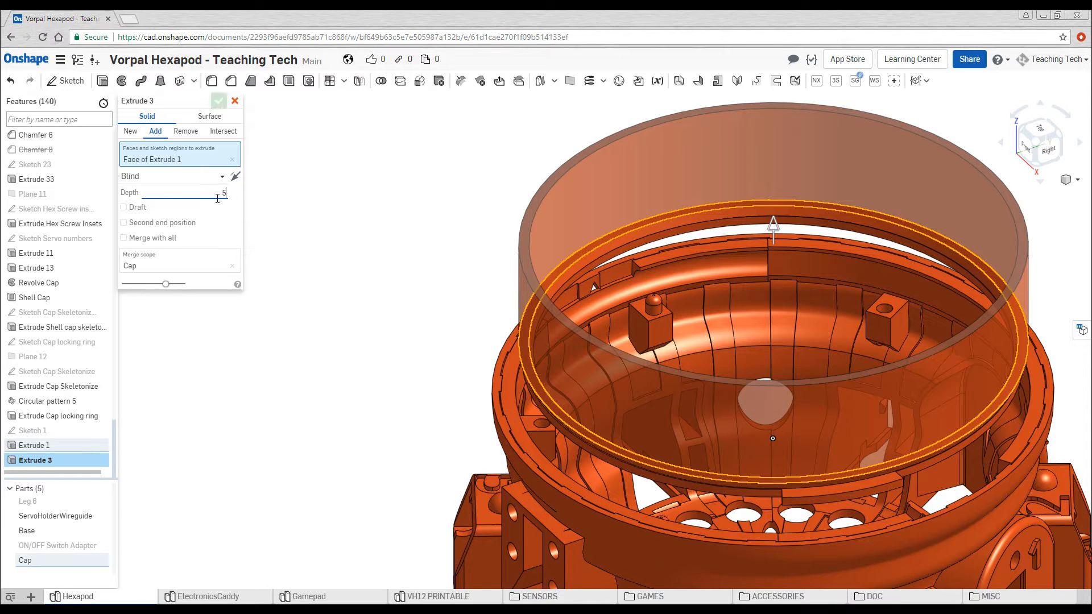
pyautogui.click(218, 100)
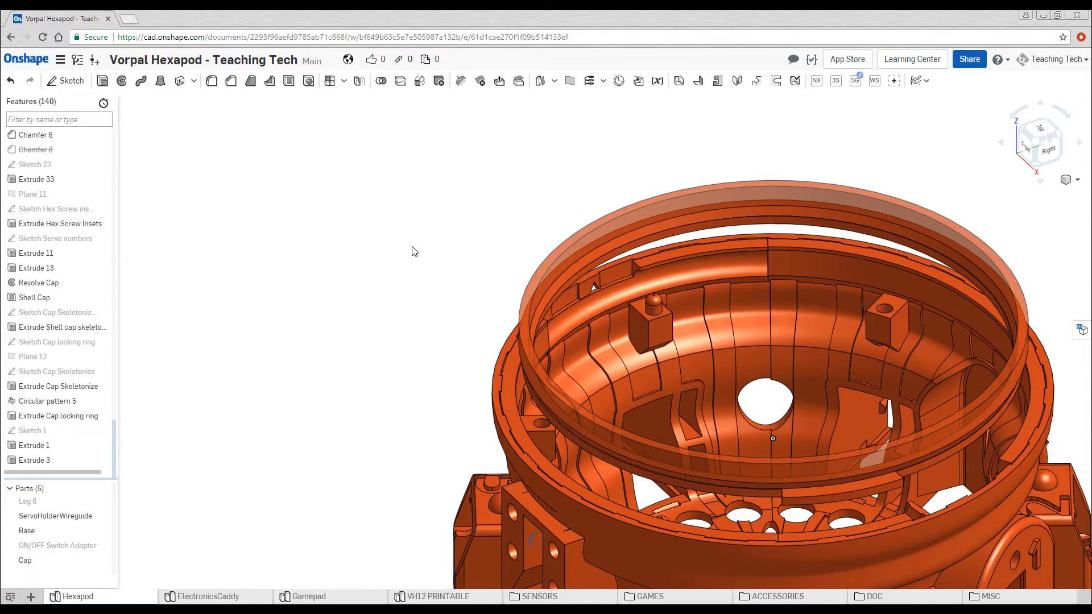
# Step: Export the Cap part as a fine millimetre STL, Hexapod - Cap.stl
pyautogui.rightClick(24, 560)
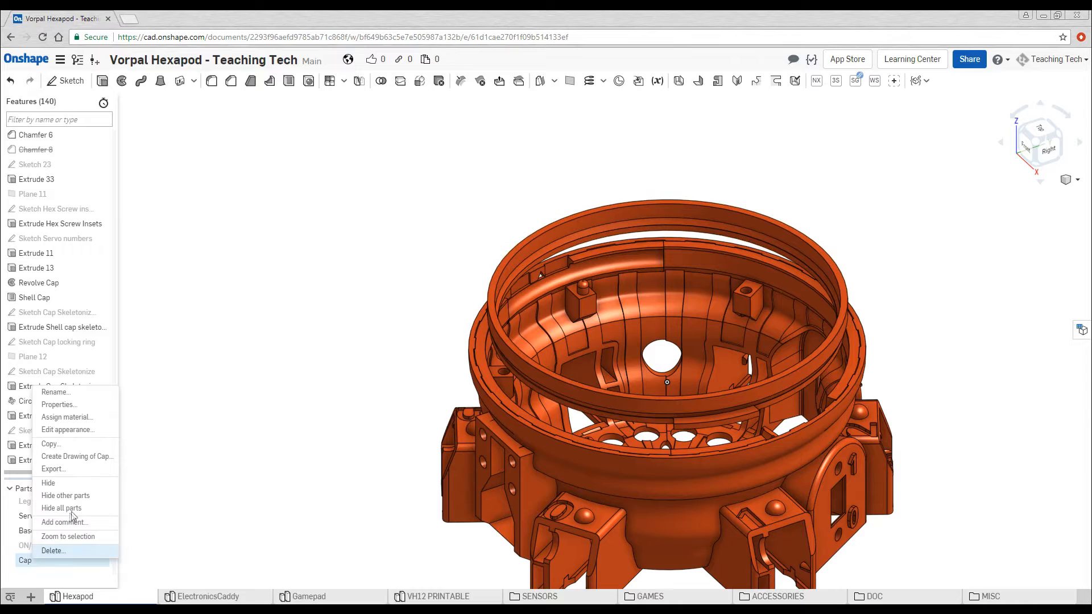
pyautogui.click(355, 483)
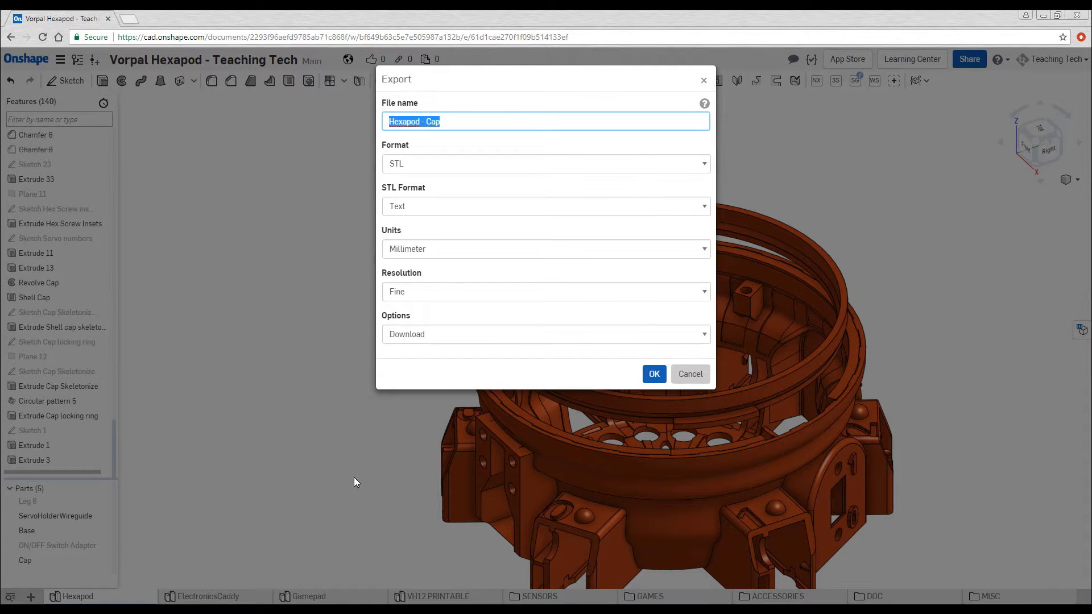
pyautogui.moveTo(561, 399)
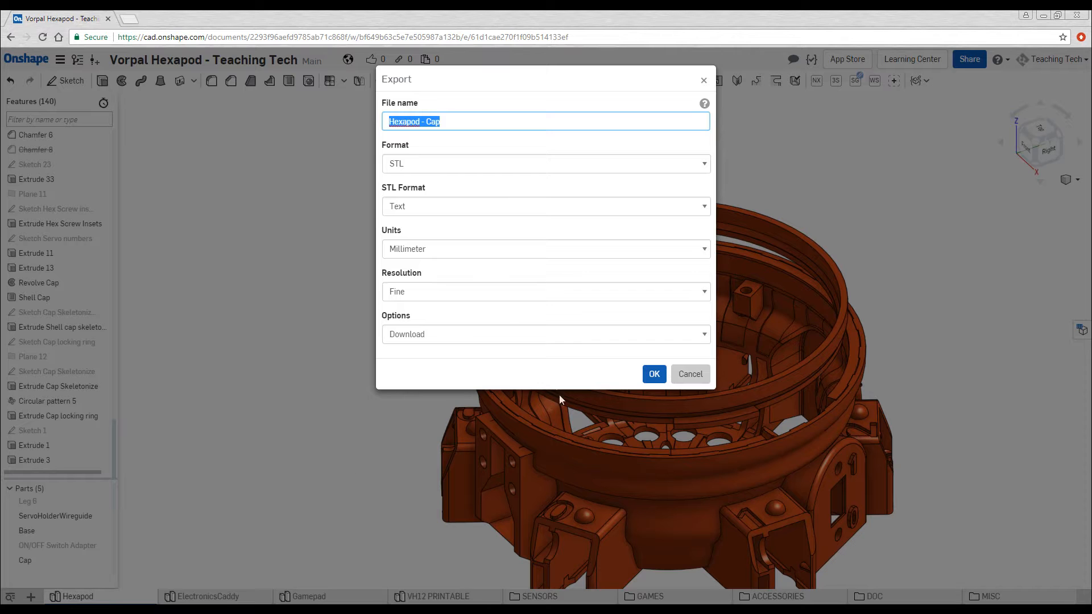
pyautogui.click(653, 374)
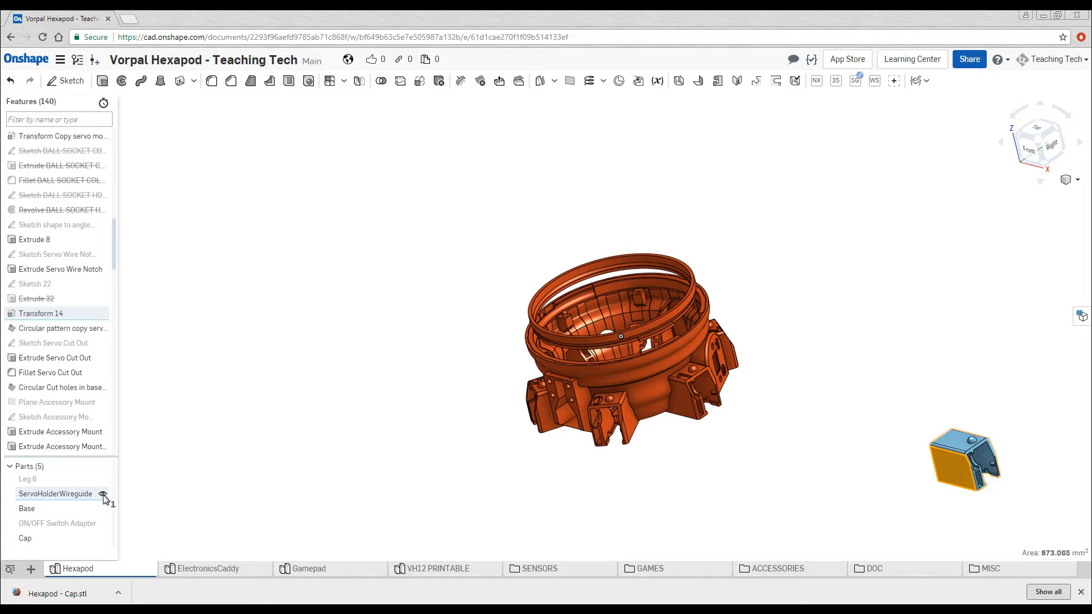
# Step: Hide ServoHolderWireguide and Base so only the cap ring shows
pyautogui.click(102, 493)
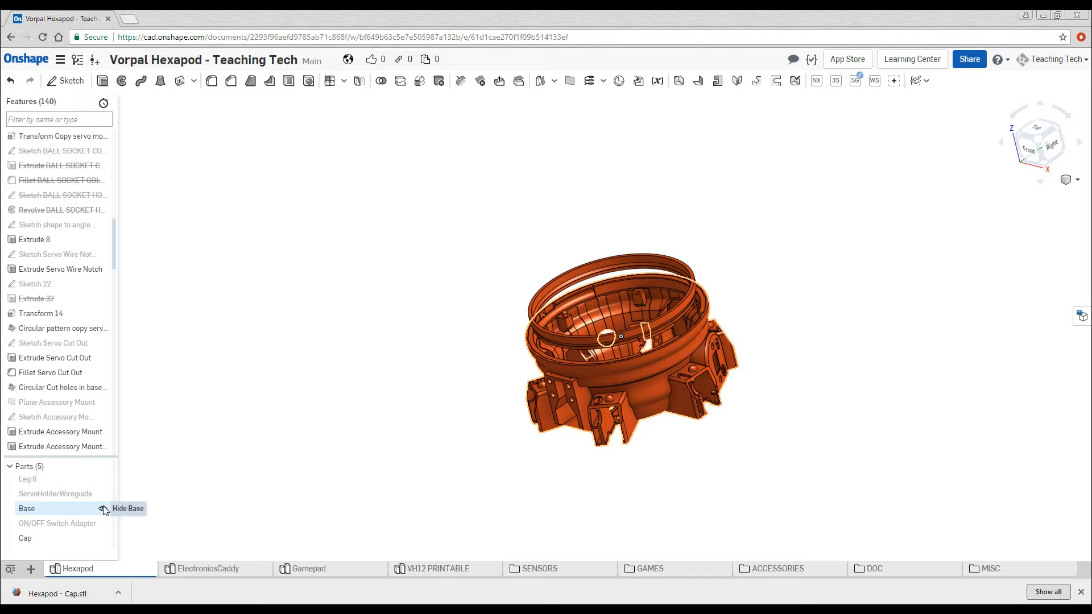
pyautogui.click(104, 509)
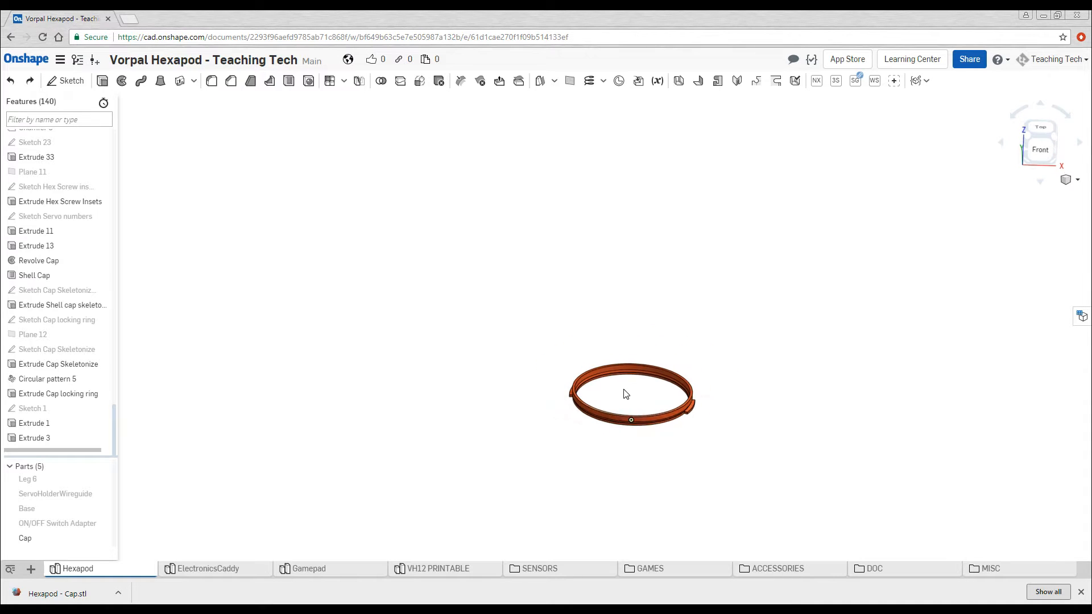
# Step: Start Sketch 2 on the Front plane for the dome profile
pyautogui.click(66, 80)
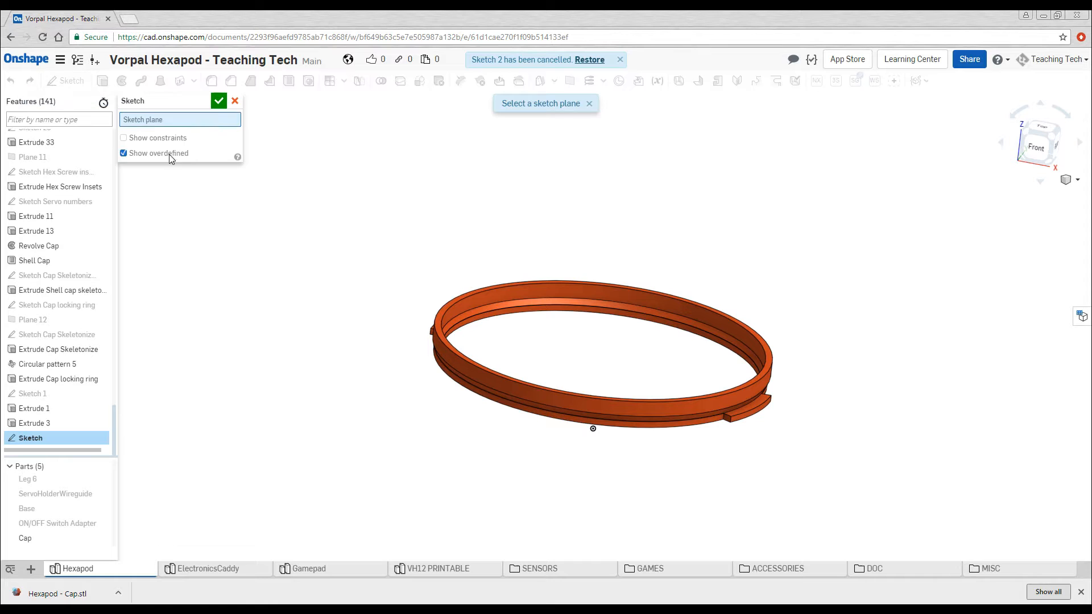
pyautogui.click(589, 60)
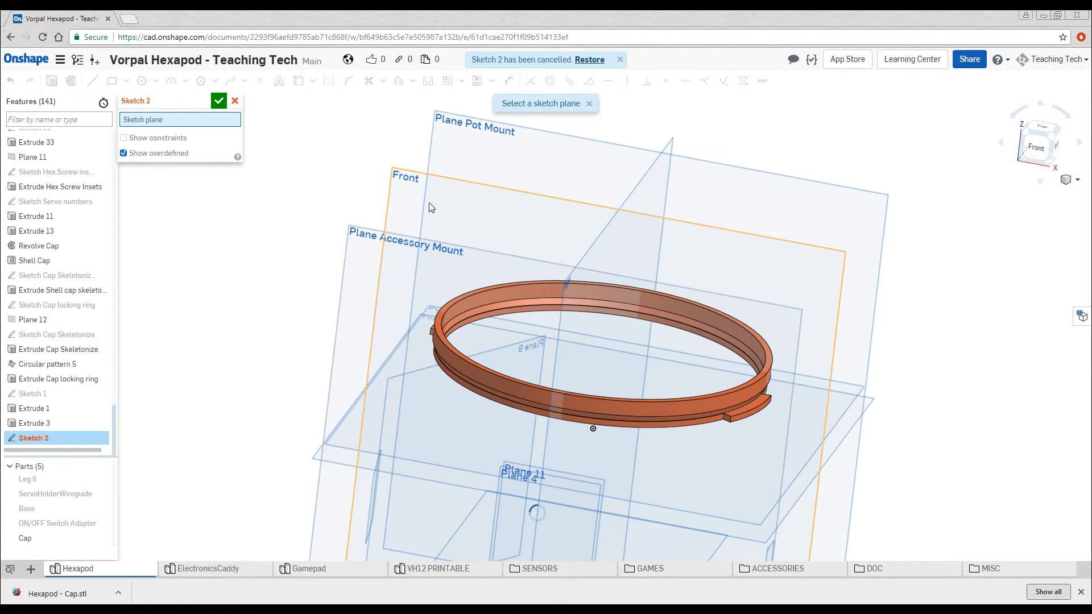
pyautogui.click(406, 178)
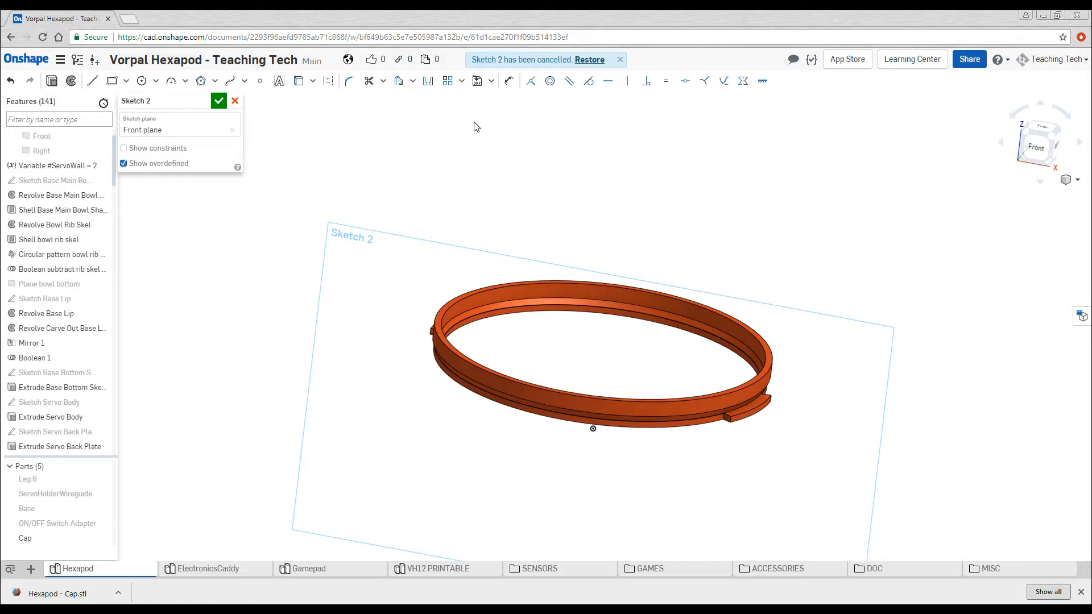
pyautogui.moveTo(433, 120)
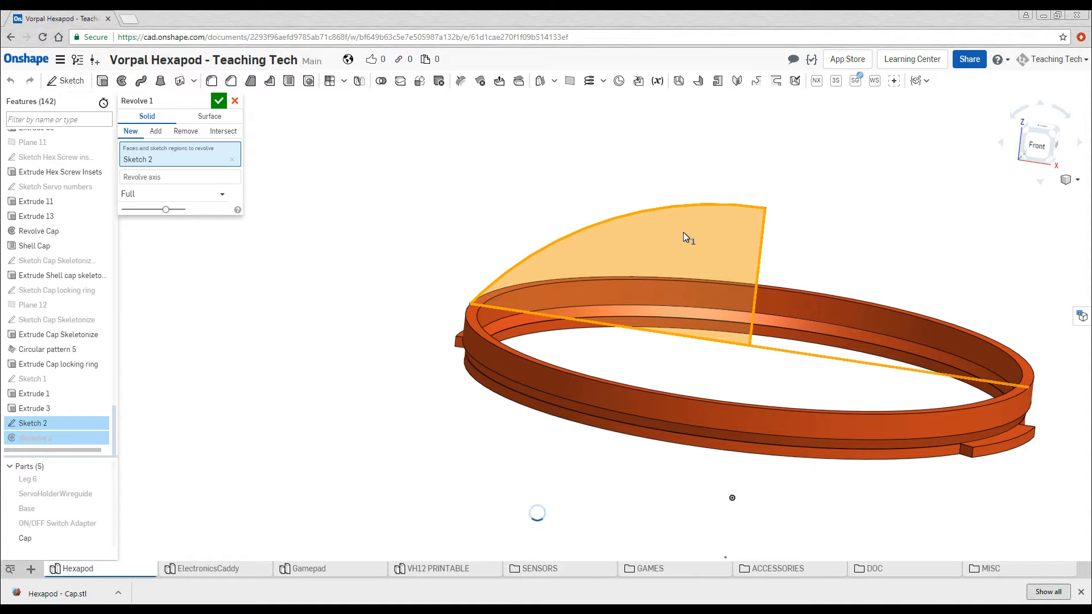
# Step: Revolve the profile a full turn around the sketch edge as a separate new part
pyautogui.click(178, 178)
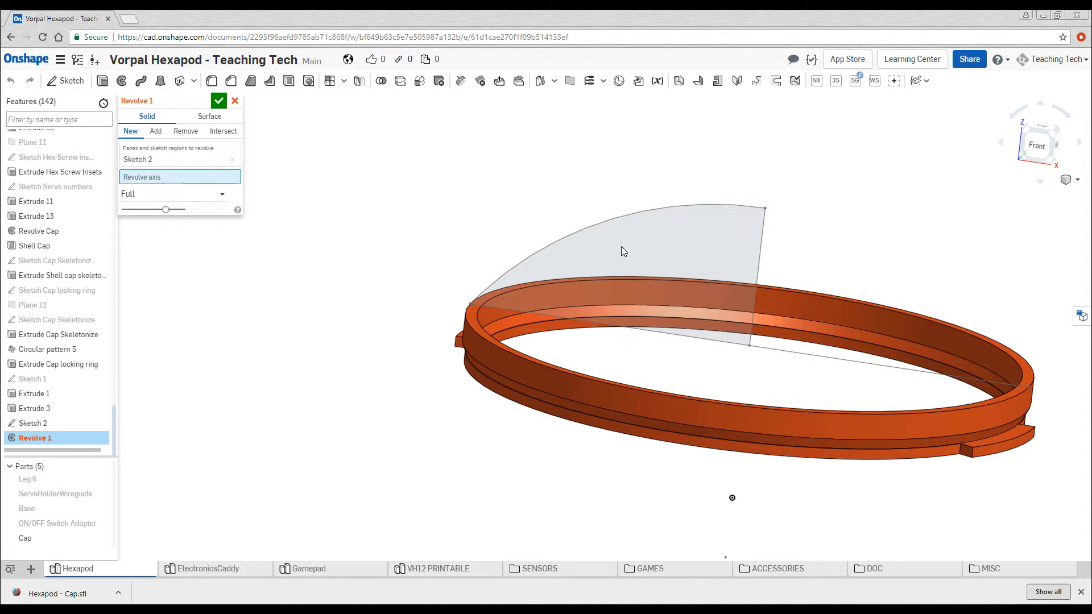
pyautogui.click(757, 278)
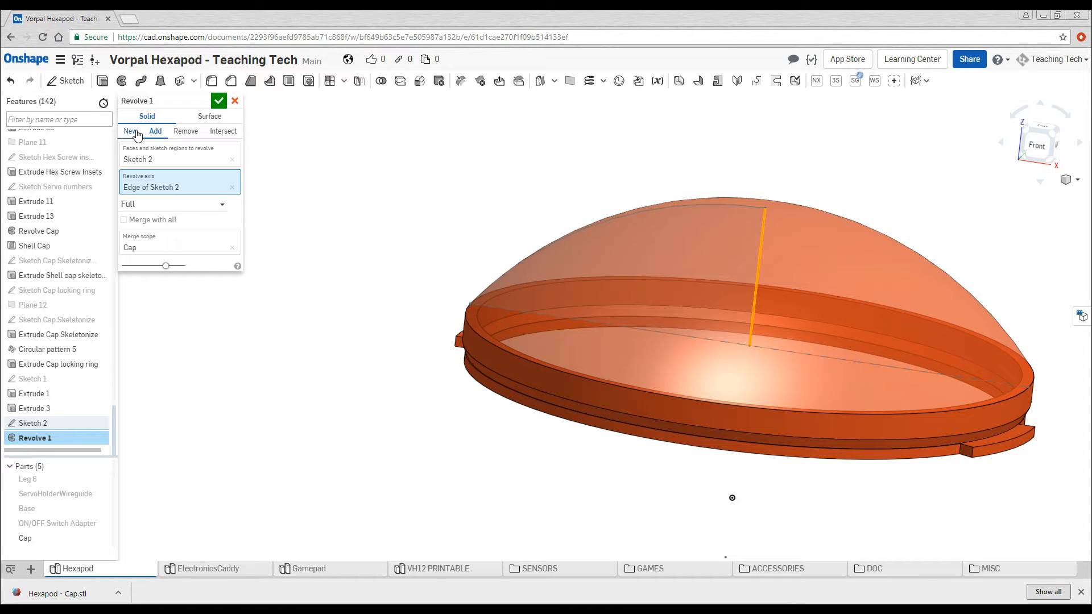
pyautogui.click(124, 219)
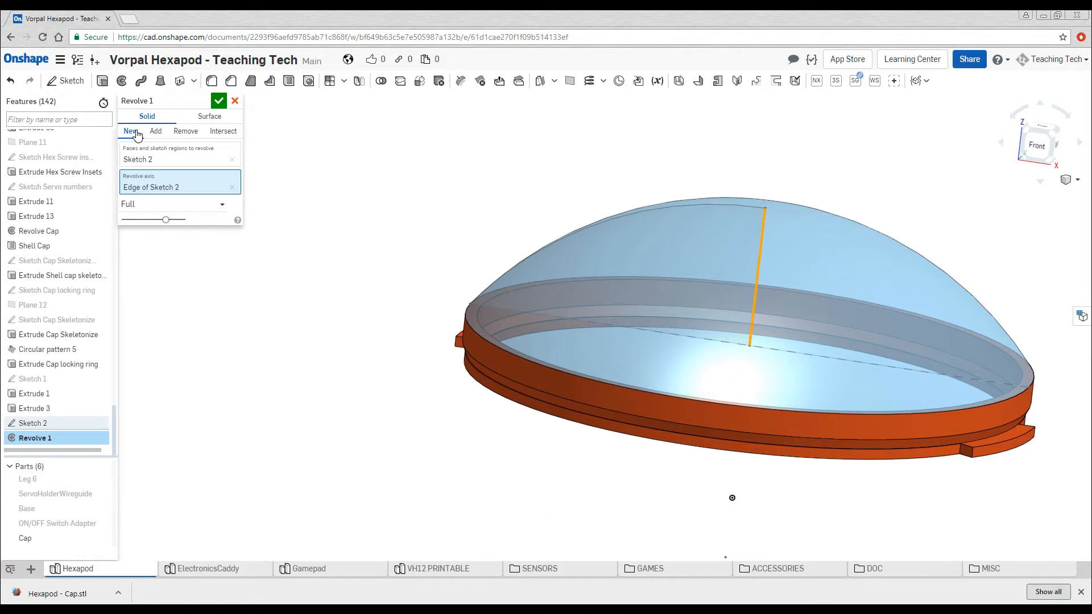
pyautogui.click(218, 101)
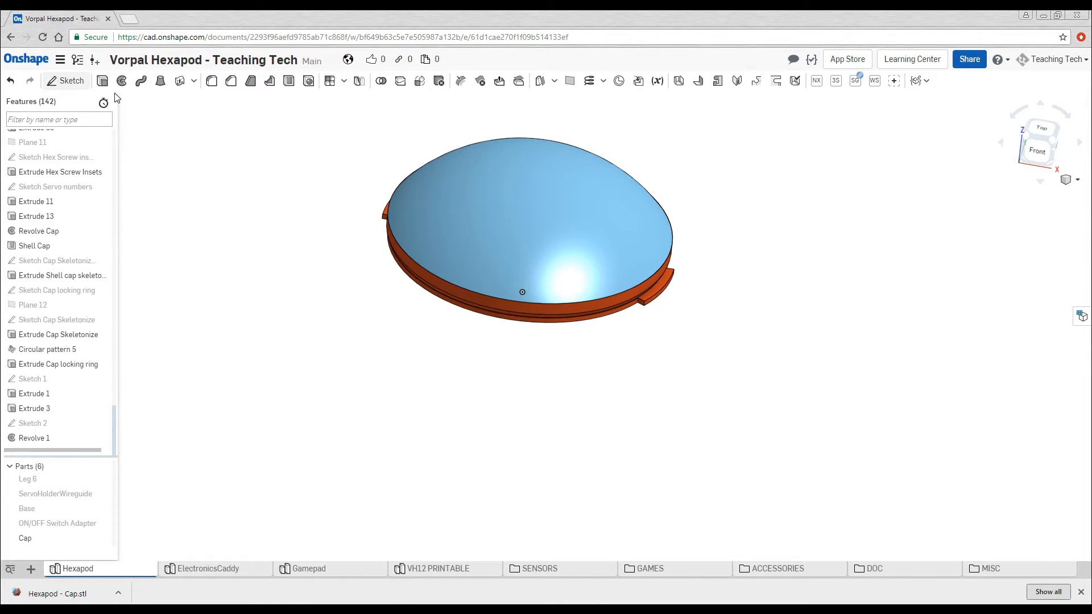
# Step: Sketch a line and arc across the ring's diameter on the Front plane, then hide Part 6
pyautogui.click(70, 80)
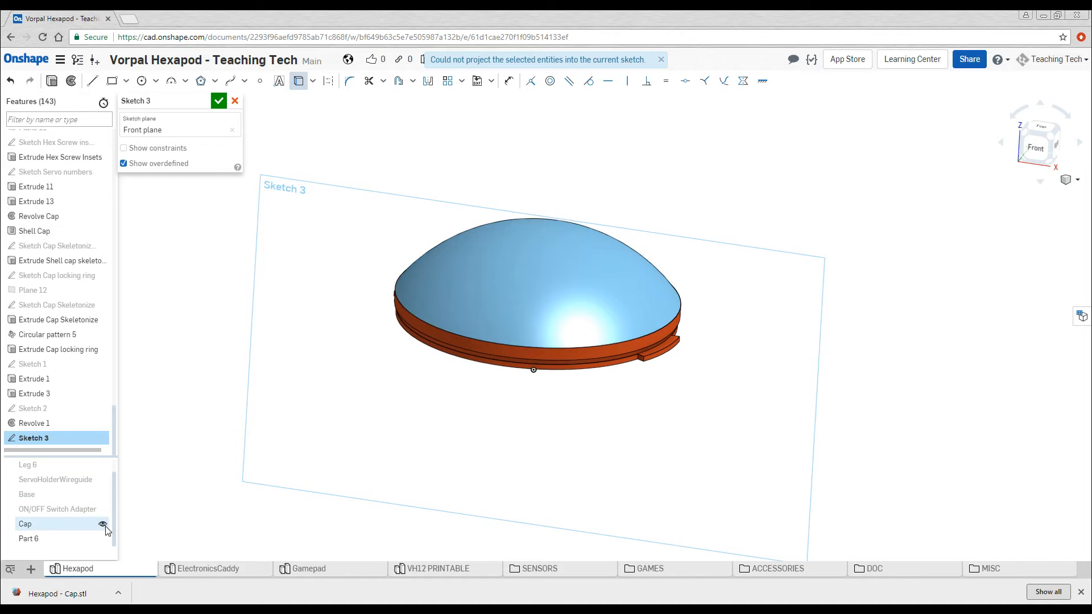
pyautogui.click(102, 523)
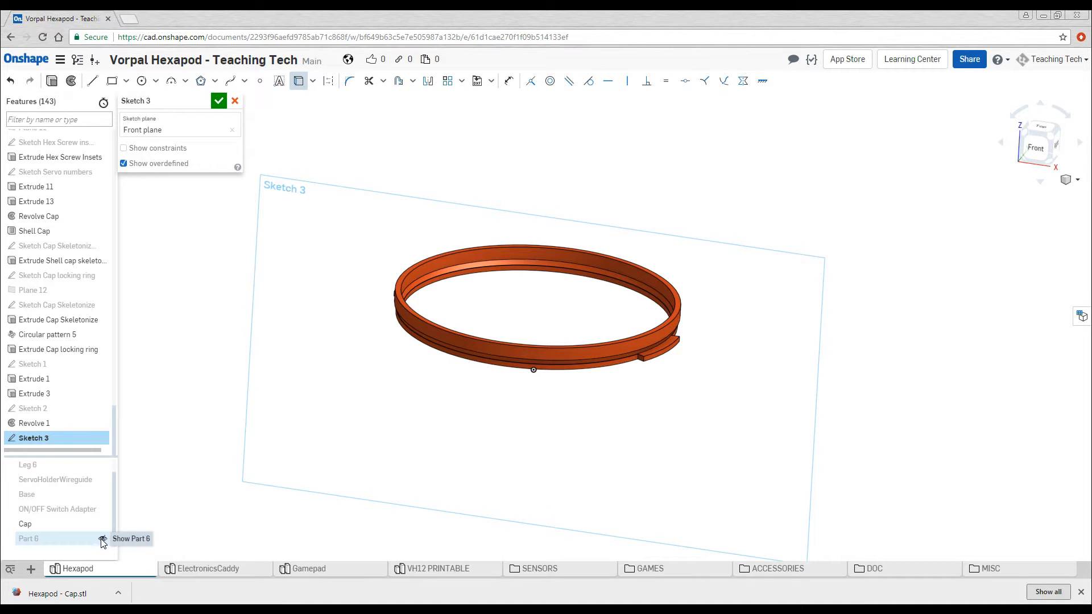
pyautogui.click(131, 538)
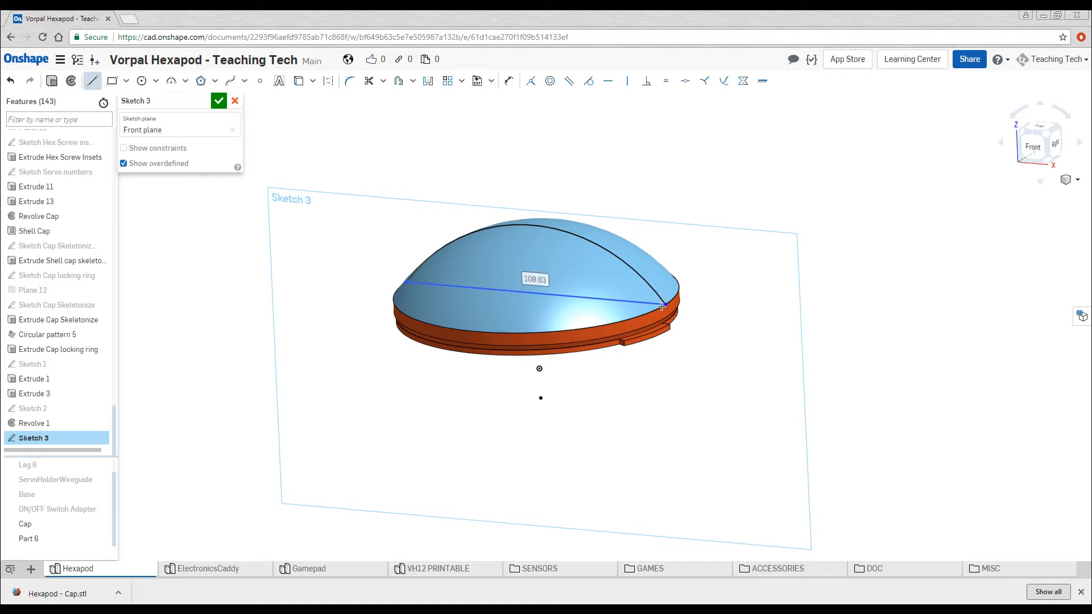
pyautogui.click(218, 101)
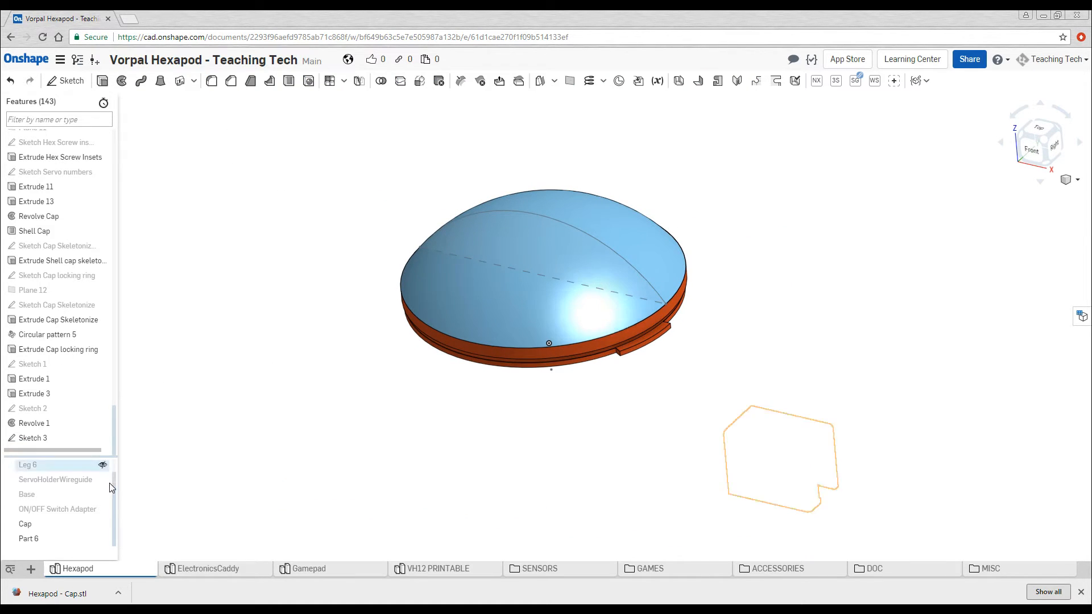
pyautogui.click(66, 80)
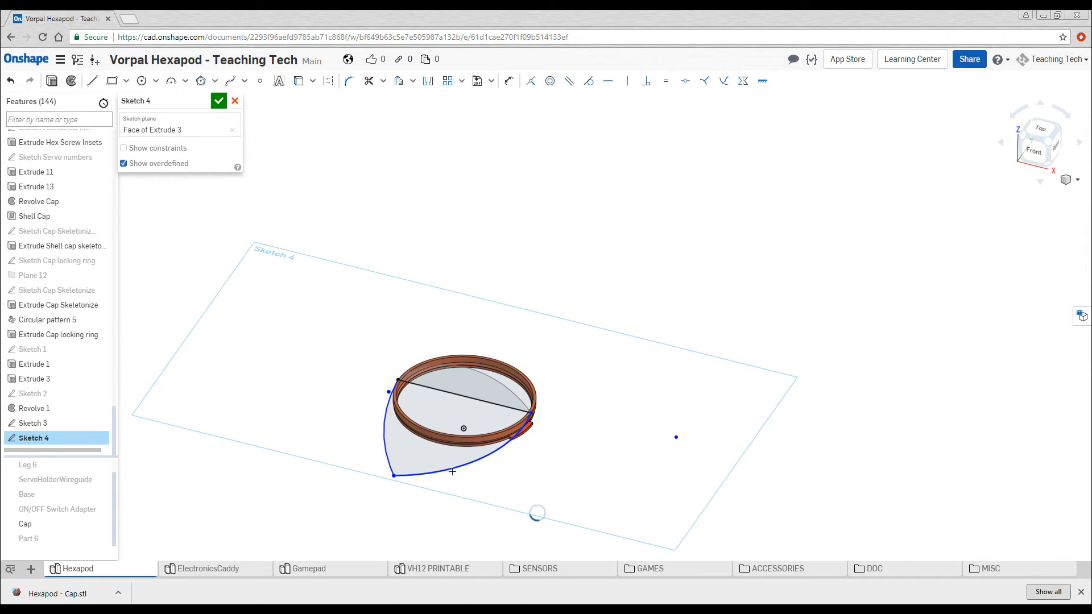
# Step: Draw the teardrop curve and construction centerline on the ring face and constrain them Symmetric
pyautogui.click(91, 81)
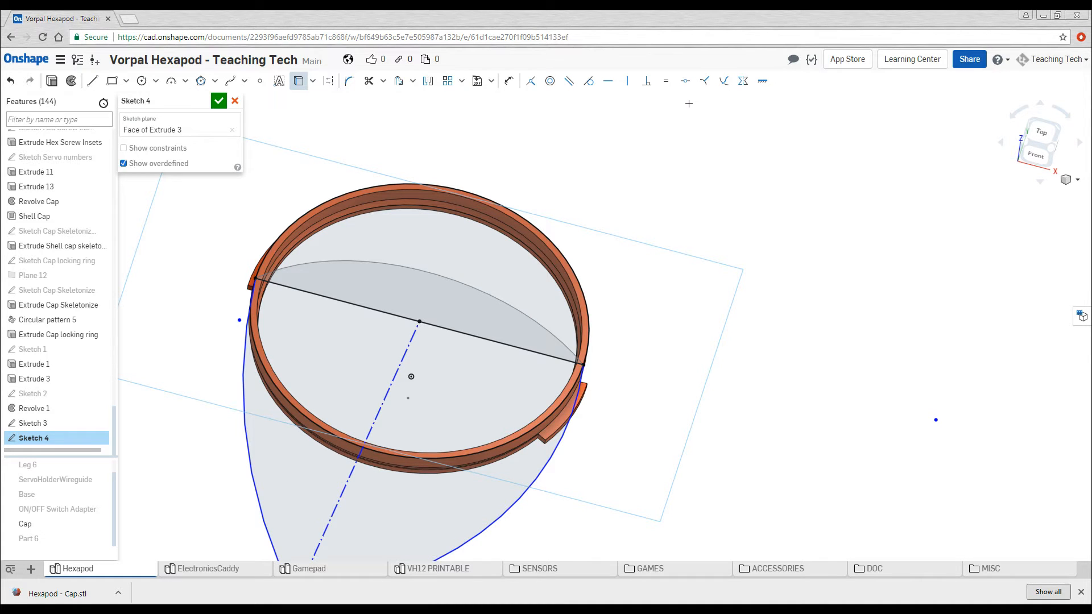
pyautogui.click(588, 81)
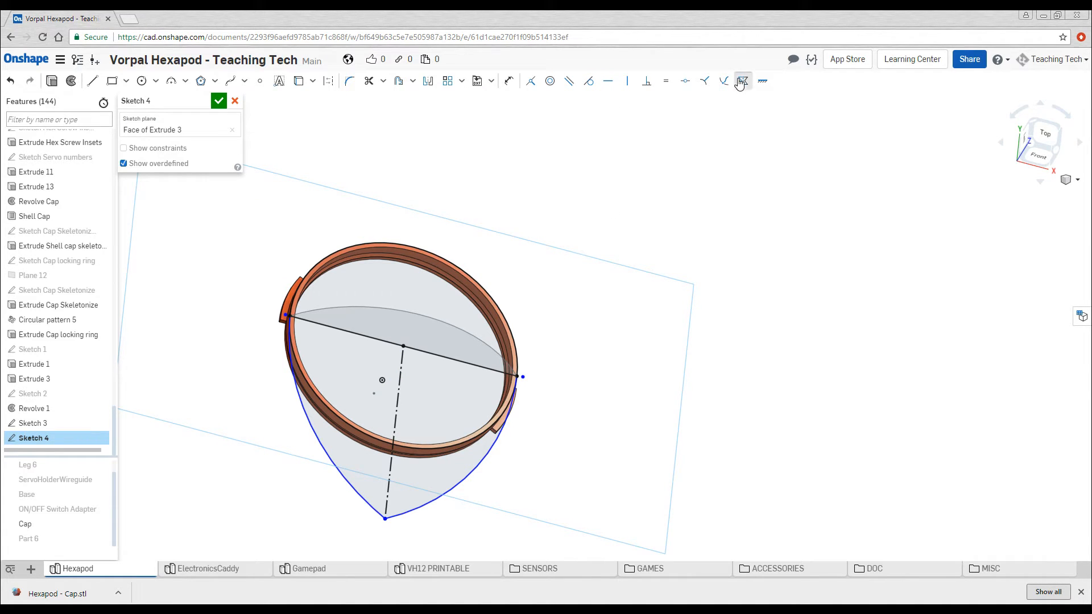
pyautogui.click(402, 432)
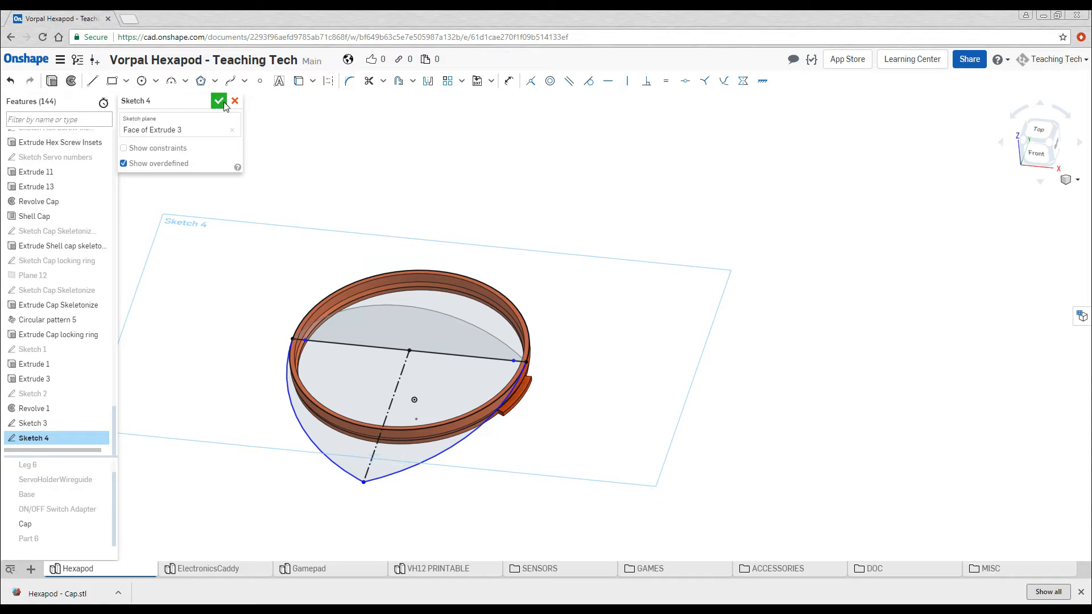
# Step: Finish the teardrop sketch and edit Sketch 3 to add a point at the arch's top
pyautogui.click(218, 101)
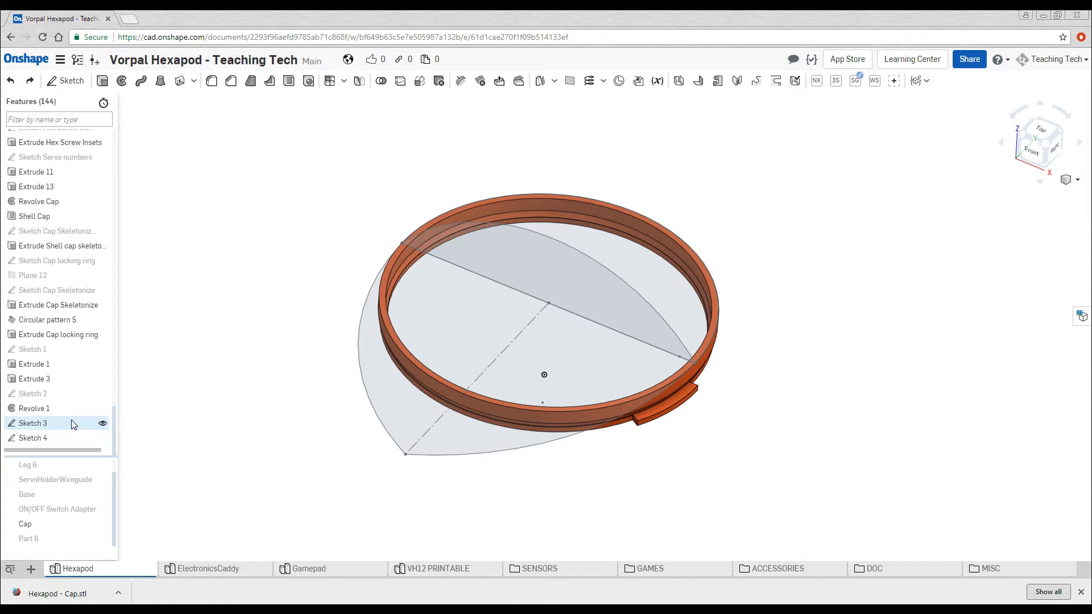
pyautogui.doubleClick(31, 423)
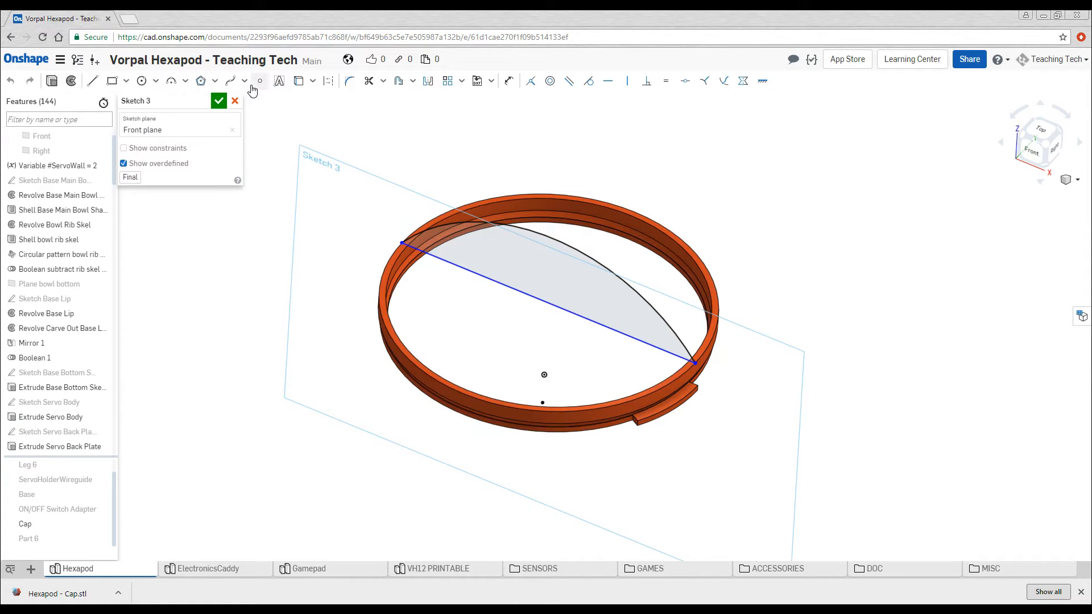
pyautogui.moveTo(557, 250)
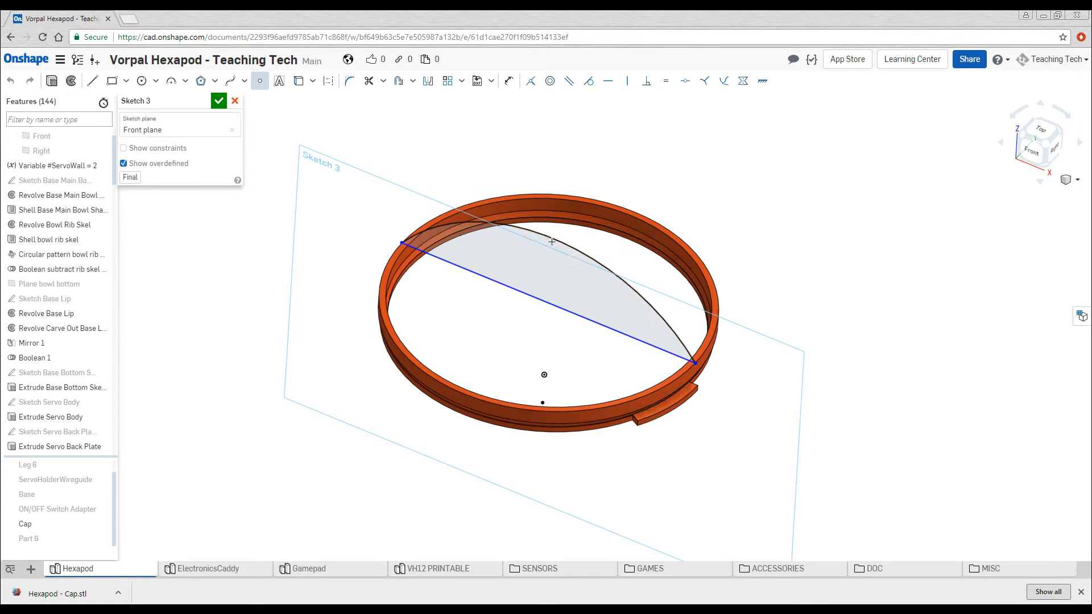
pyautogui.click(219, 102)
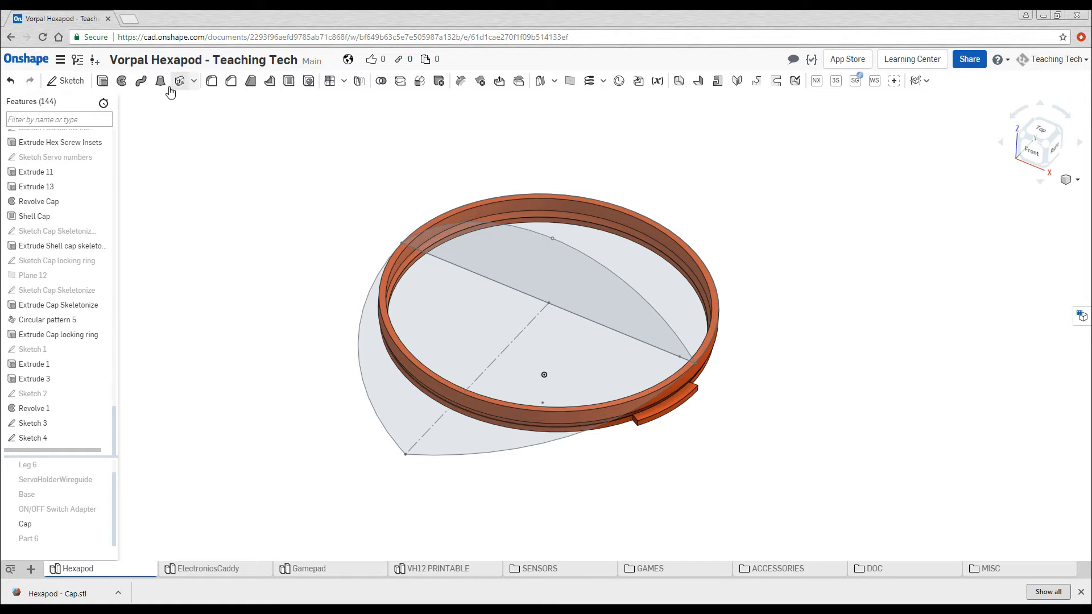
# Step: Loft Sketch 3 to Sketch 4 as Add, matching the arch's top point to the teardrop tip
pyautogui.click(179, 81)
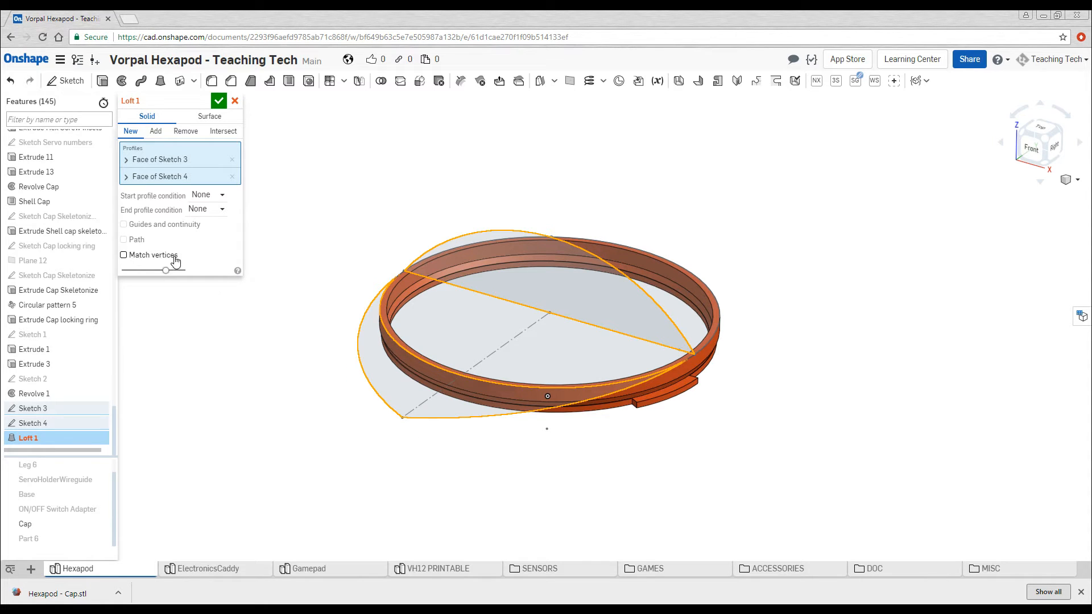
pyautogui.click(124, 255)
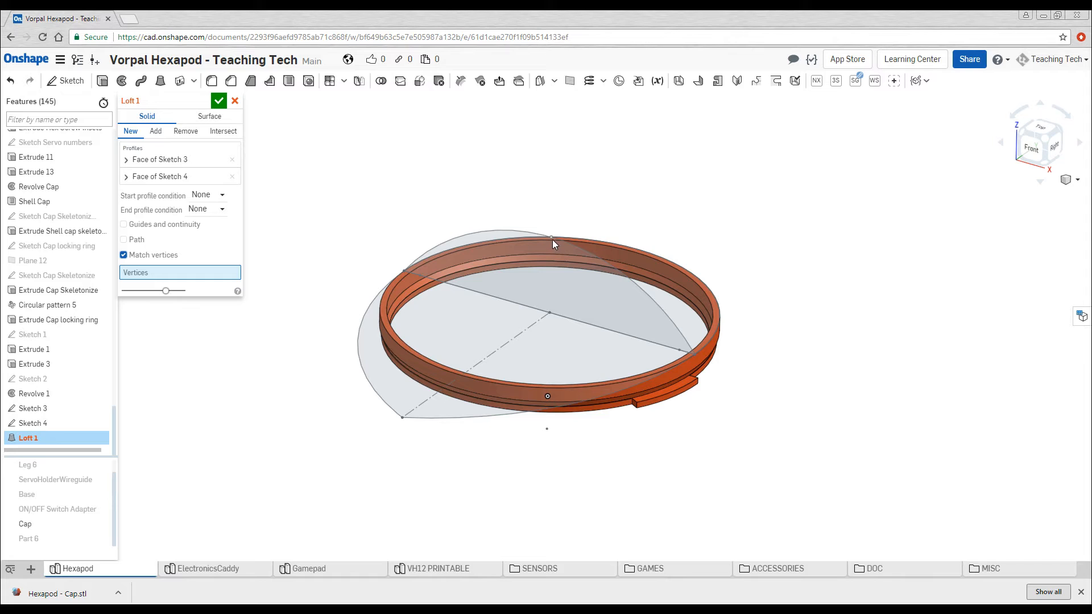
pyautogui.click(551, 237)
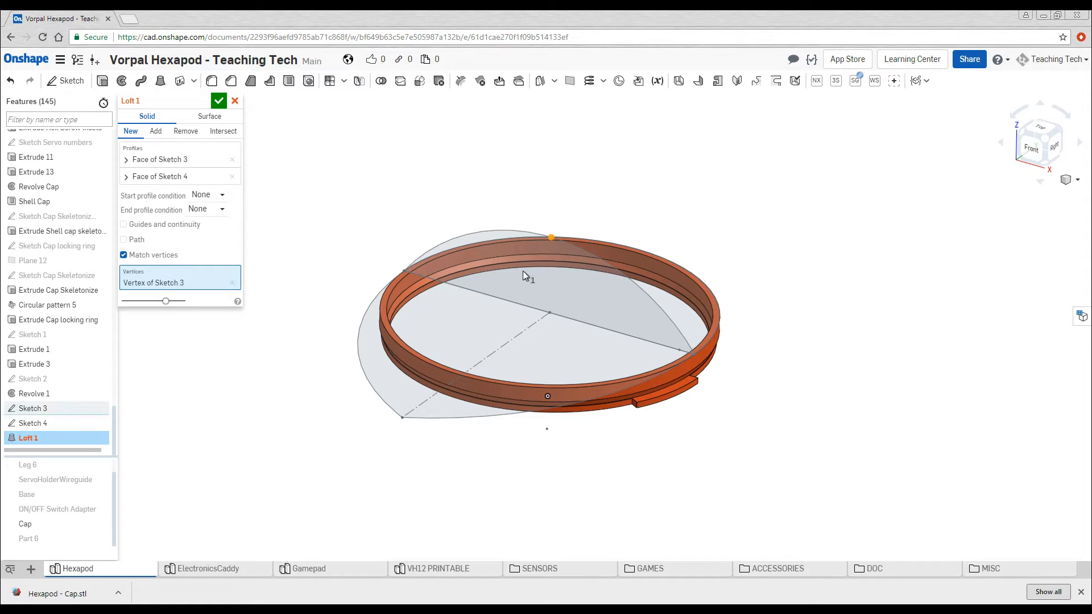
pyautogui.click(402, 417)
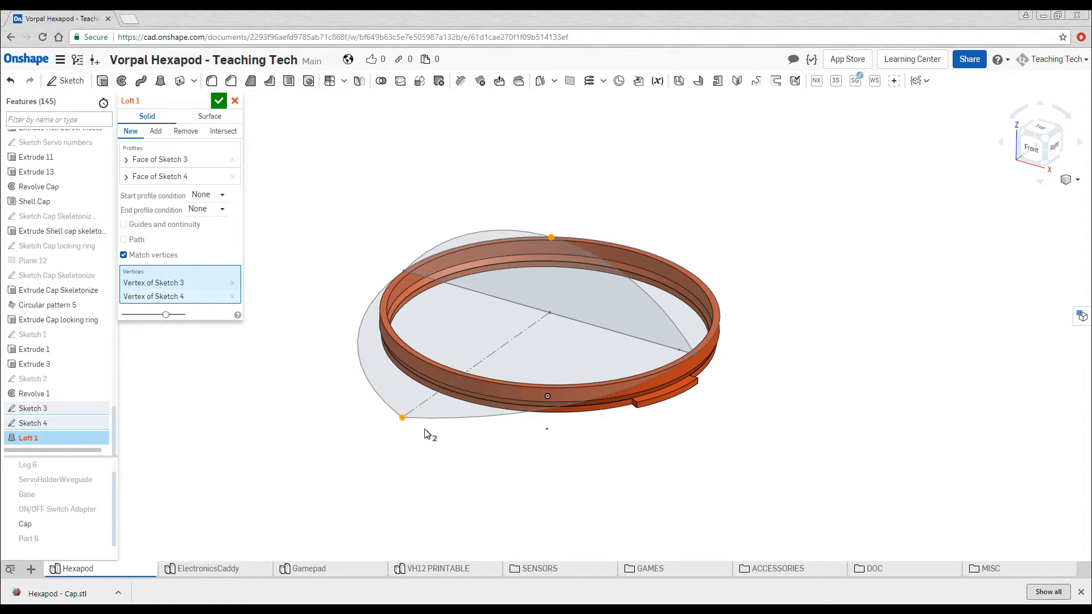
pyautogui.click(156, 132)
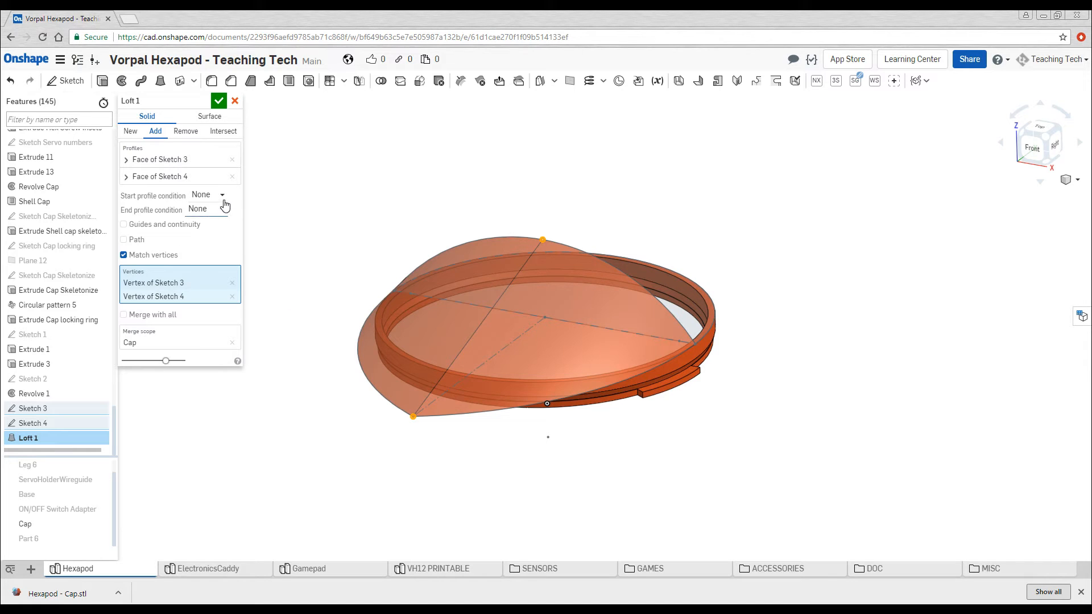
# Step: Set the loft's start condition Normal to profile with magnitude 1, no end condition, merge scope Part 6, and accept
pyautogui.click(207, 195)
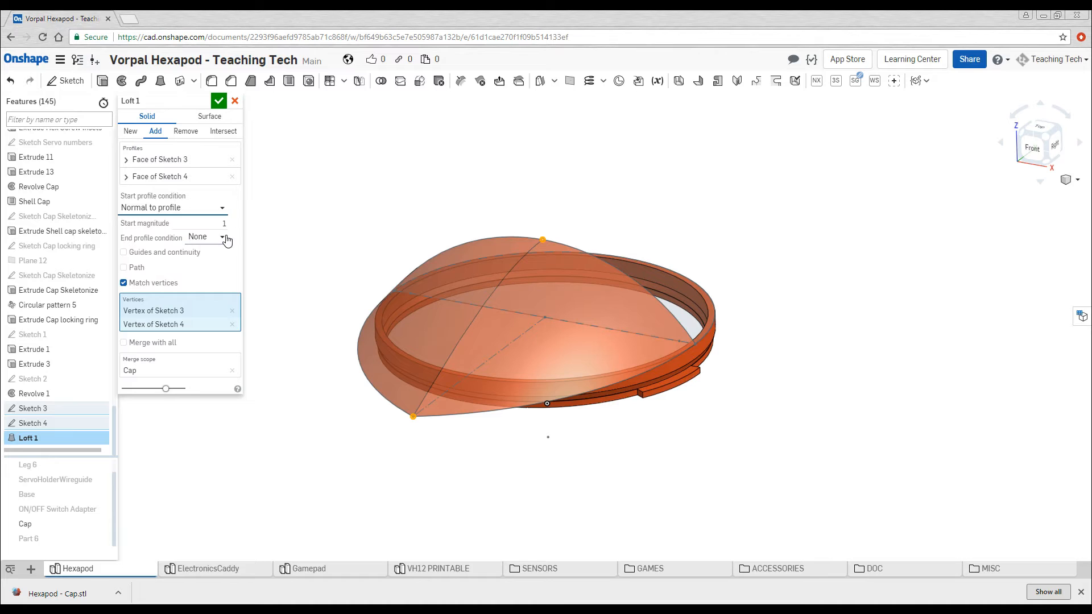
pyautogui.click(222, 237)
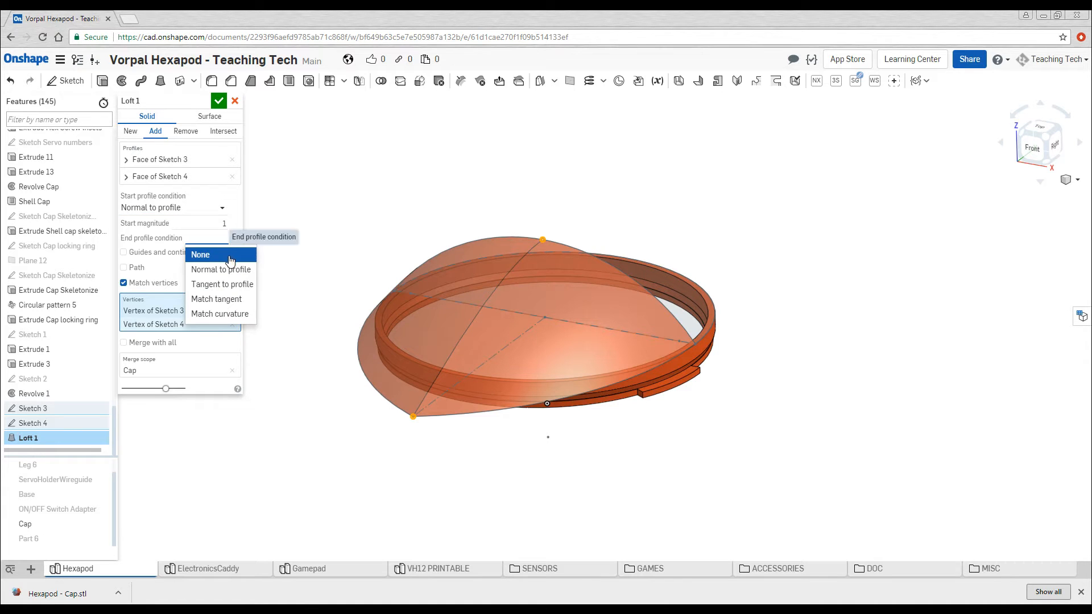
pyautogui.click(200, 254)
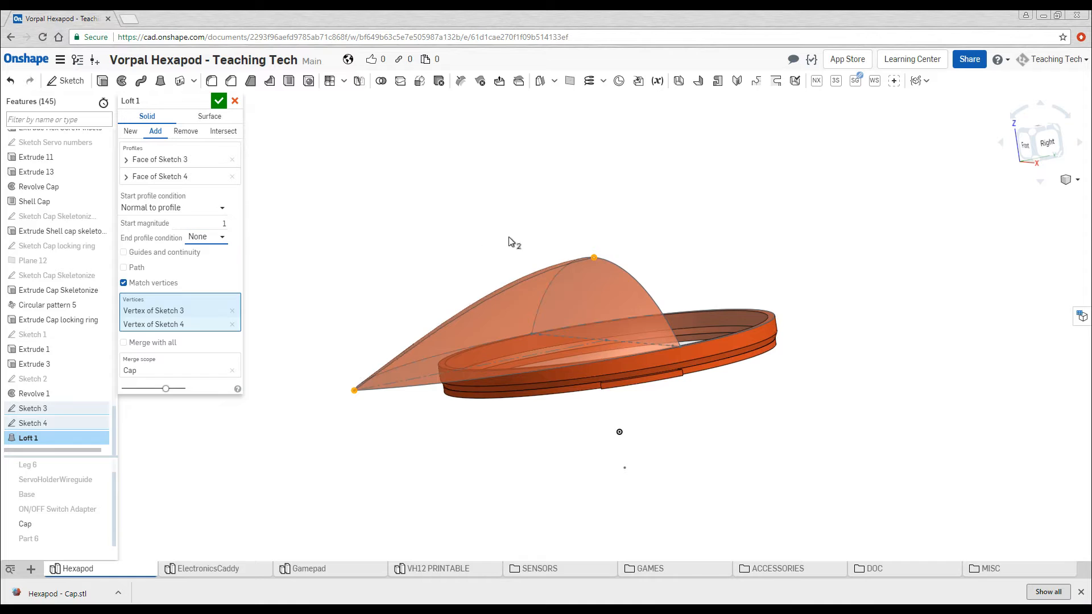
pyautogui.moveTo(462, 290)
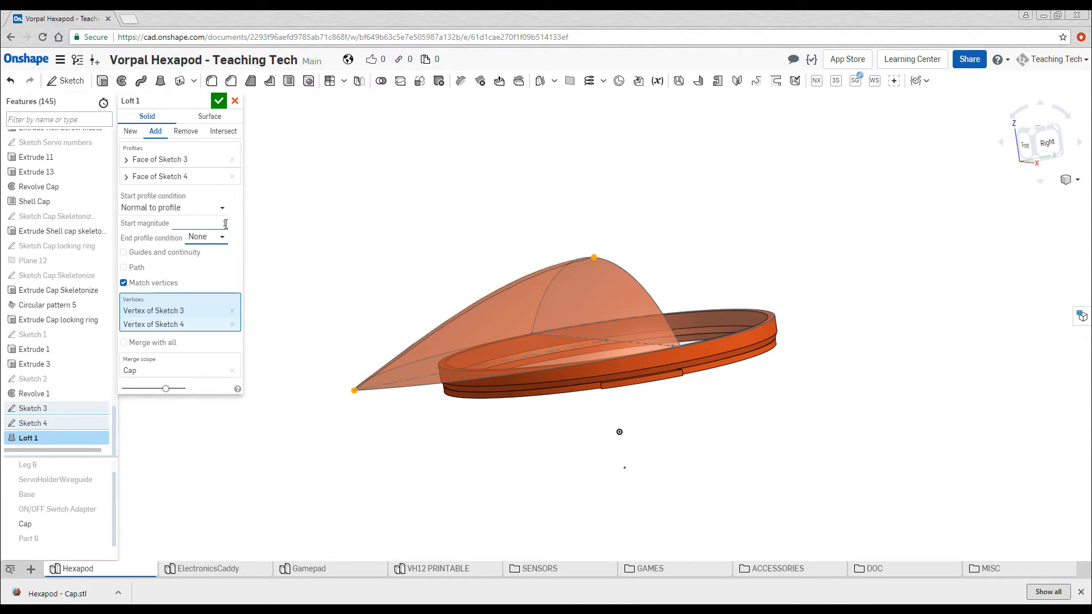
pyautogui.write('2')
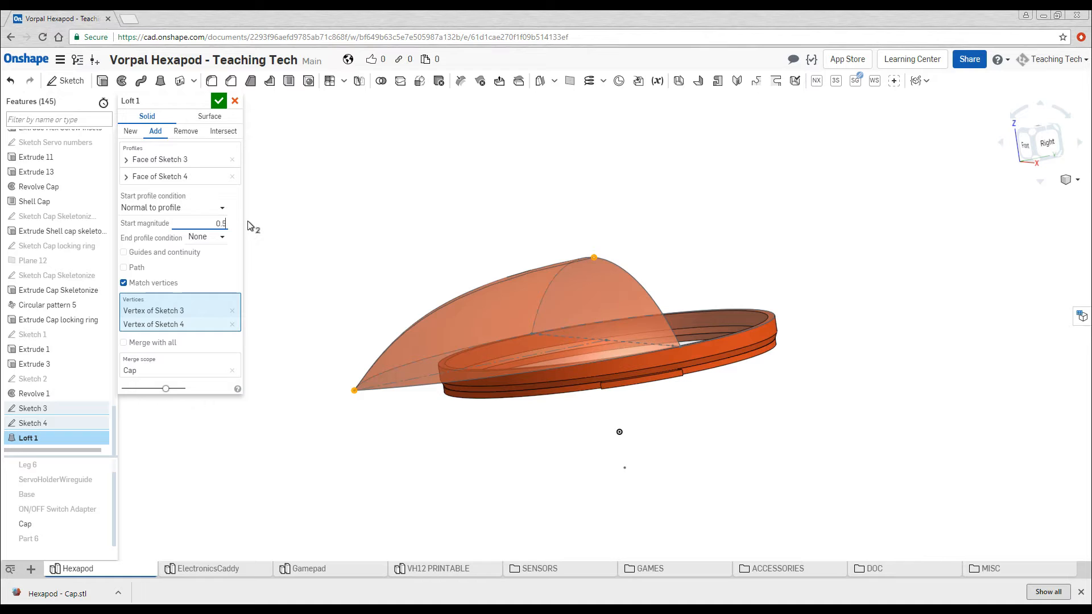
pyautogui.tripleClick(202, 223)
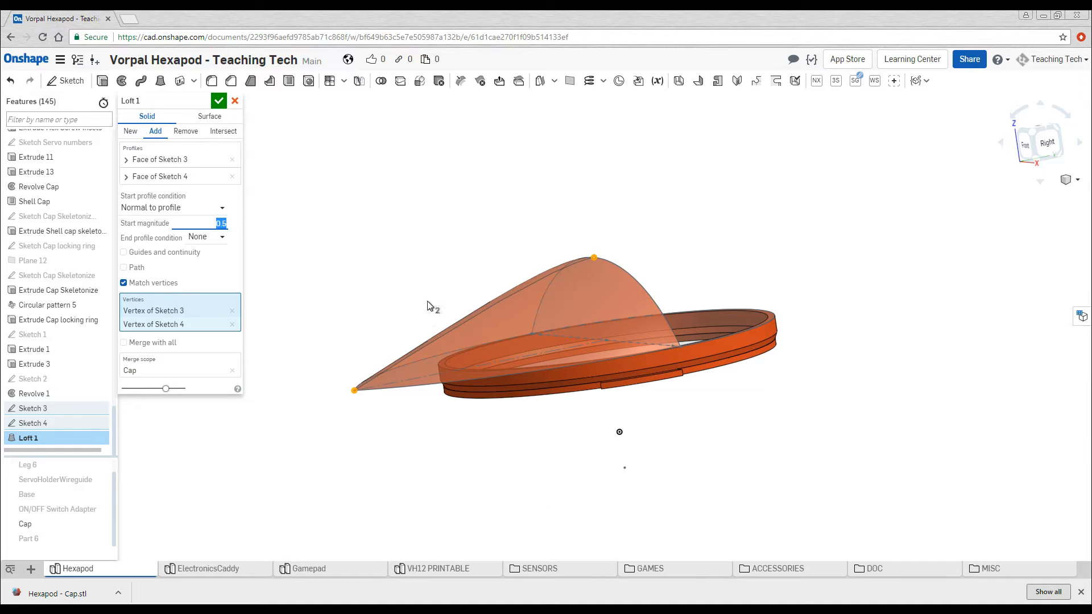
pyautogui.write('1')
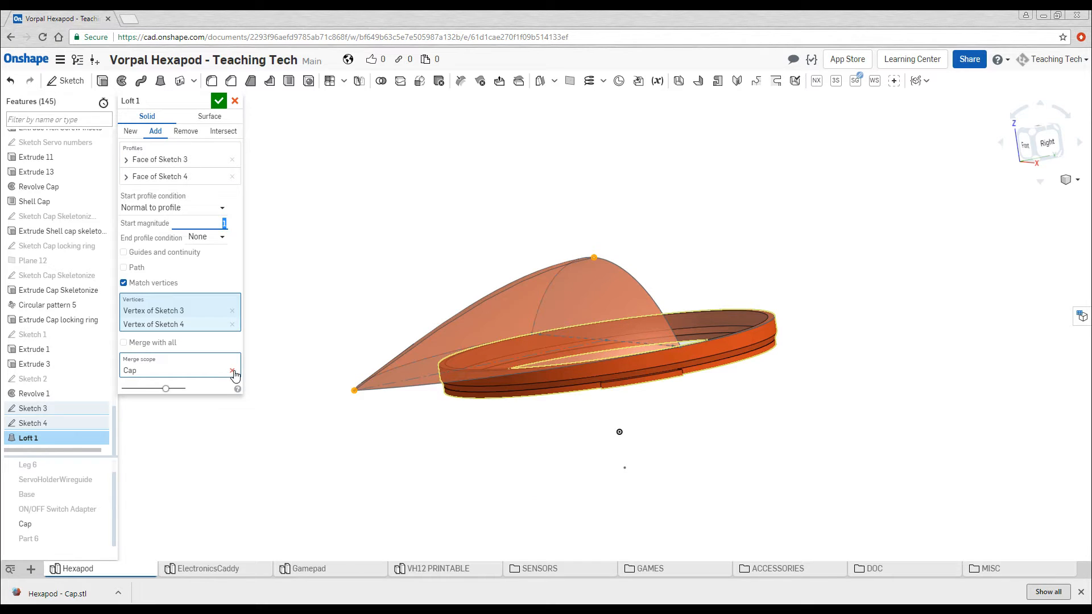
pyautogui.click(234, 372)
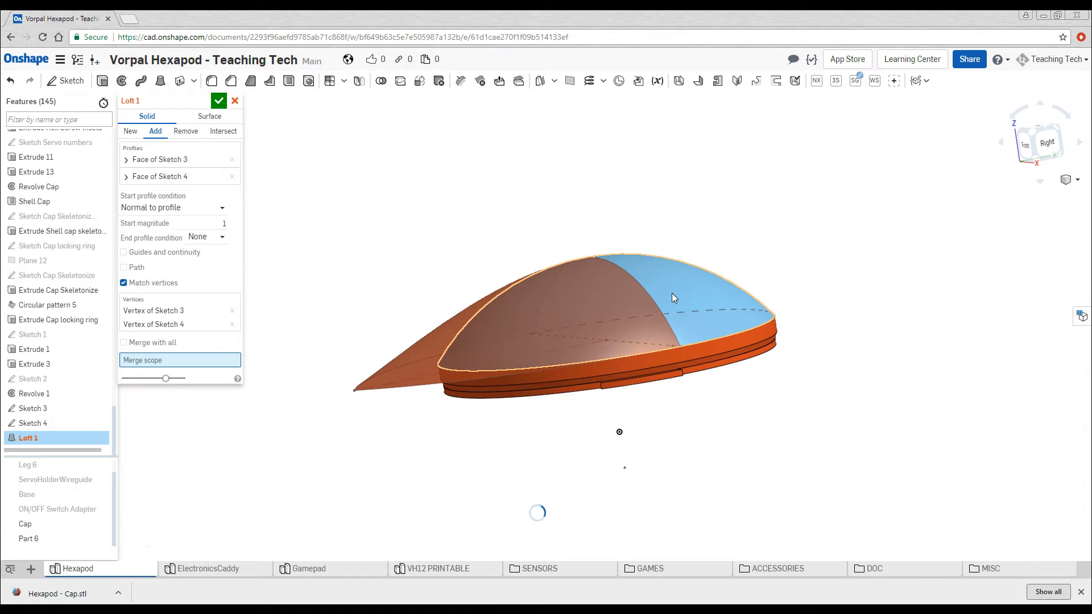
pyautogui.click(27, 538)
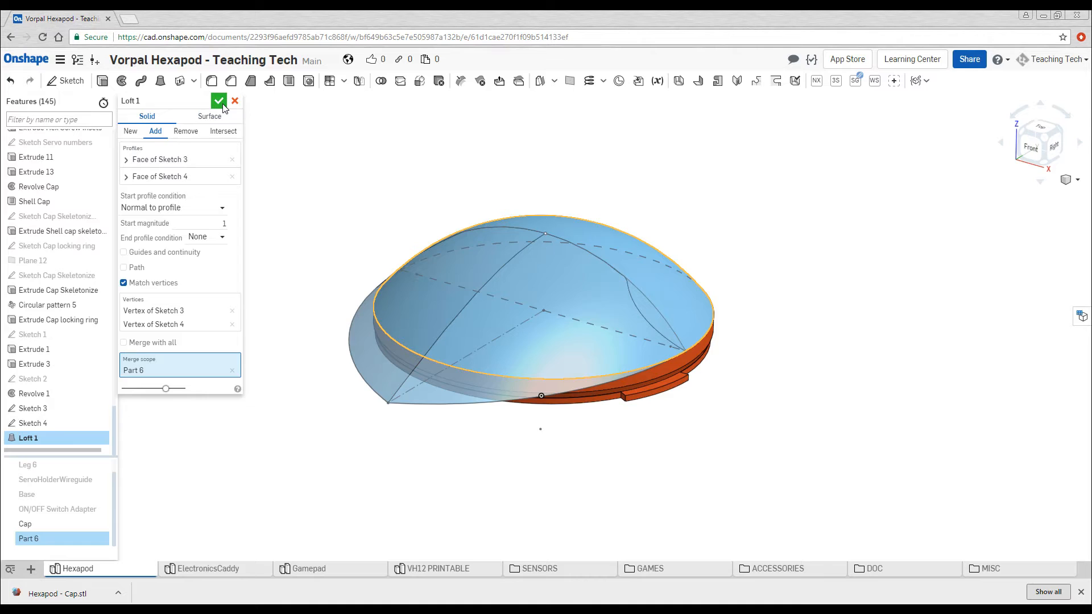
pyautogui.click(218, 101)
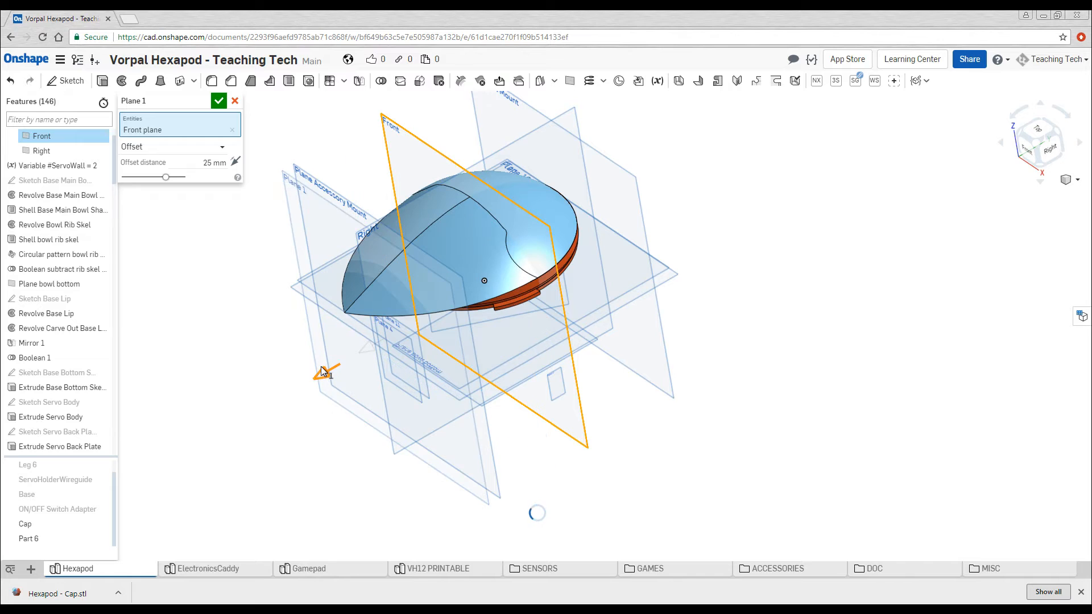
# Step: Start Sketch 7 on Plane 1, the 25 mm offset plane through the cap
pyautogui.click(219, 102)
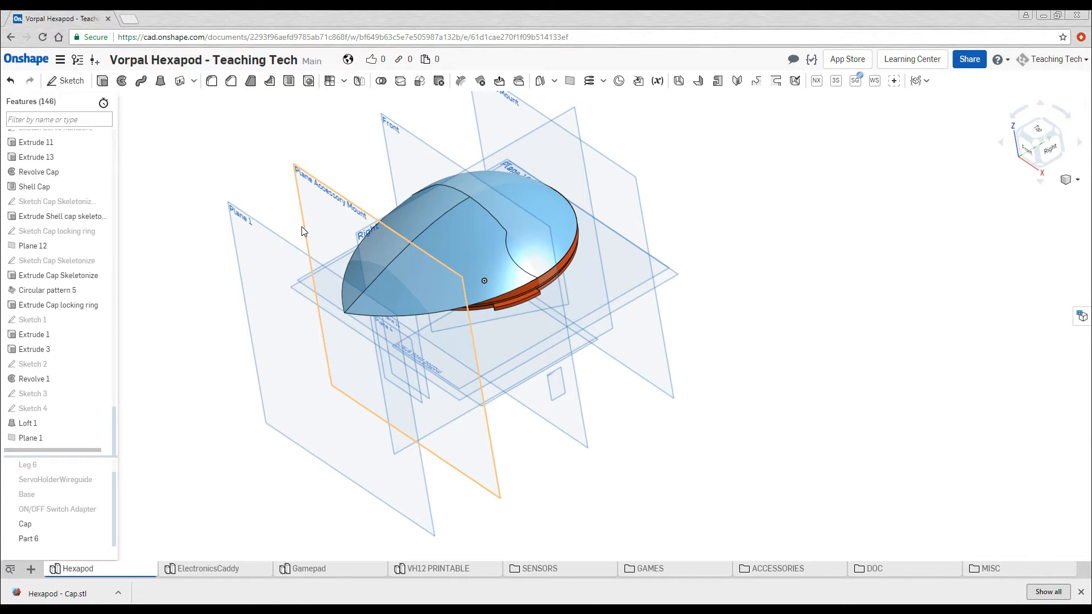
pyautogui.click(31, 437)
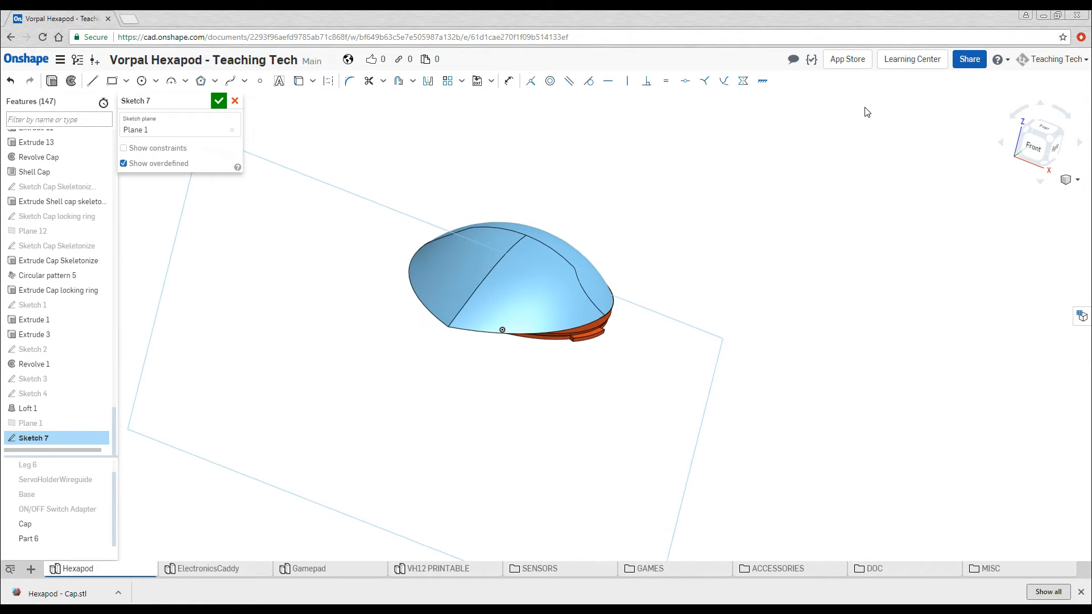
# Step: Face the Front view and draw a tall centered rectangle for the slot reaching above the dome
pyautogui.click(1038, 142)
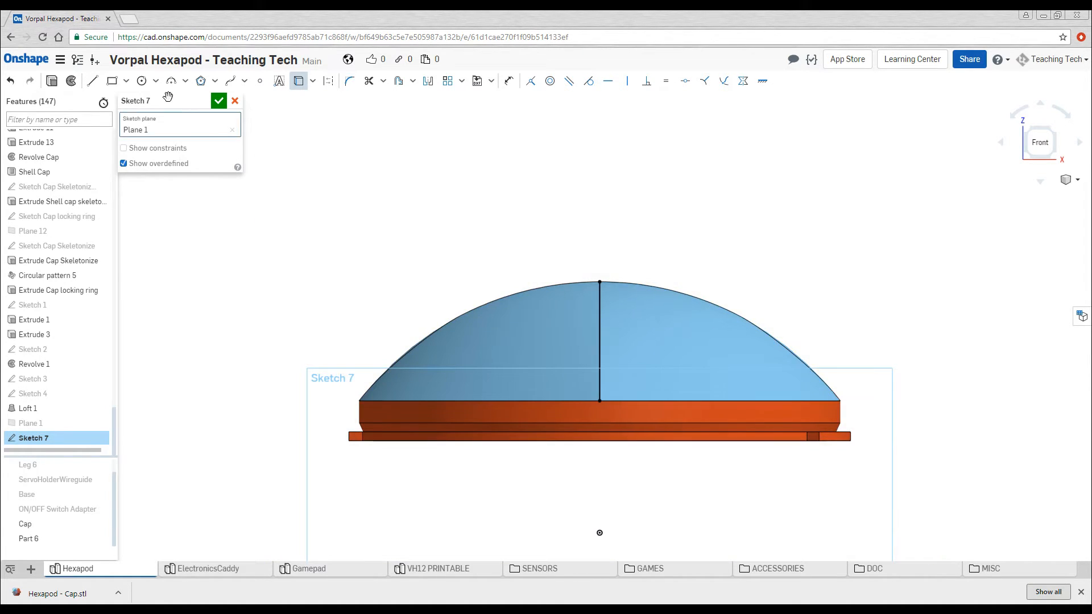
pyautogui.click(127, 80)
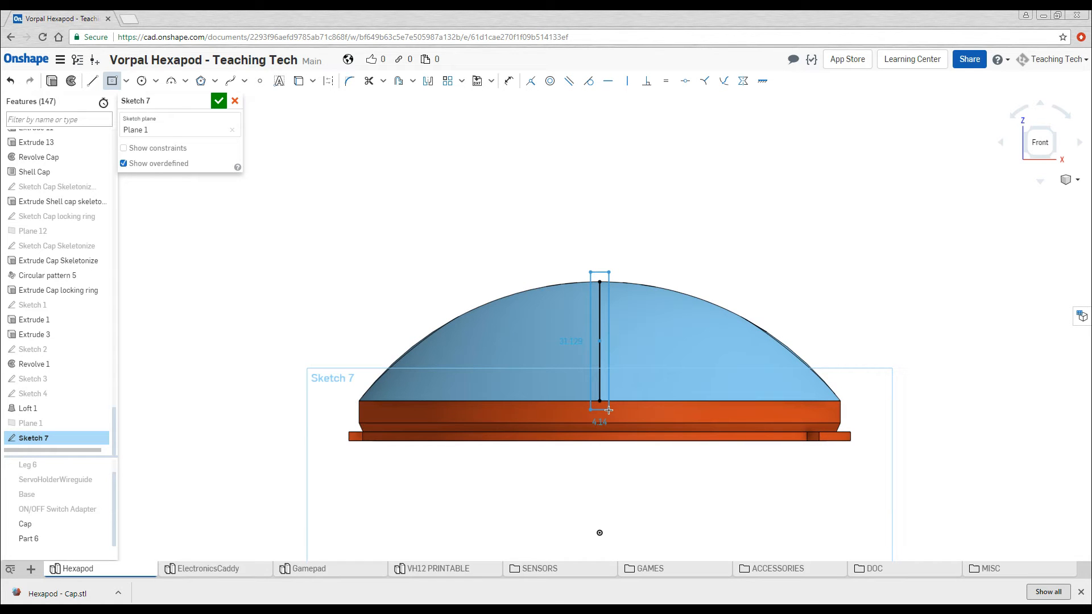
pyautogui.click(599, 341)
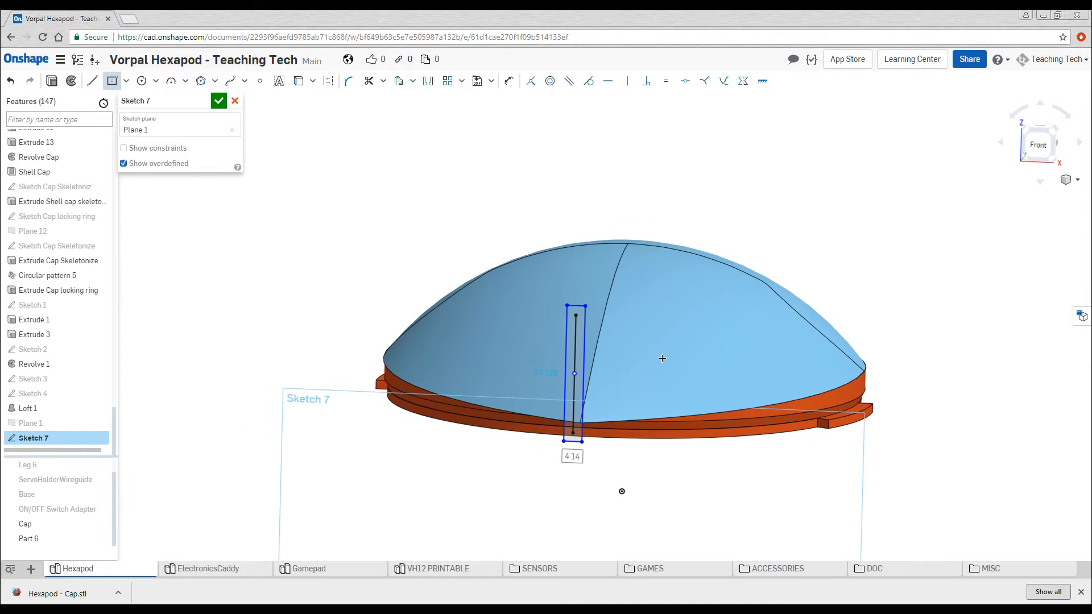
pyautogui.click(1039, 143)
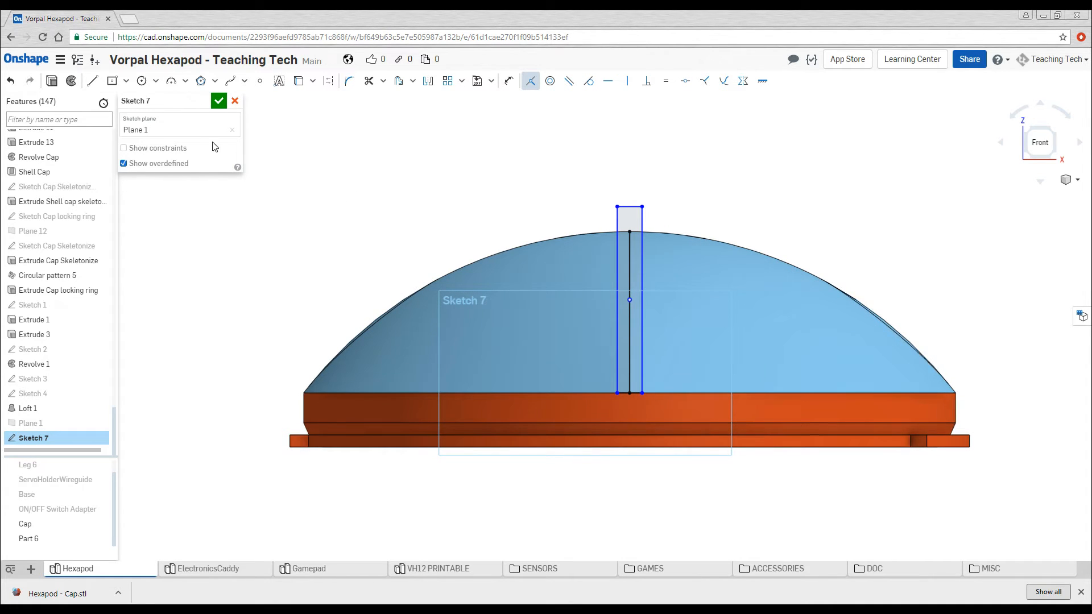
pyautogui.moveTo(92, 81)
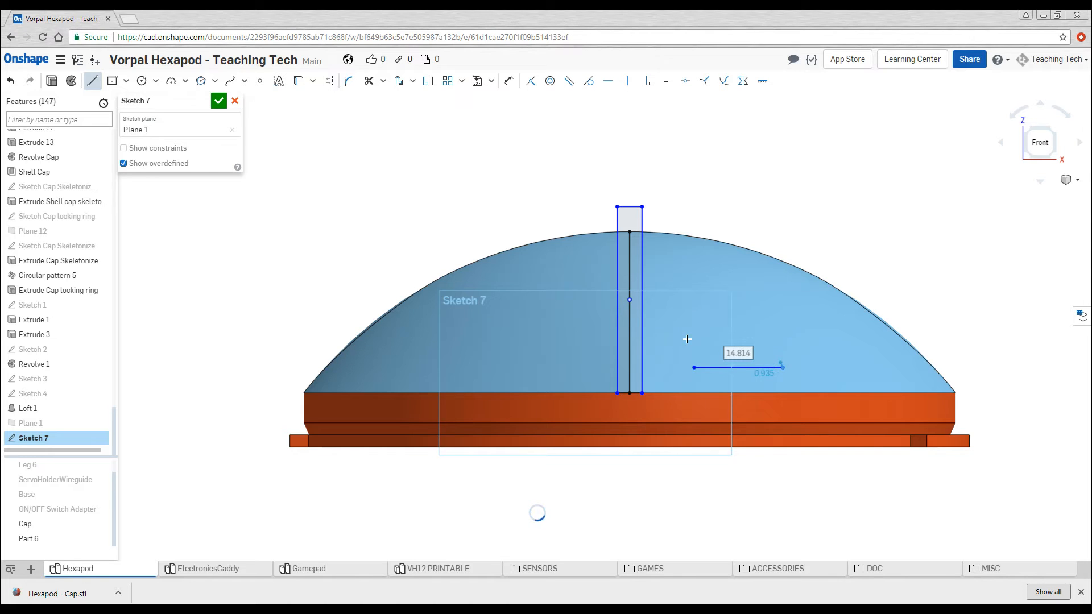
# Step: Draw the curved eye outline with lines and arcs and mirror it about the center line
pyautogui.click(170, 81)
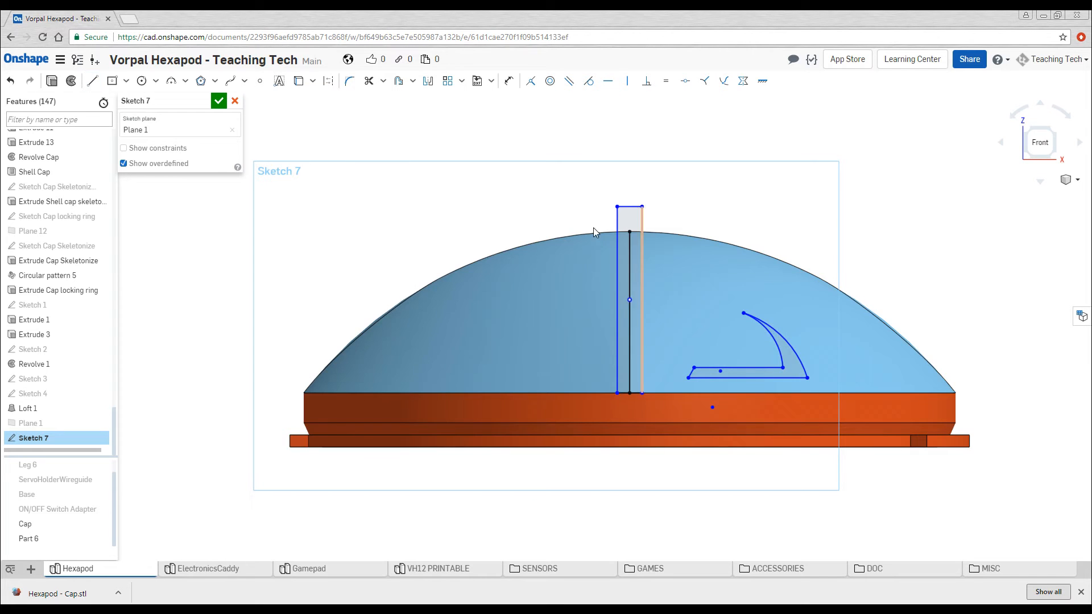
pyautogui.click(93, 81)
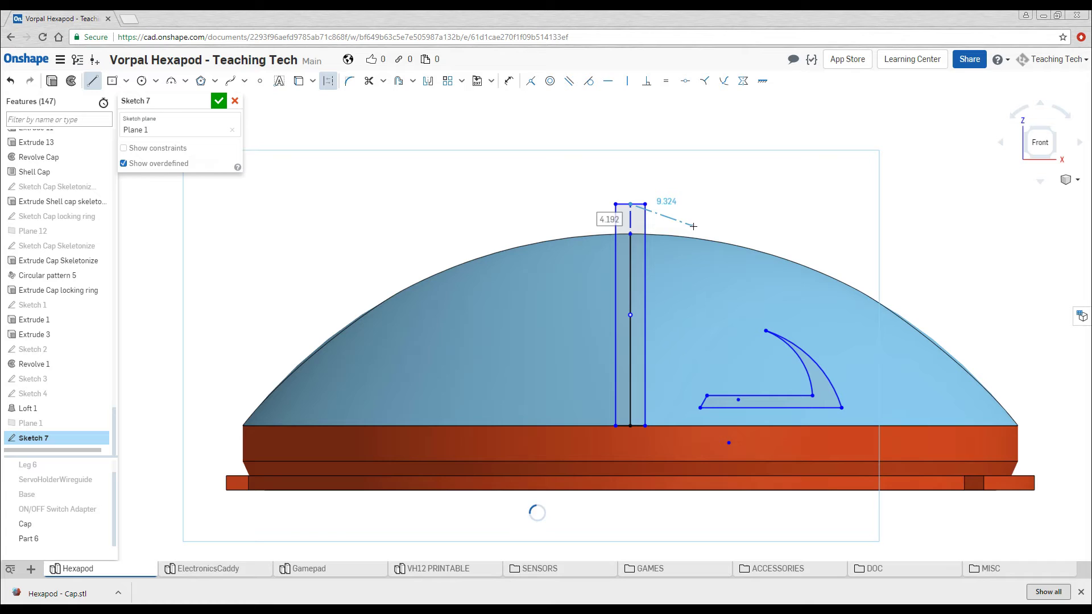
pyautogui.click(427, 80)
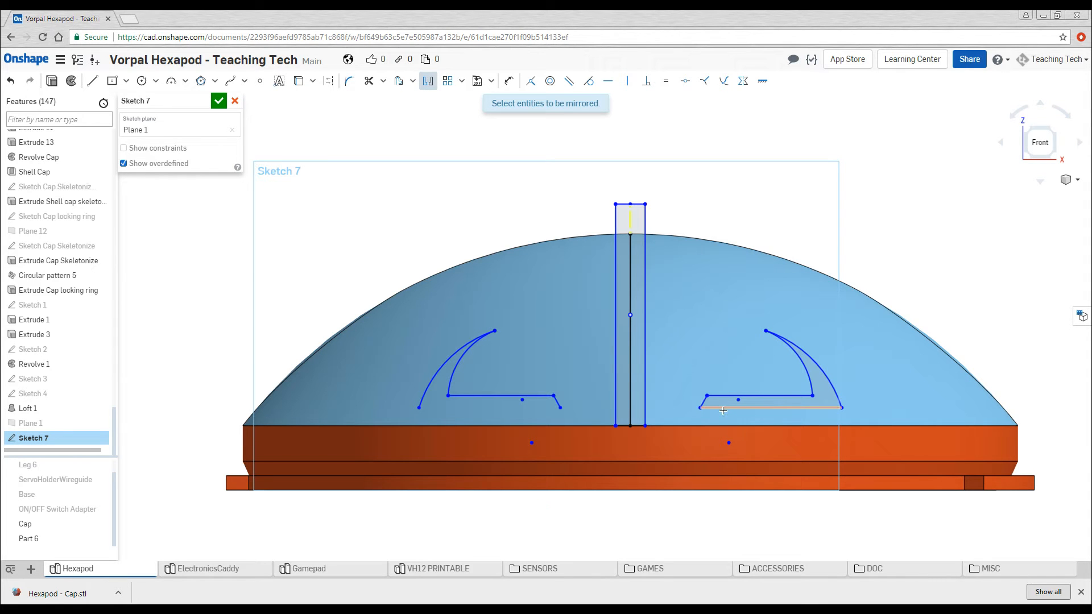
pyautogui.click(218, 100)
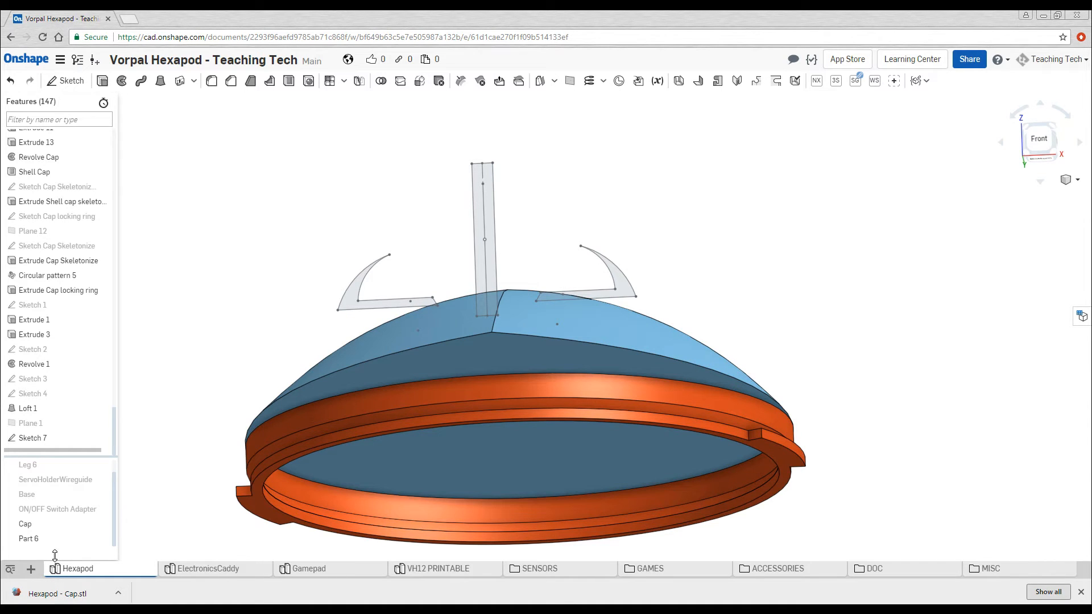
# Step: Measure the ring wall, then Shell the dome 2.194 mm thick with its bottom face removed
pyautogui.click(101, 542)
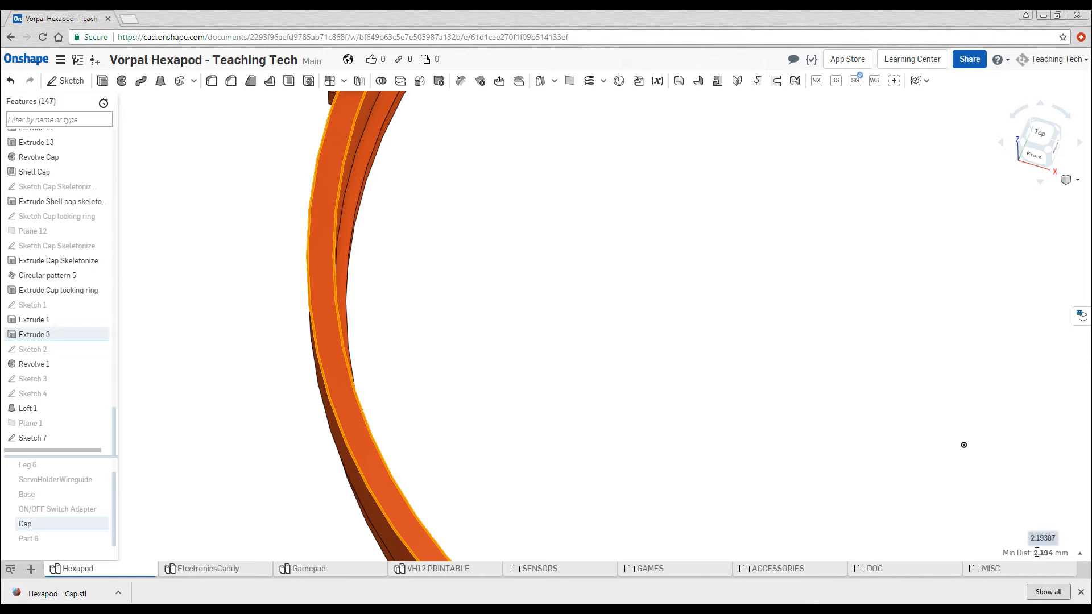
pyautogui.moveTo(770, 445)
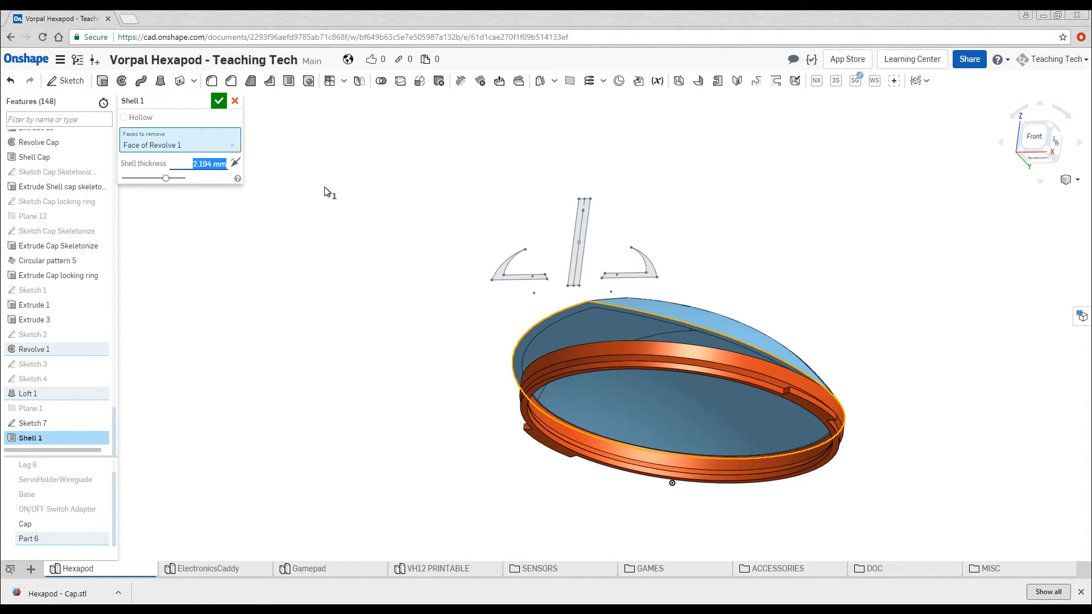
pyautogui.click(218, 101)
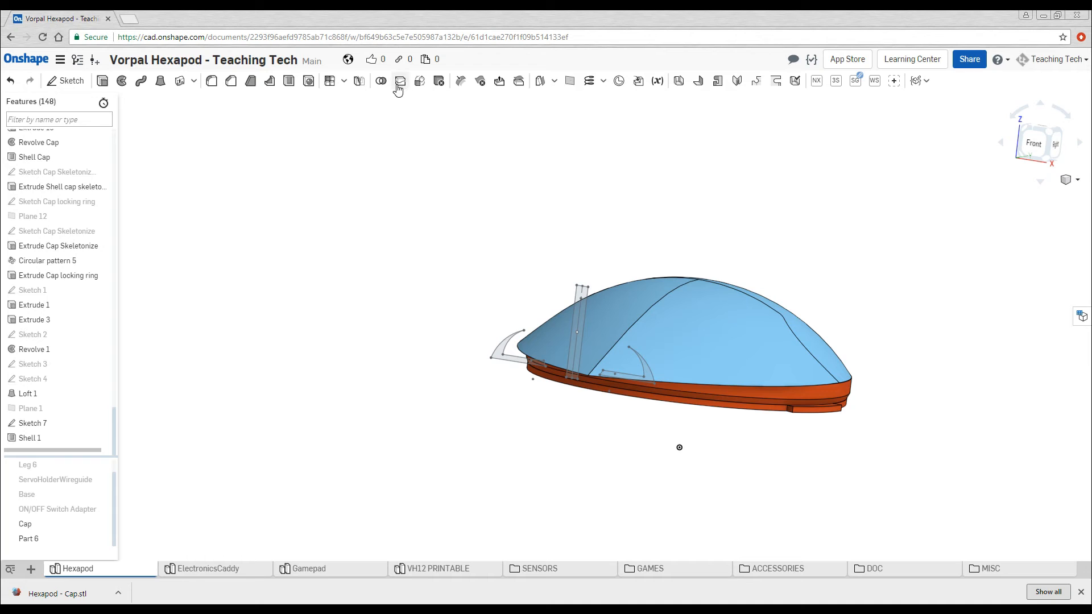
# Step: Boolean Union Part 6 with the Cap
pyautogui.click(399, 81)
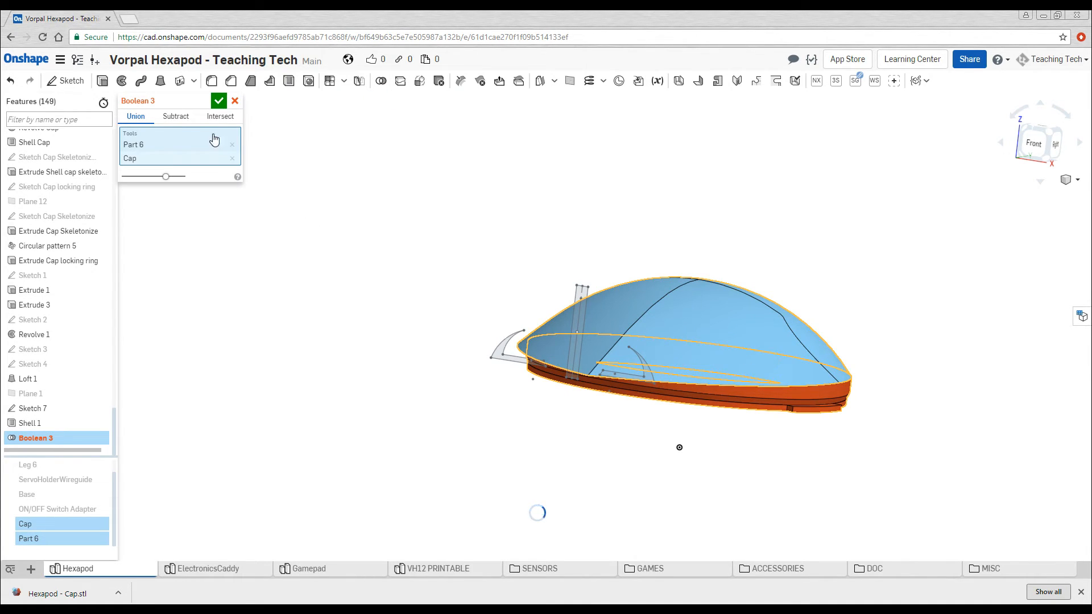
pyautogui.click(219, 102)
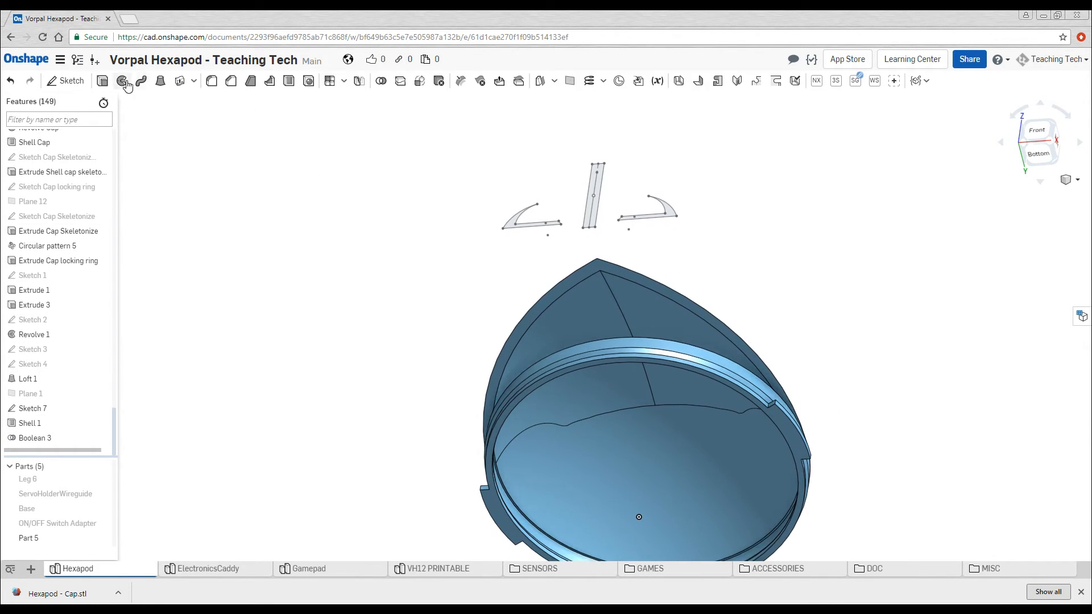
# Step: Extrude the three Sketch 7 regions Up to face as Remove, cutting the slot and eye openings into Part 5
pyautogui.click(126, 80)
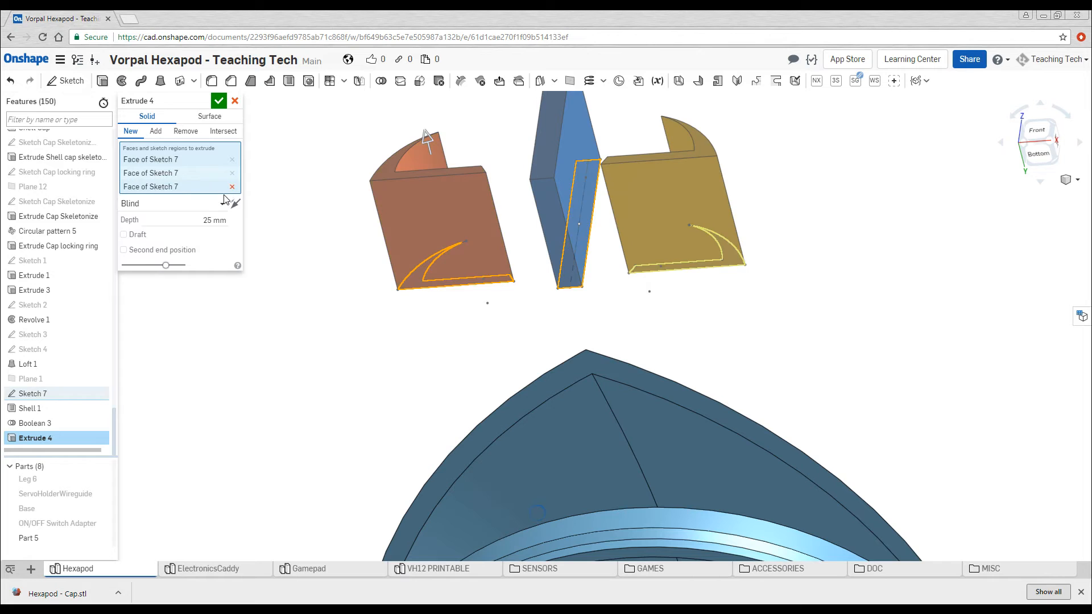
pyautogui.click(177, 202)
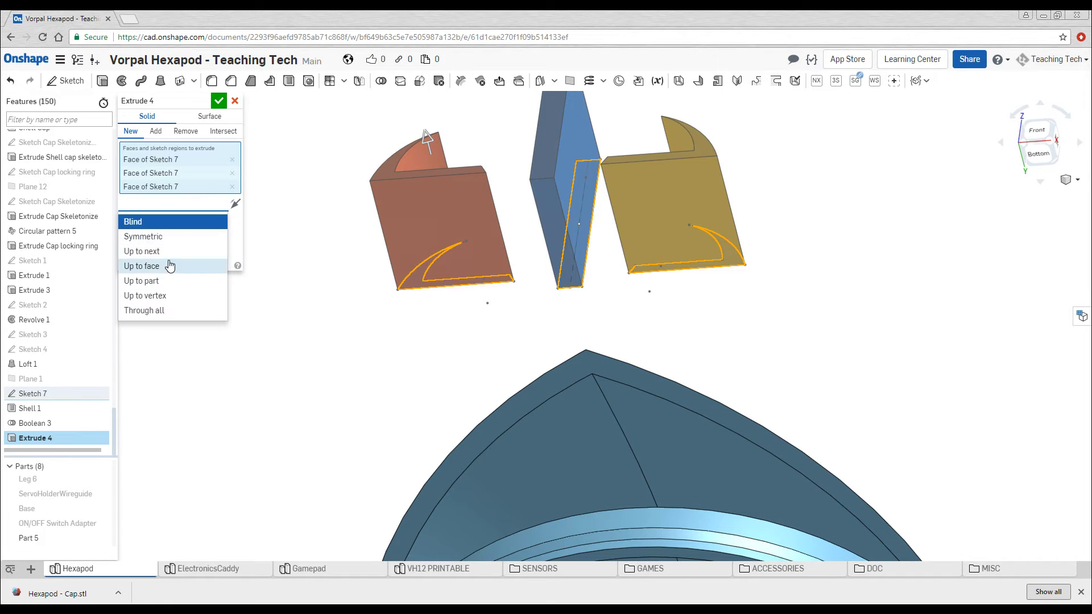
pyautogui.click(141, 266)
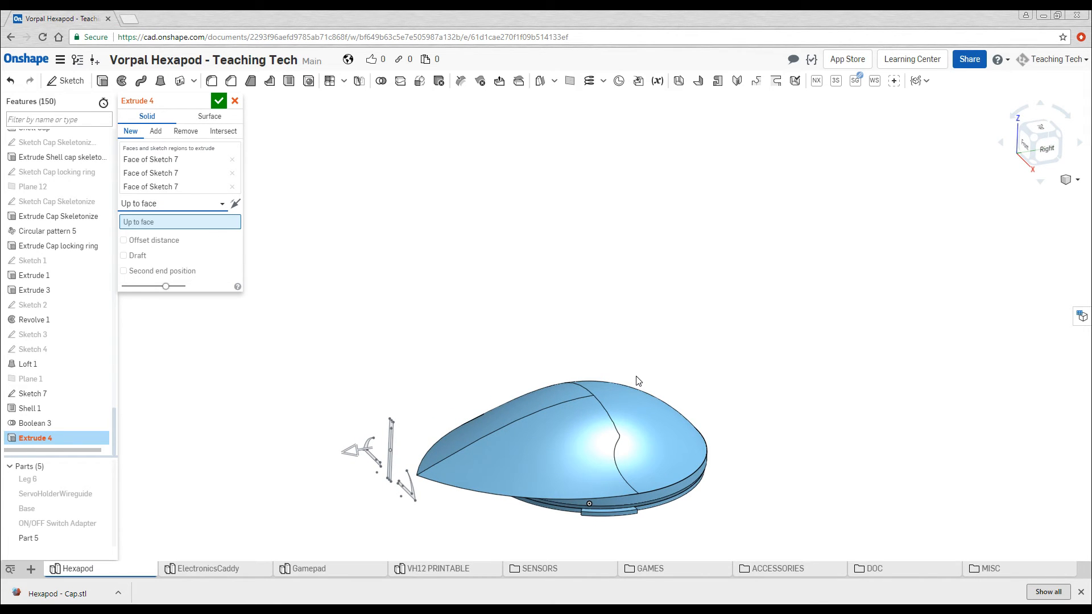
pyautogui.scroll(-3)
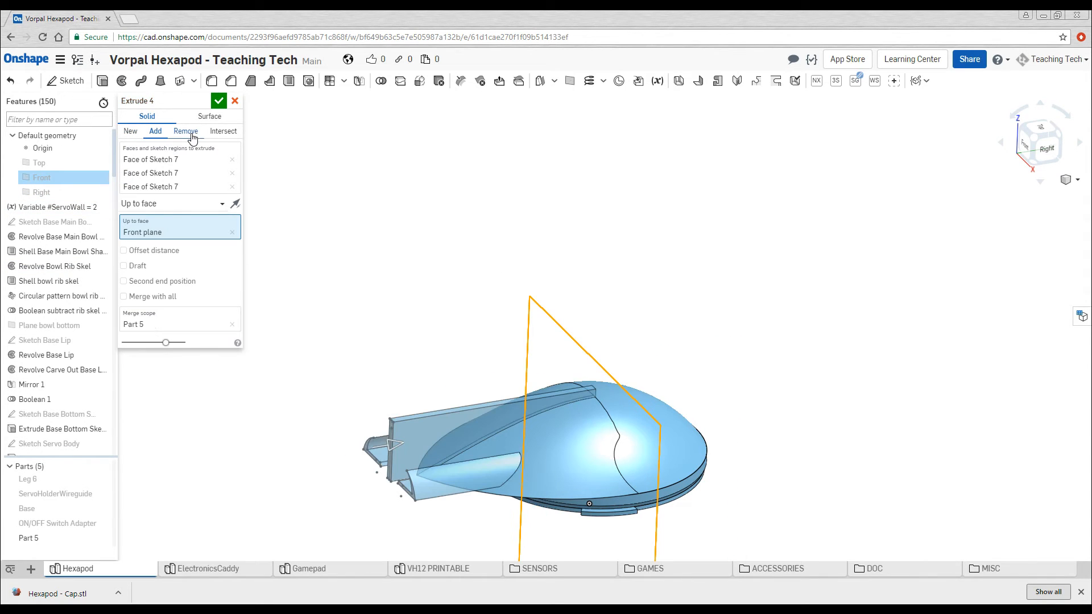
pyautogui.click(186, 132)
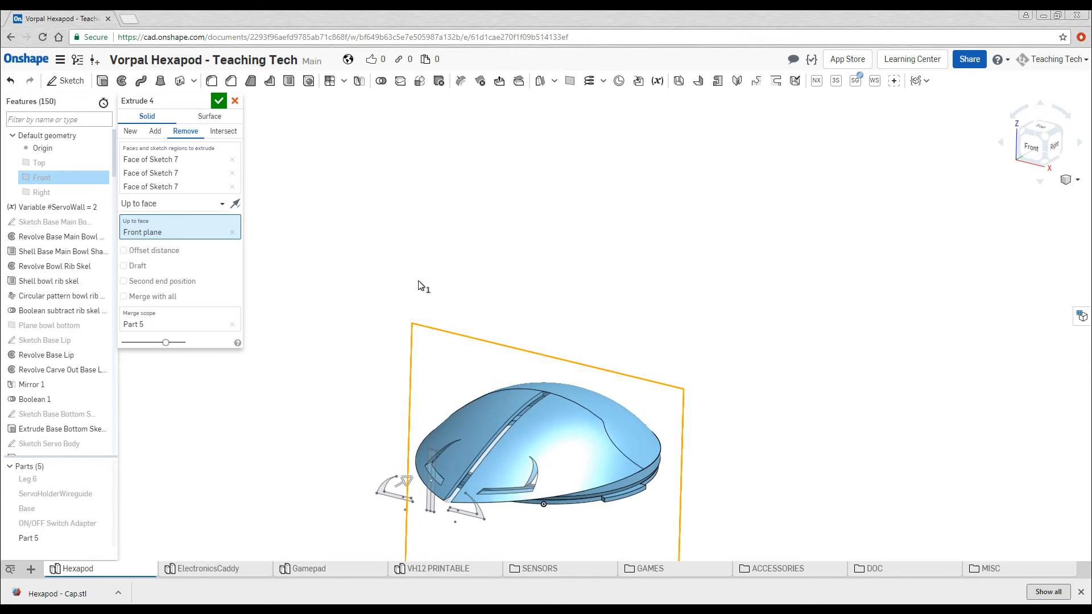
pyautogui.click(218, 100)
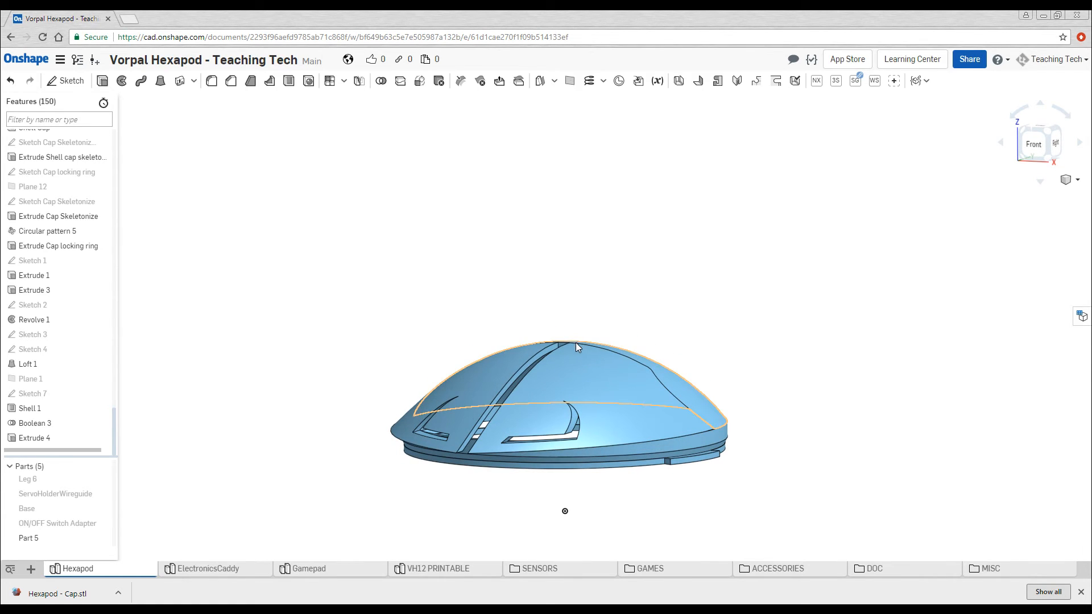
# Step: Export Part 5 from the Parts list as an STL file with an edited file name
pyautogui.rightClick(28, 538)
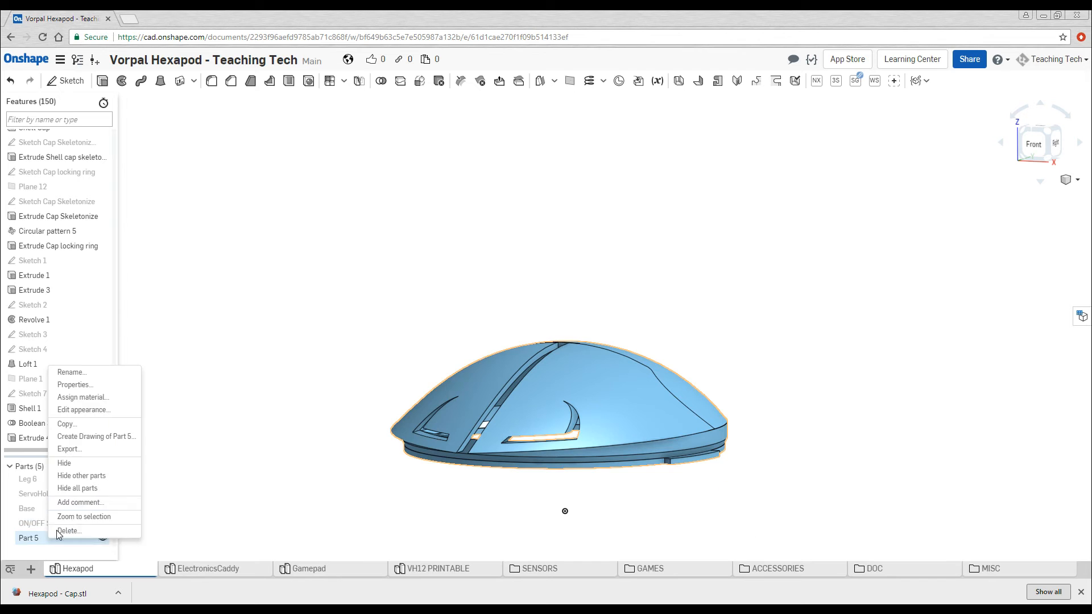
pyautogui.click(69, 449)
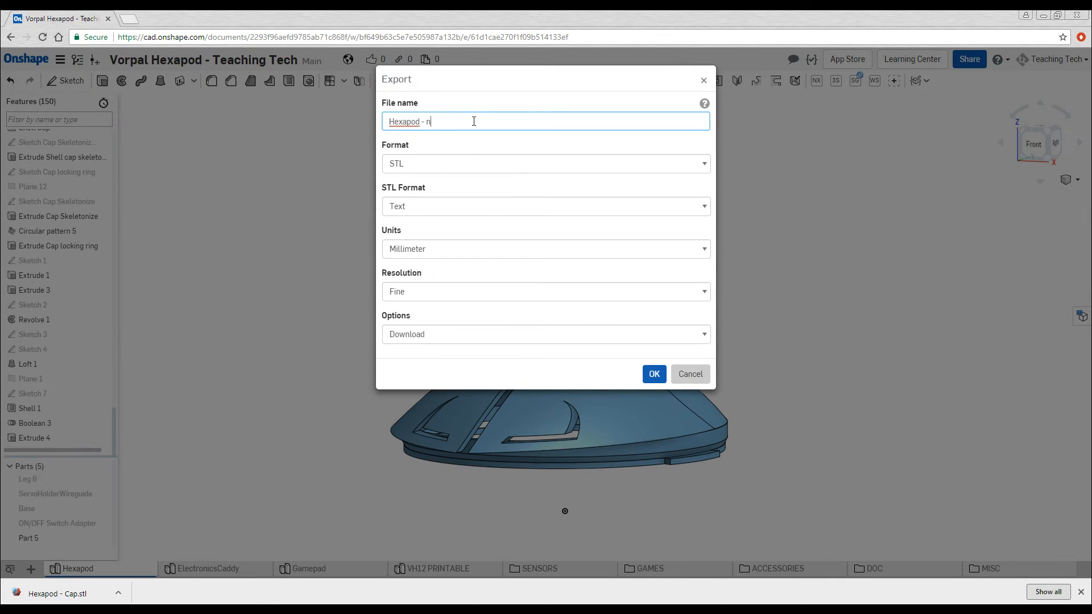
pyautogui.click(653, 374)
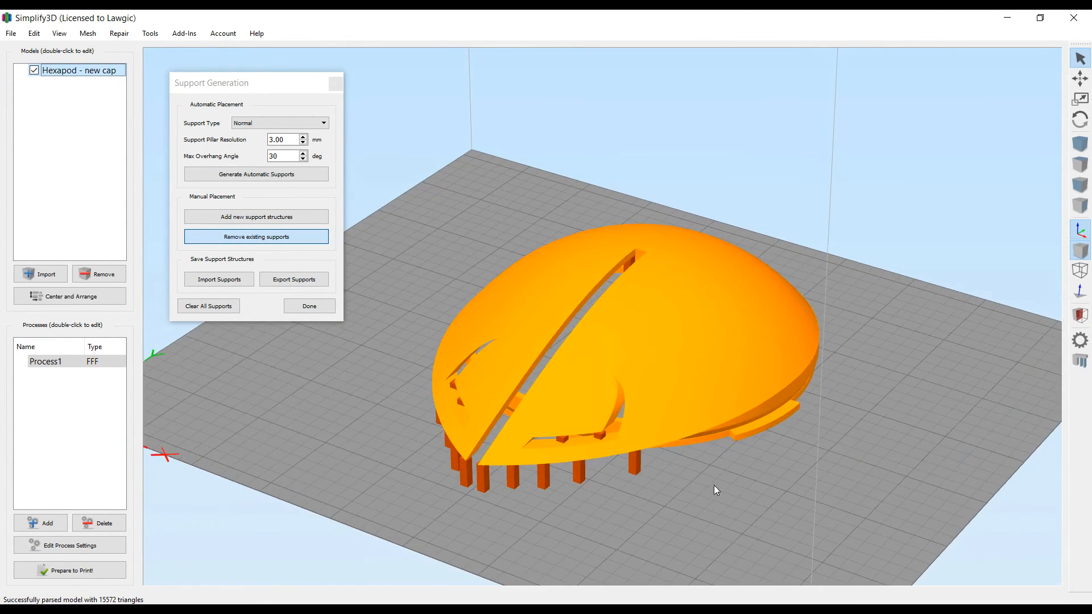
# Step: Finish Support Generation and Prepare to Print, slicing the cap into a roughly 51-minute toolpath preview
pyautogui.click(308, 306)
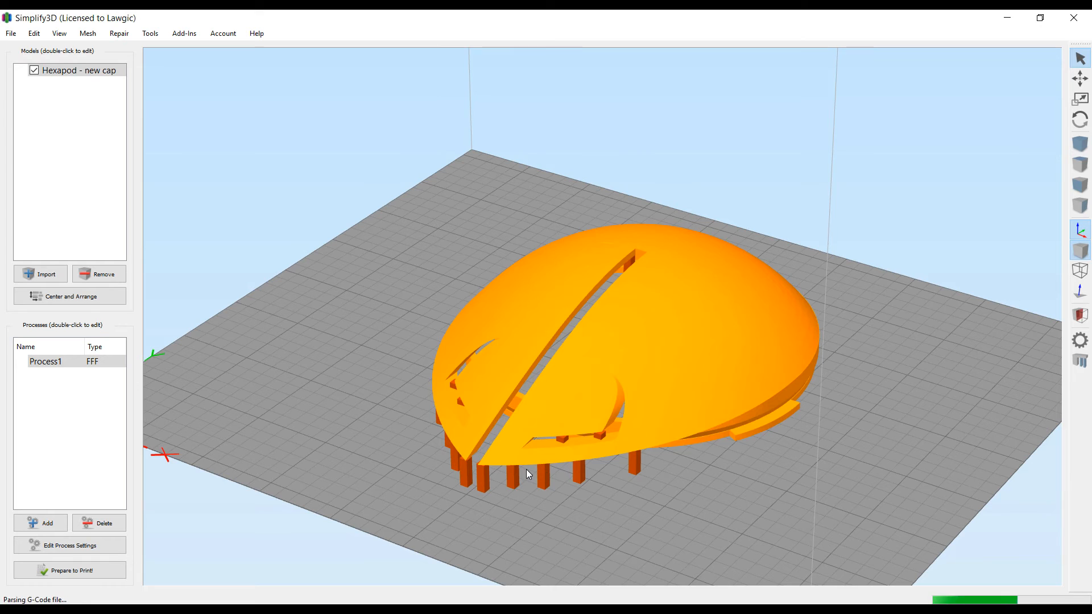
pyautogui.click(70, 570)
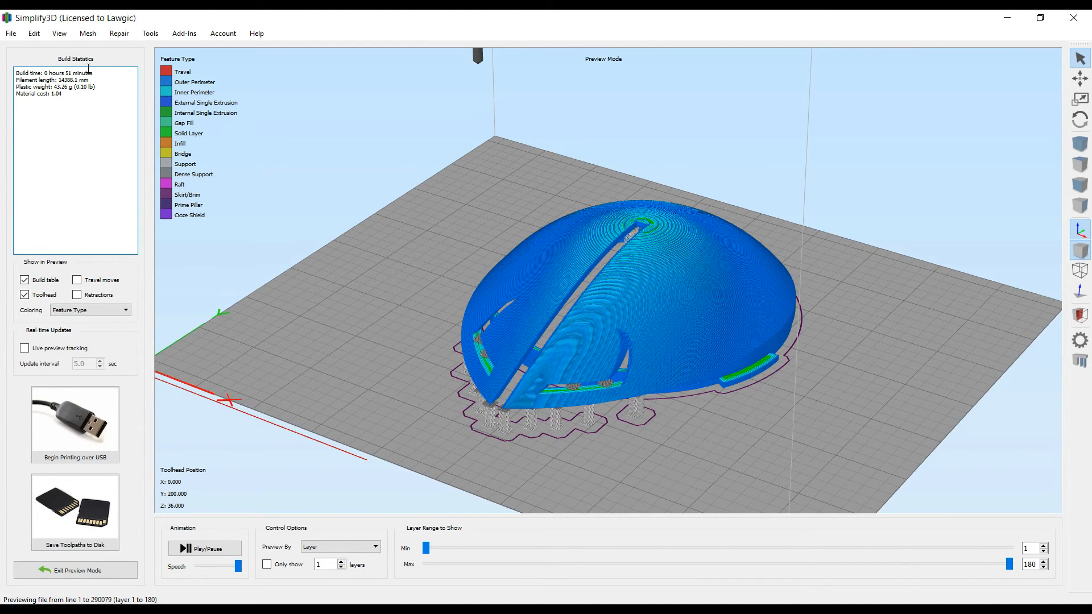
pyautogui.moveTo(392, 369)
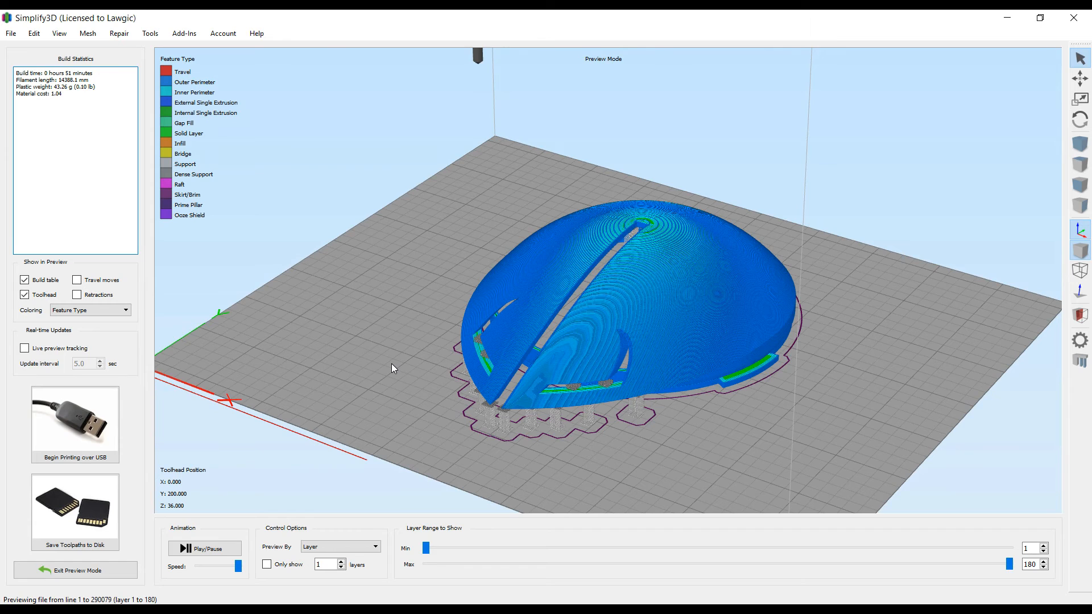